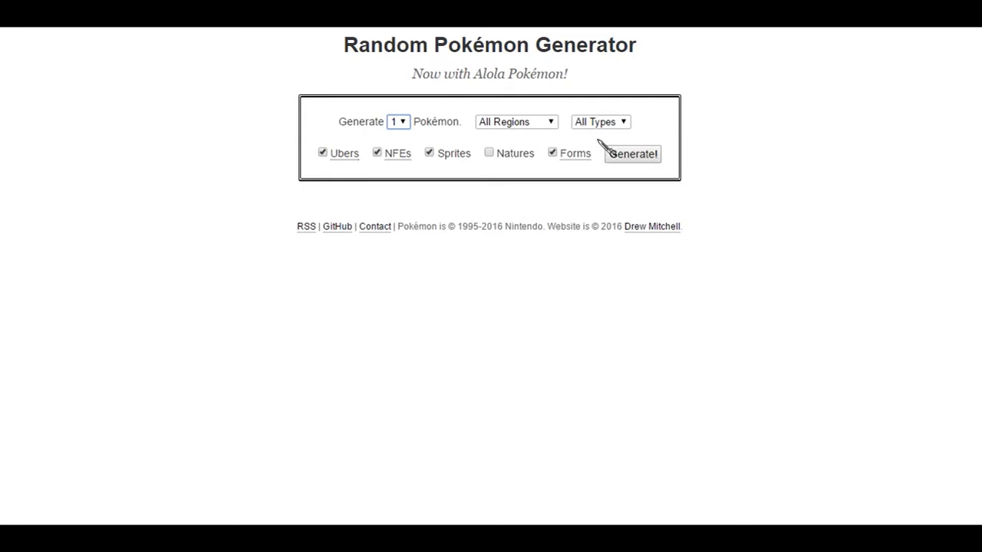
# Generate a random Pokémon, which comes up as Xatu.
pyautogui.click(633, 154)
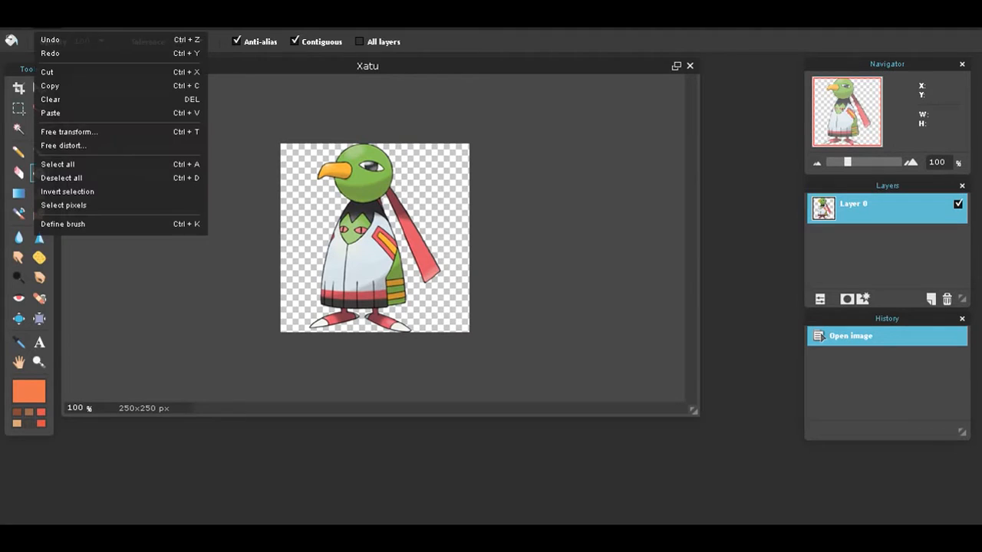
# Free-transform the Xatu image and confirm the changes with Yes.
pyautogui.click(57, 165)
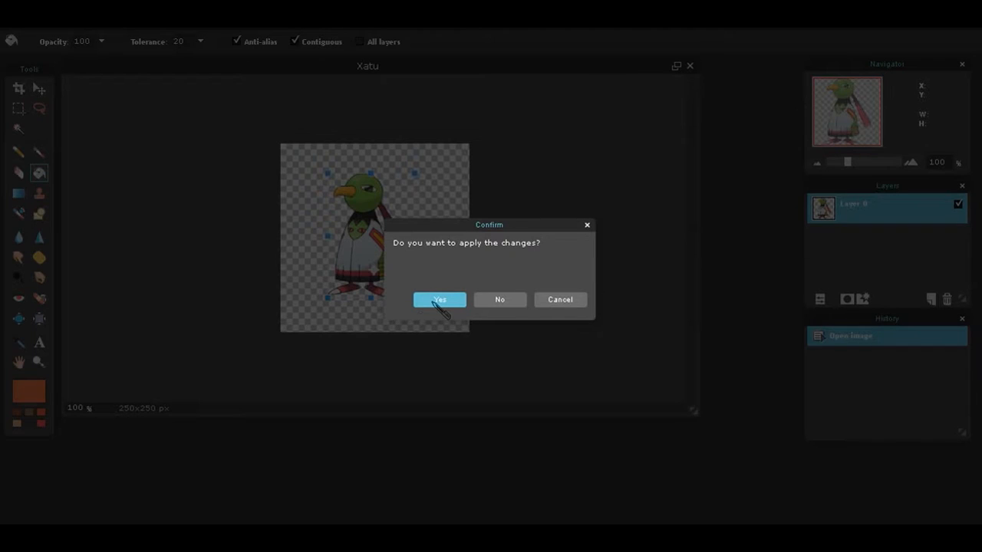
pyautogui.click(438, 299)
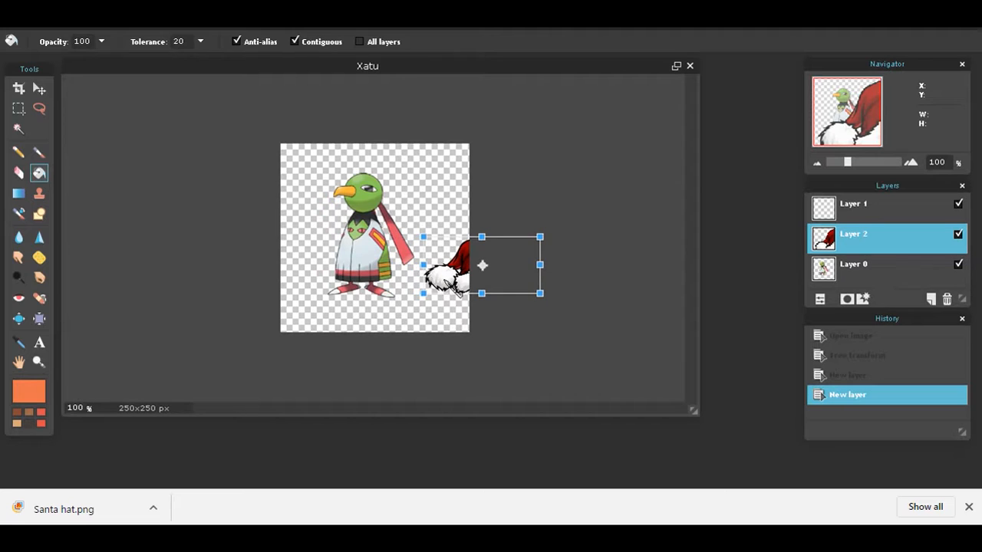
# Move and enlarge the pasted Santa hat so it sits on Xatu's head.
pyautogui.moveTo(482, 265); pyautogui.dragTo(359, 171)
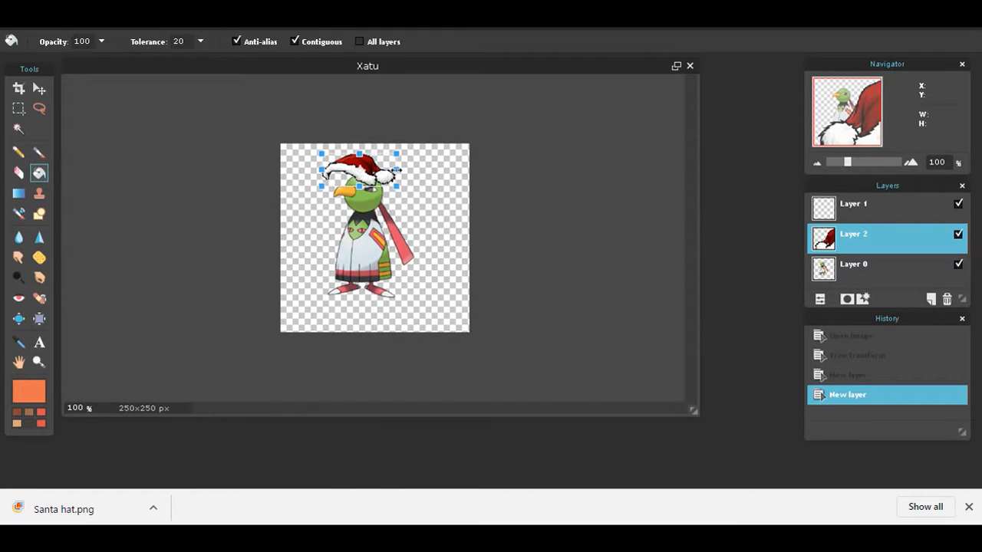
pyautogui.moveTo(359, 170); pyautogui.dragTo(381, 187)
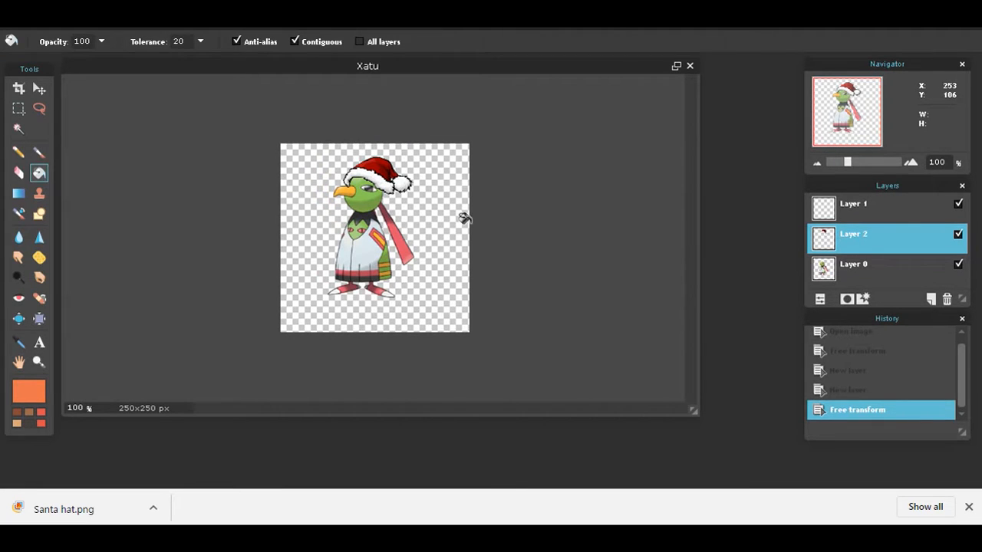
pyautogui.moveTo(445, 201)
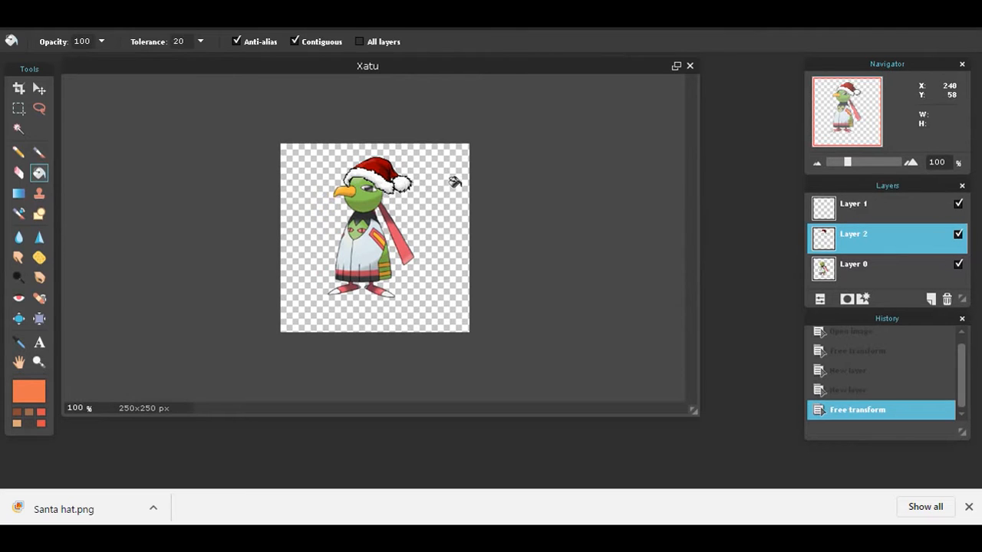
pyautogui.moveTo(518, 175)
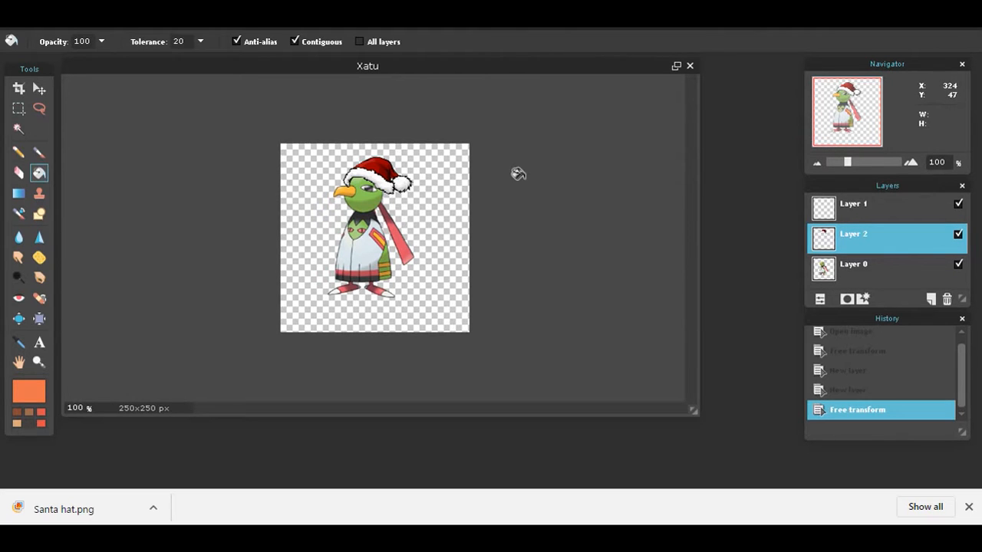
pyautogui.moveTo(362, 175)
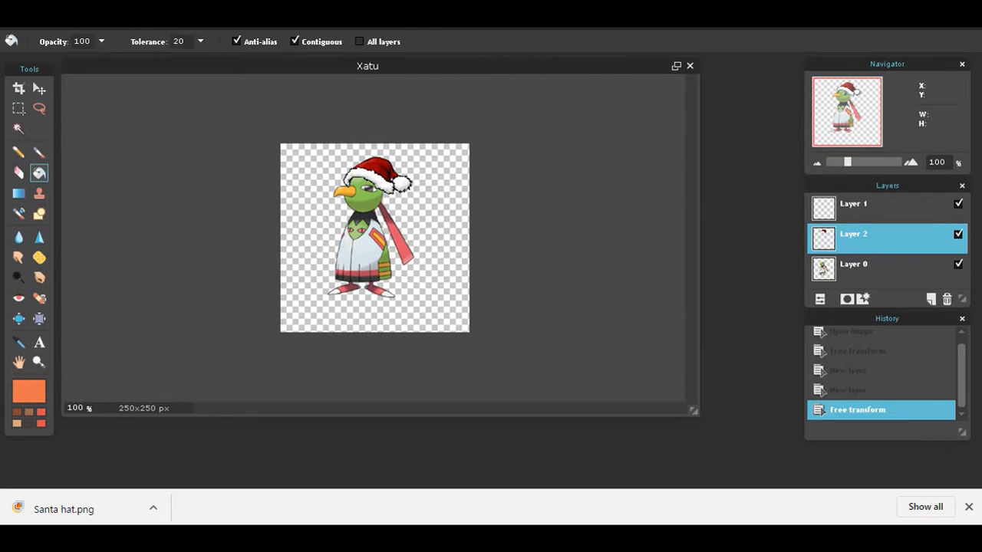
# Delete the empty extra layer and return to the Xatu layer (Layer 0).
pyautogui.click(853, 204)
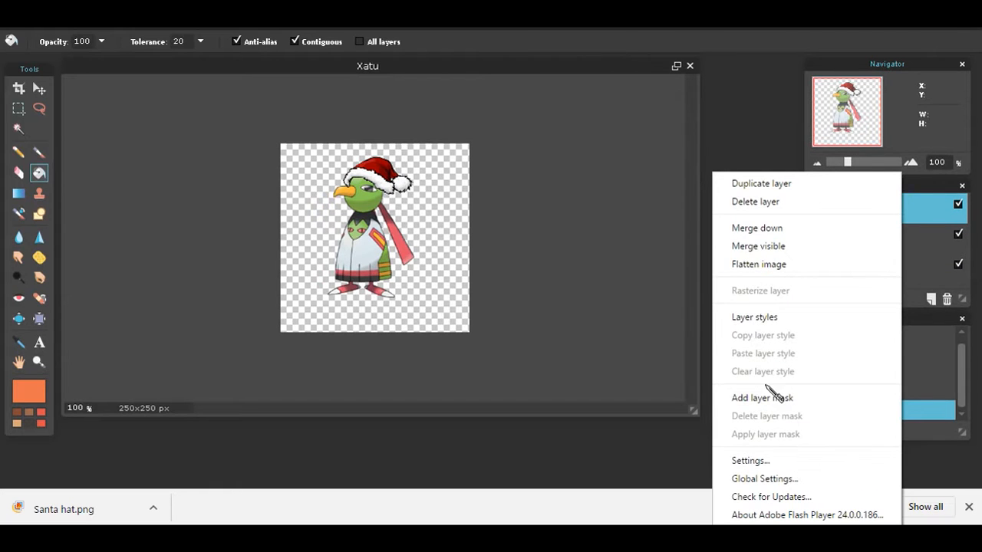
pyautogui.moveTo(755, 203)
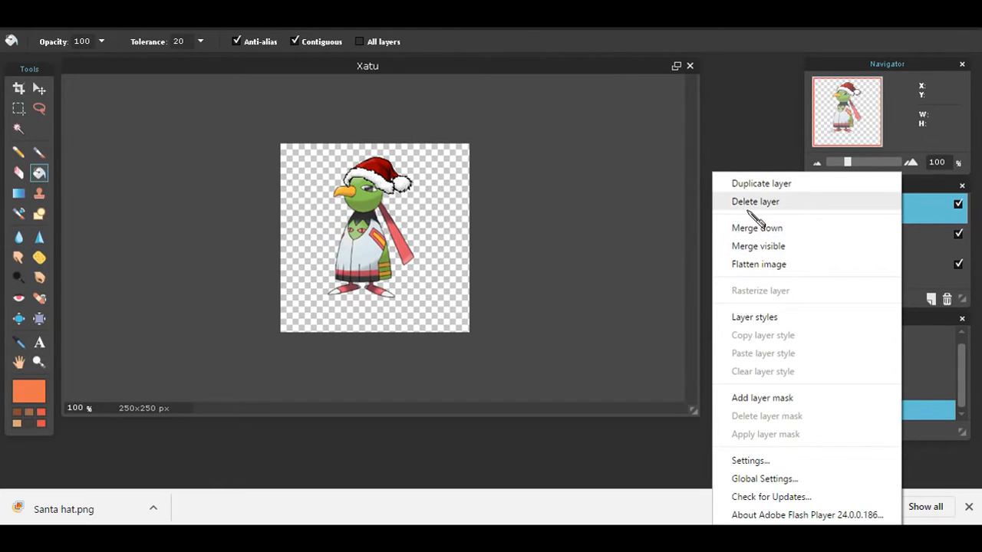
pyautogui.click(754, 201)
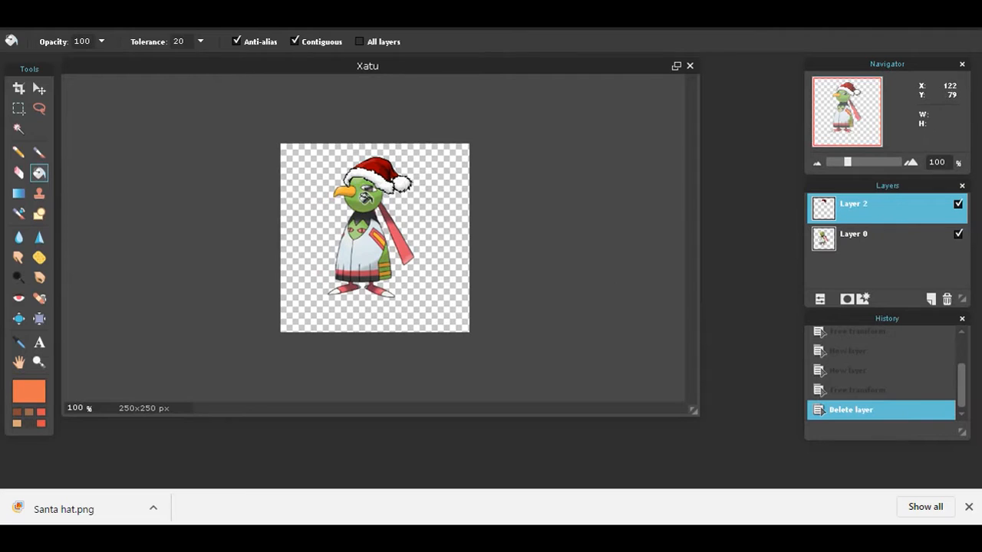
pyautogui.click(867, 233)
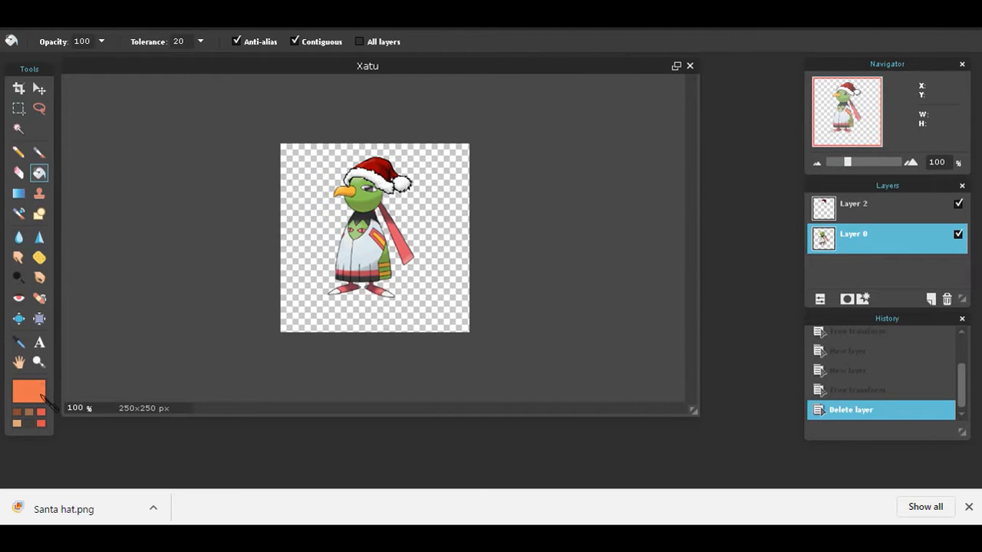
# Fill Xatu's green head with white using the Paint Bucket.
pyautogui.click(29, 391)
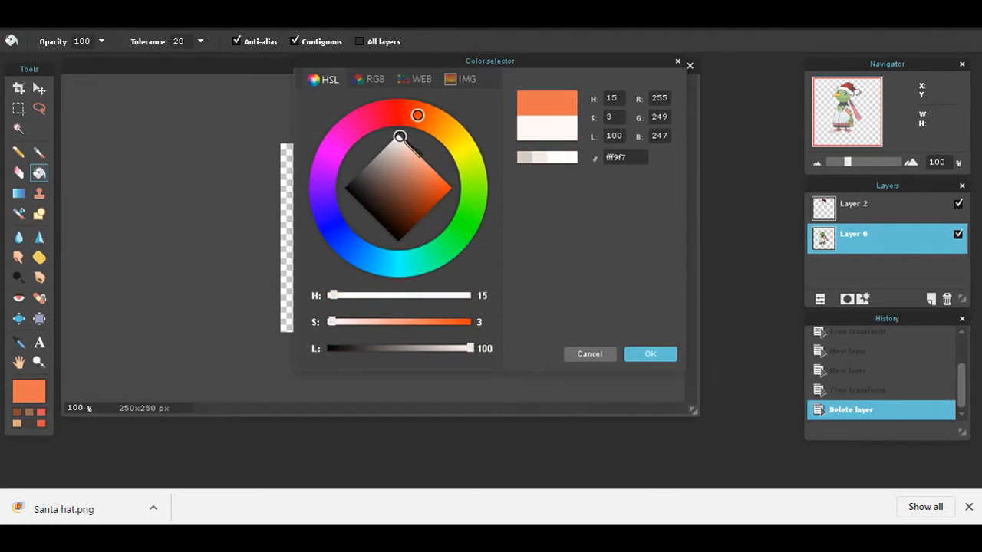
pyautogui.click(650, 353)
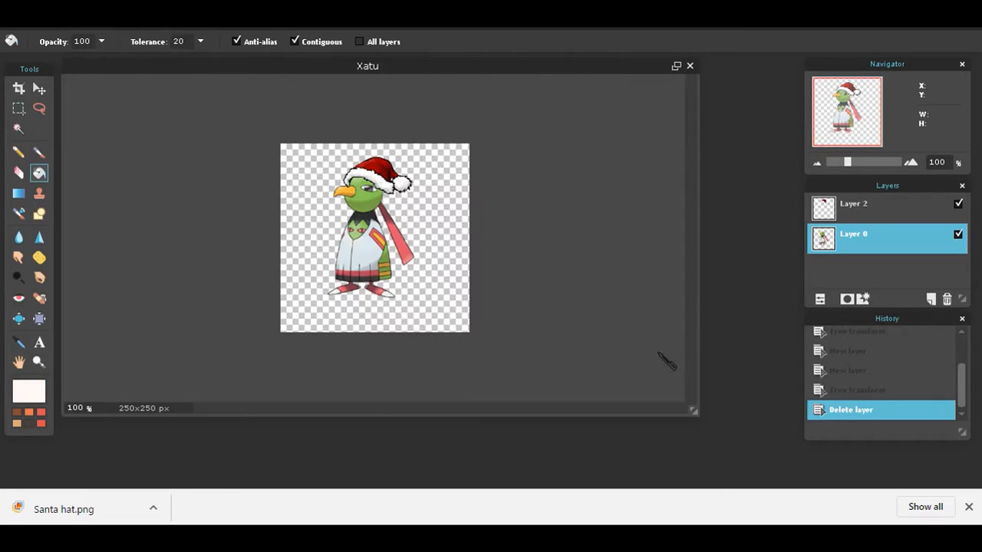
pyautogui.click(360, 187)
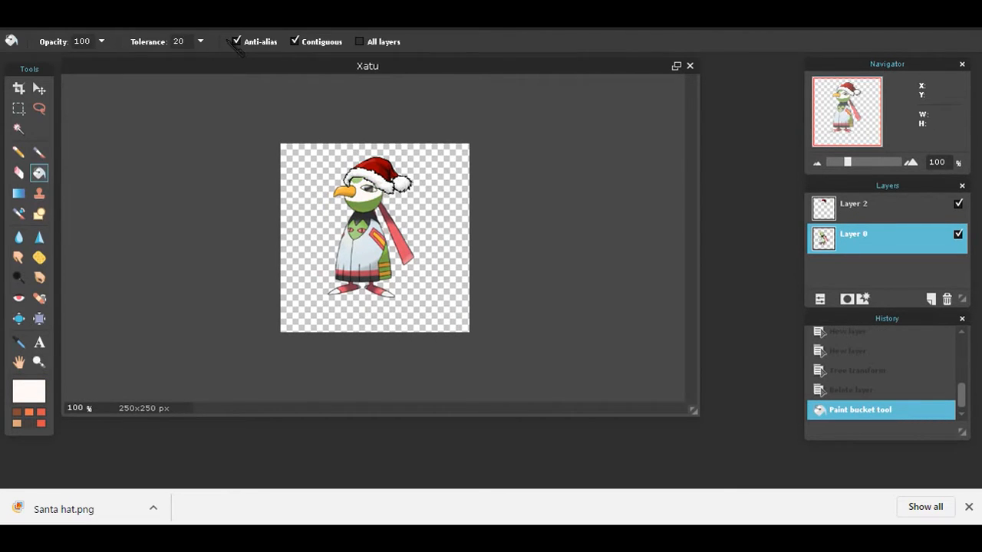
# Fill Xatu's remaining green body areas with pale grey and white.
pyautogui.click(27, 391)
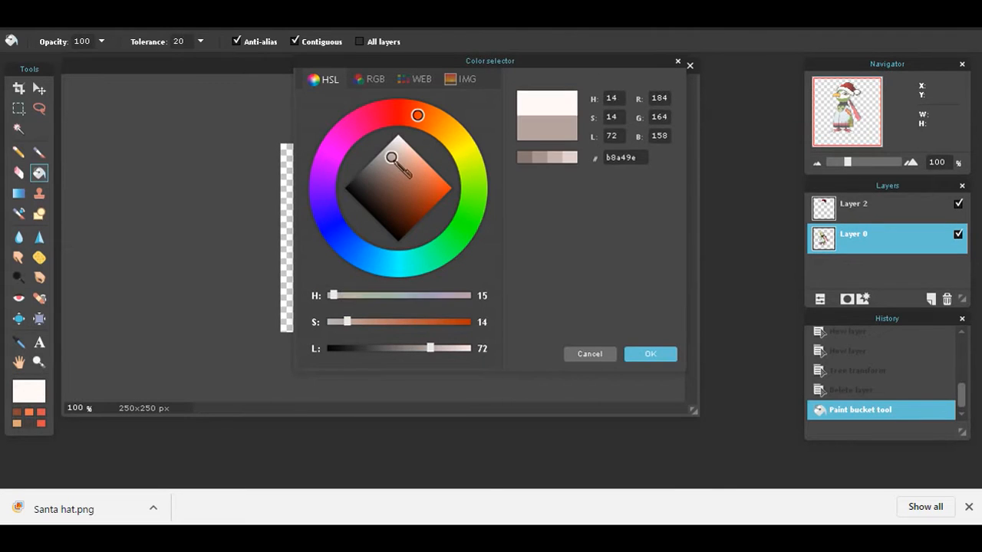
pyautogui.click(651, 353)
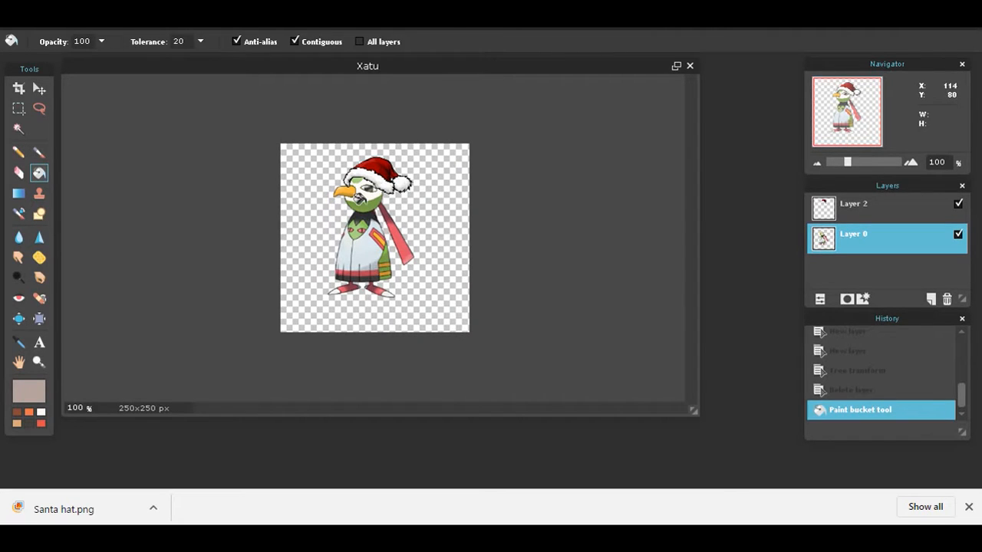
pyautogui.click(365, 198)
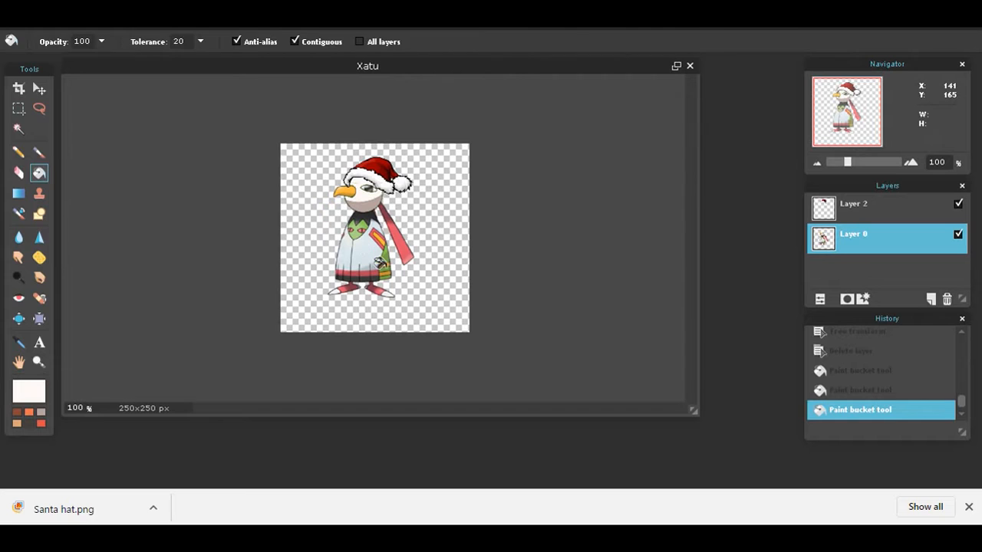
pyautogui.click(376, 264)
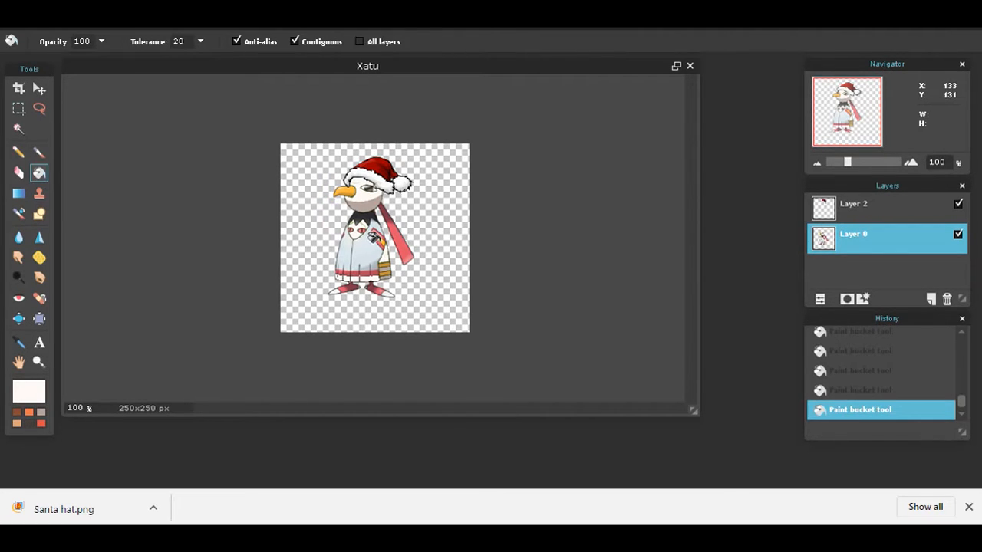
pyautogui.moveTo(515, 211)
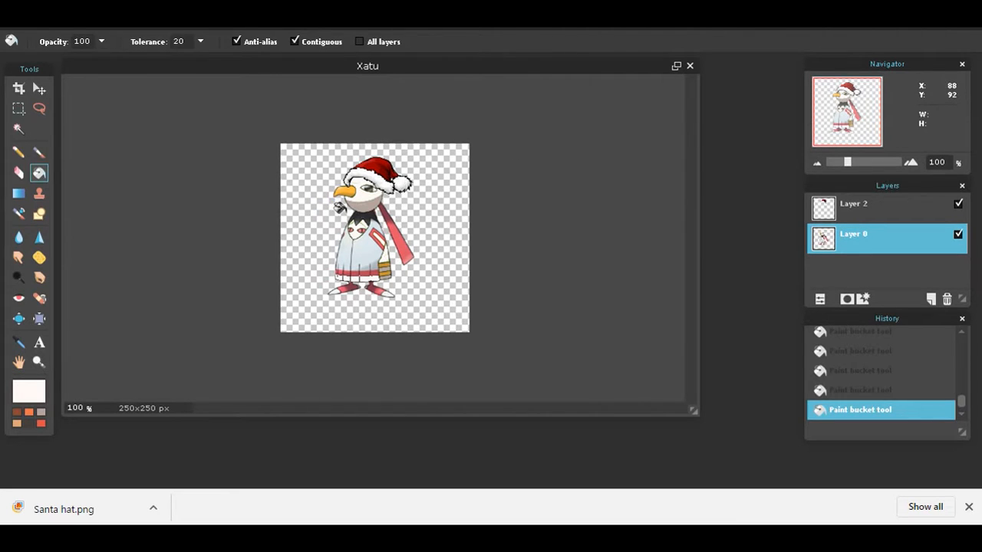
# Fill the marking on Xatu's chest with a red swatch colour.
pyautogui.click(356, 211)
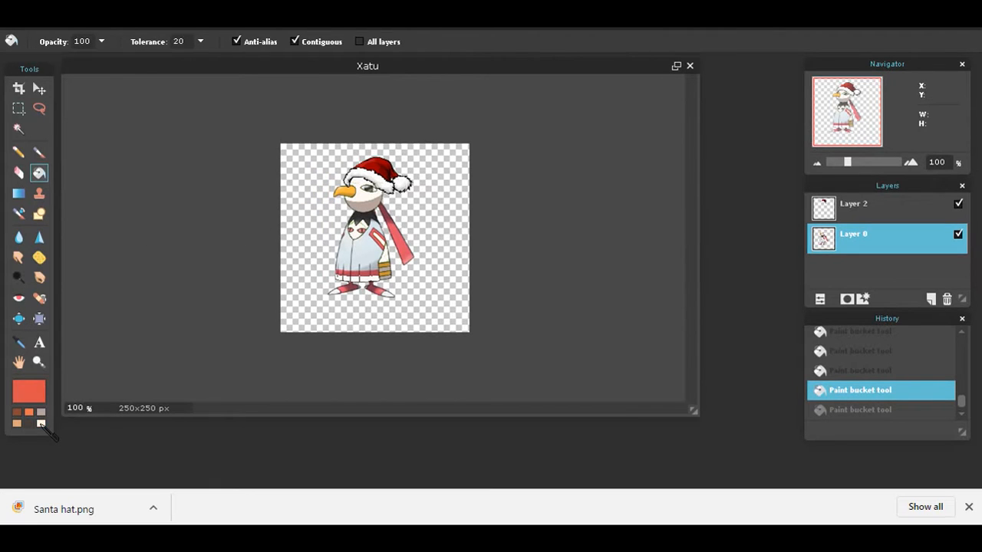
pyautogui.click(356, 215)
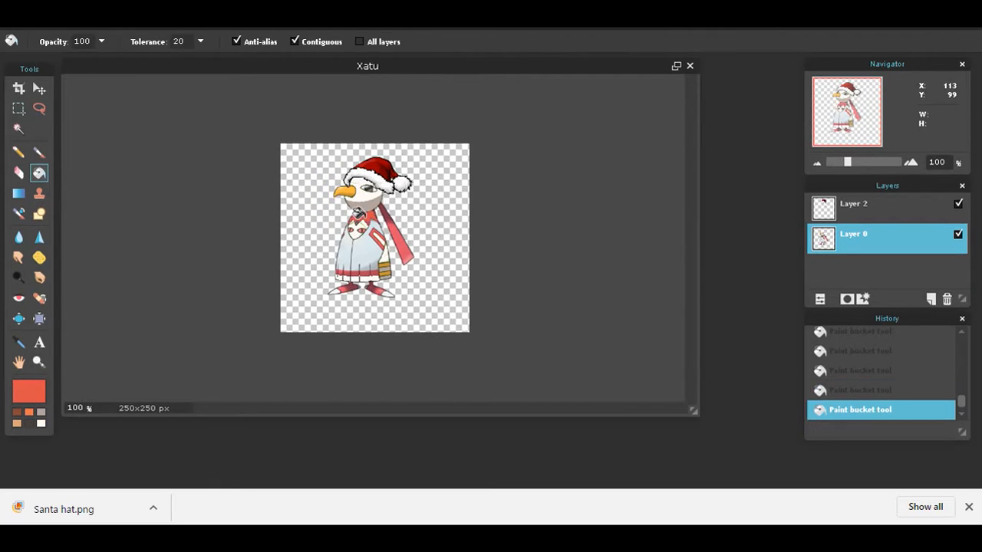
pyautogui.moveTo(301, 212)
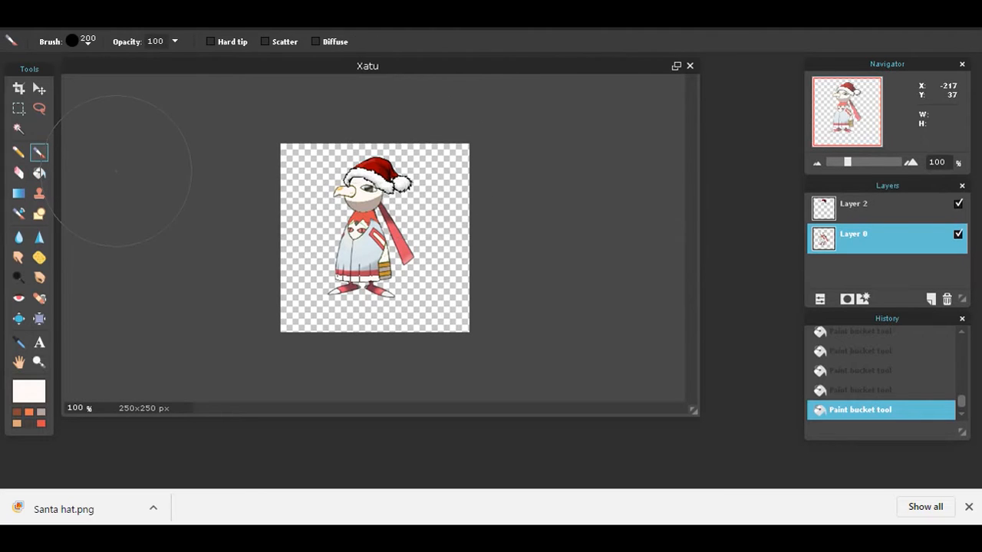
# Paint on Xatu with a smaller Brush size.
pyautogui.click(70, 40)
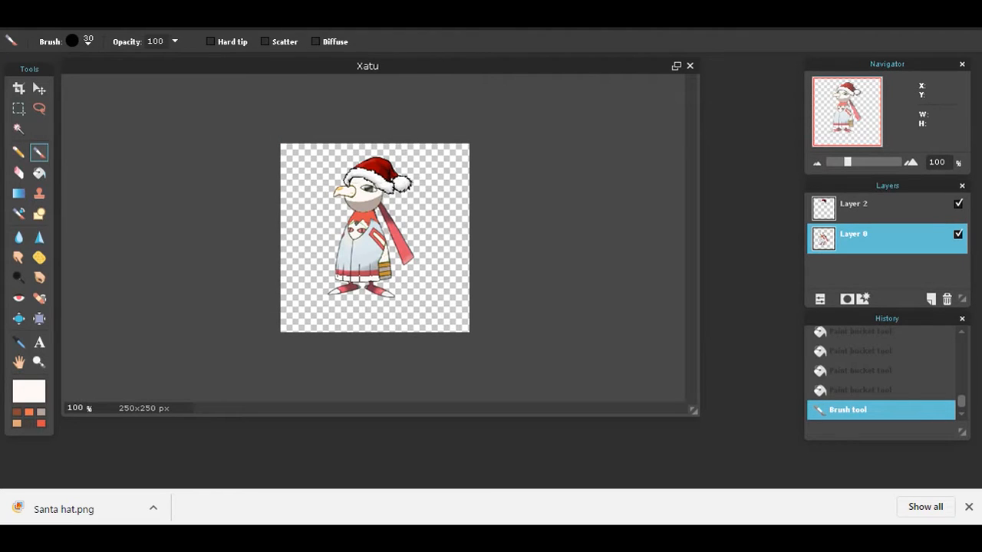
pyautogui.click(71, 41)
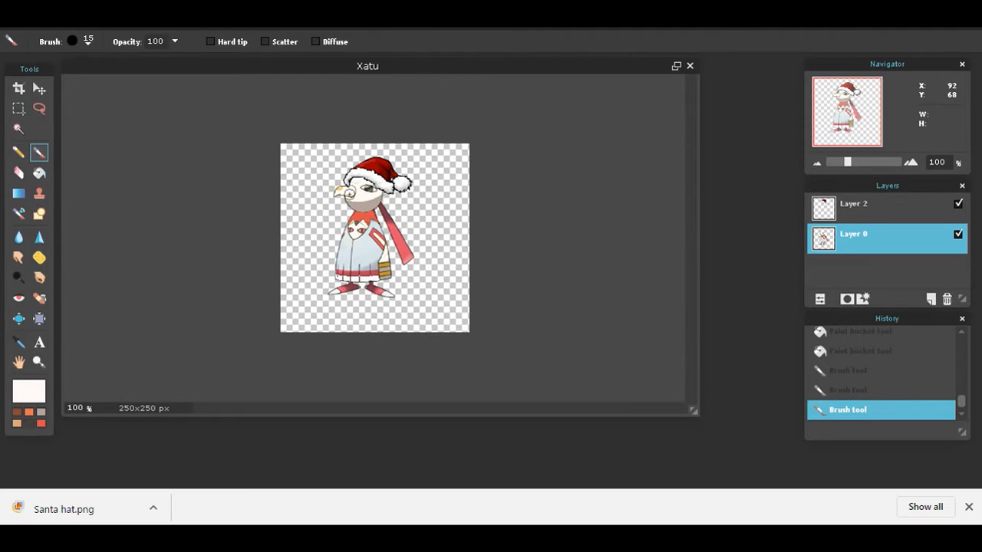
pyautogui.click(72, 42)
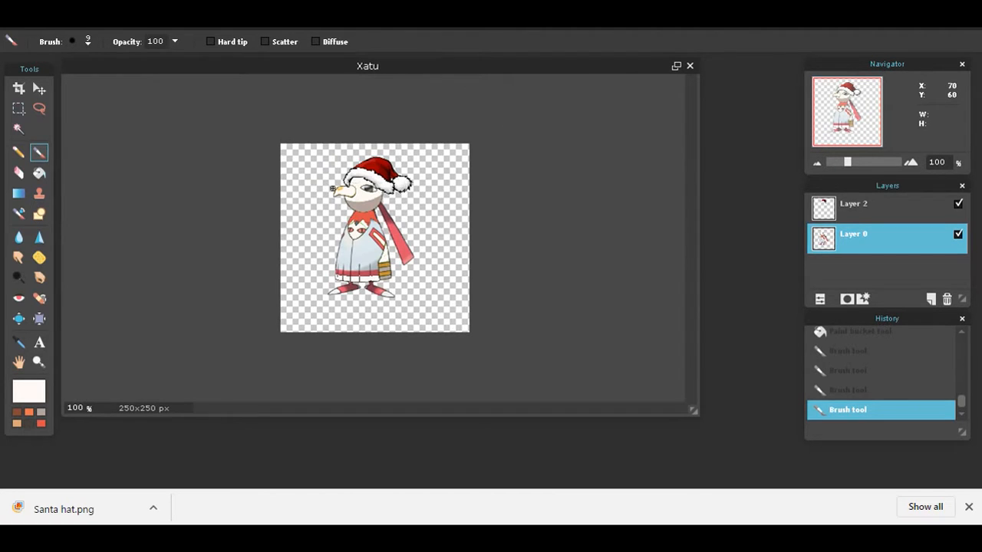
pyautogui.click(335, 188)
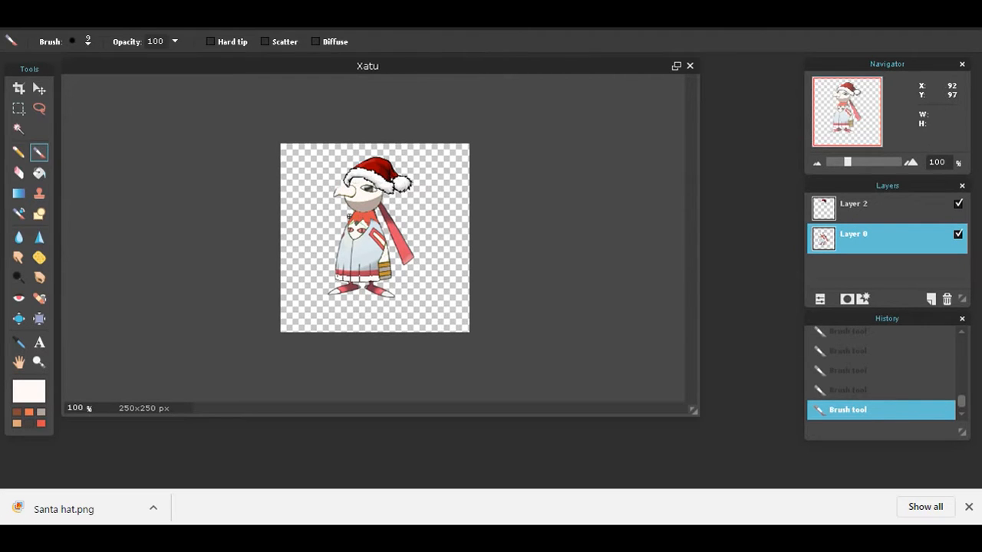
pyautogui.moveTo(453, 258)
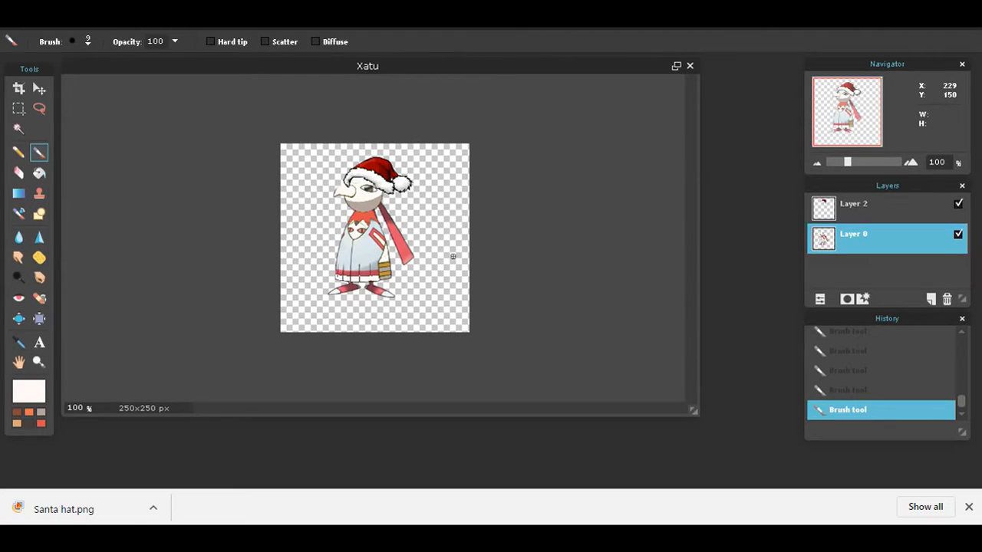
pyautogui.moveTo(540, 278)
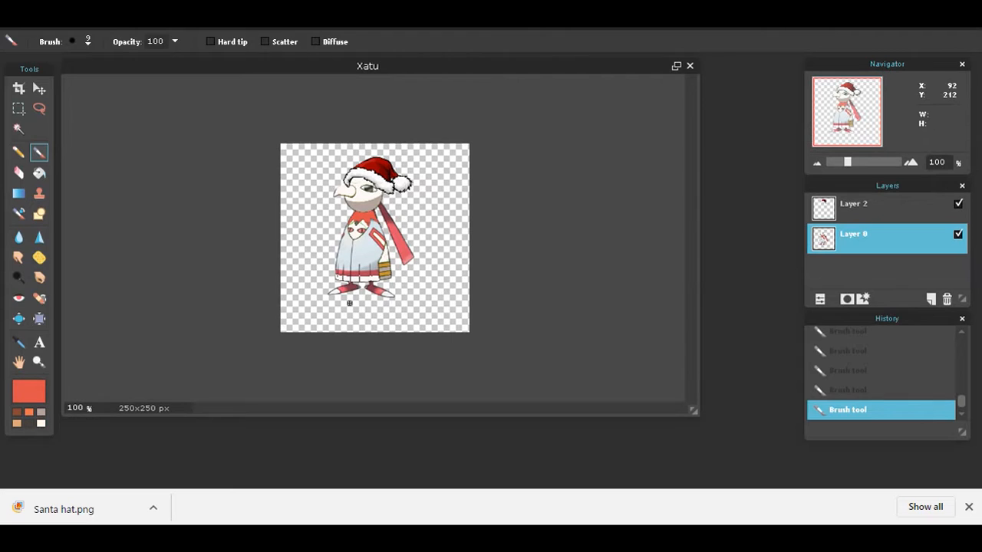
# Fill several regions of Xatu's lower body with the foreground colour using the Paint Bucket.
pyautogui.click(40, 172)
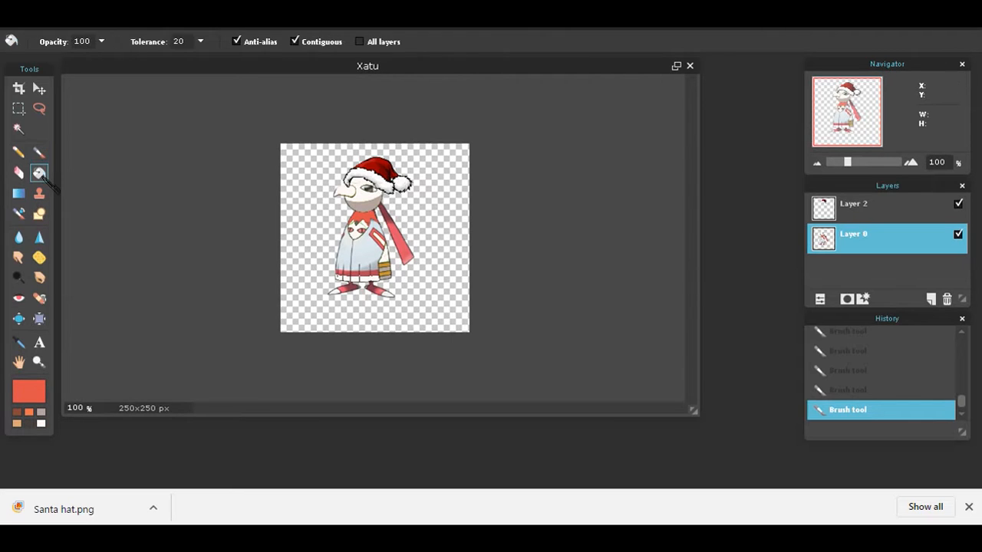
pyautogui.click(376, 262)
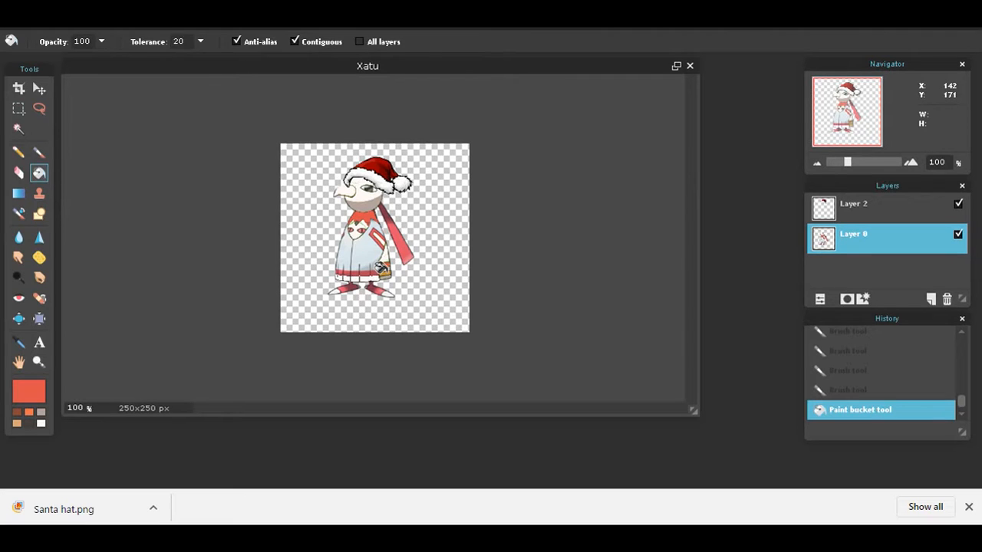
pyautogui.click(381, 269)
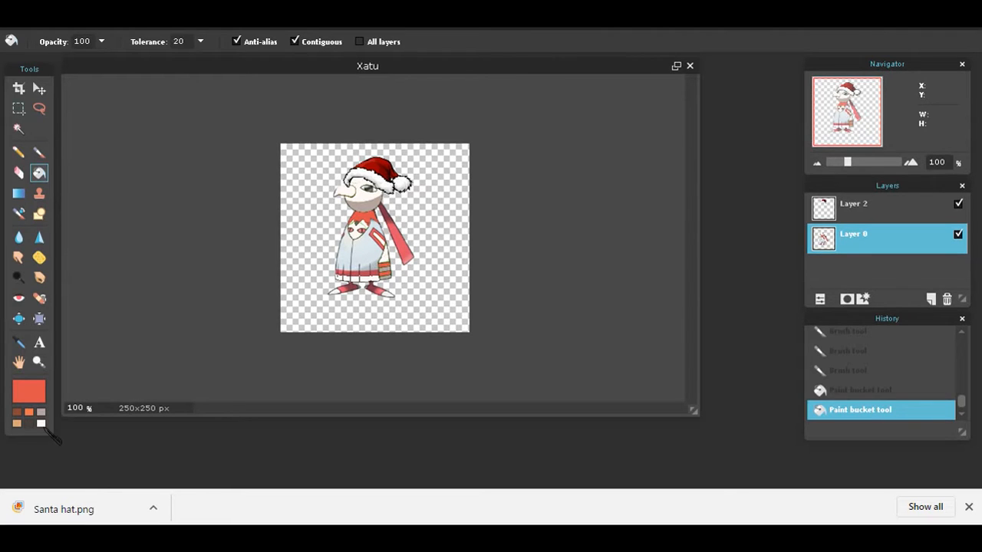
pyautogui.click(356, 247)
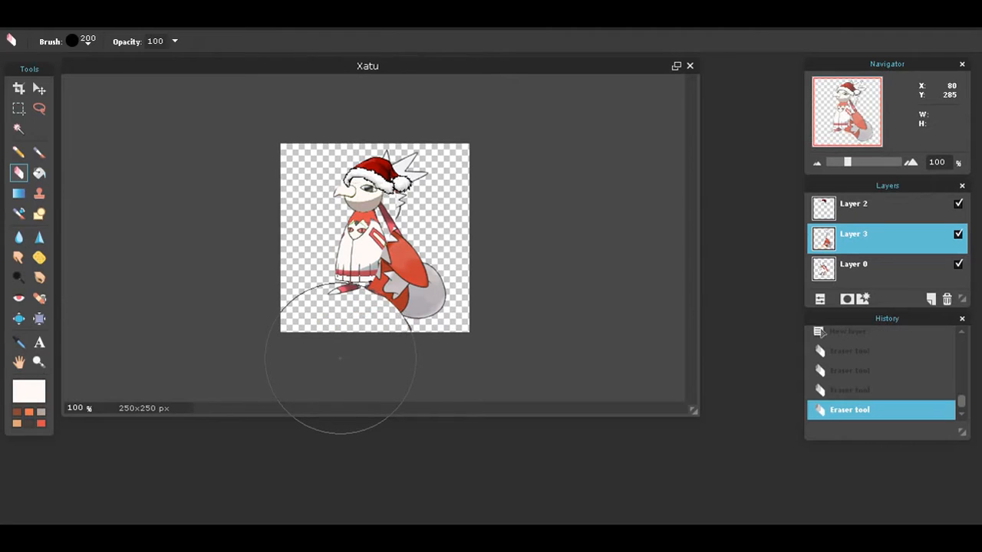
# Erase the pasted creature on Layer 3 down to its grey sack and select a leftover area for clearing.
pyautogui.click(70, 42)
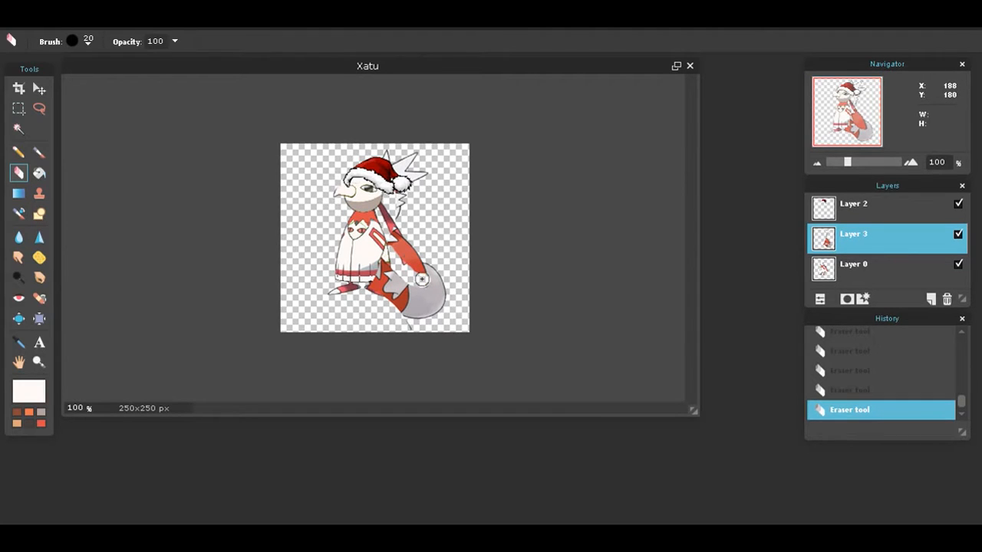
pyautogui.moveTo(422, 279); pyautogui.dragTo(420, 257)
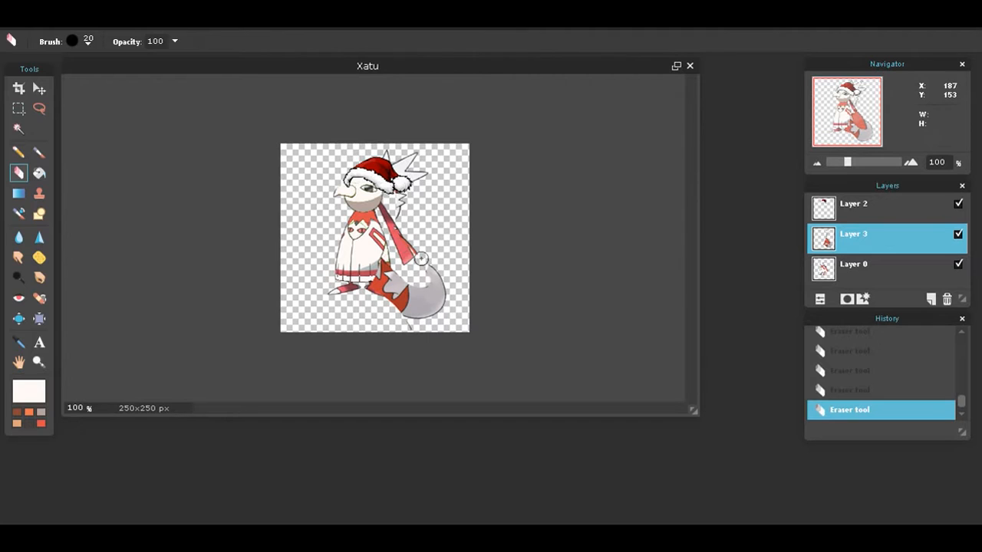
pyautogui.moveTo(421, 258); pyautogui.dragTo(376, 269)
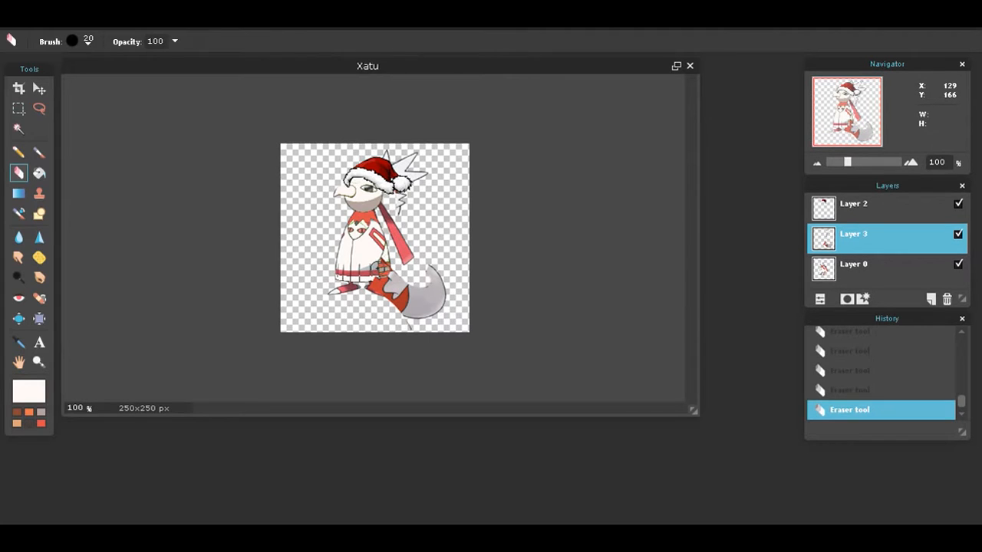
pyautogui.click(374, 270)
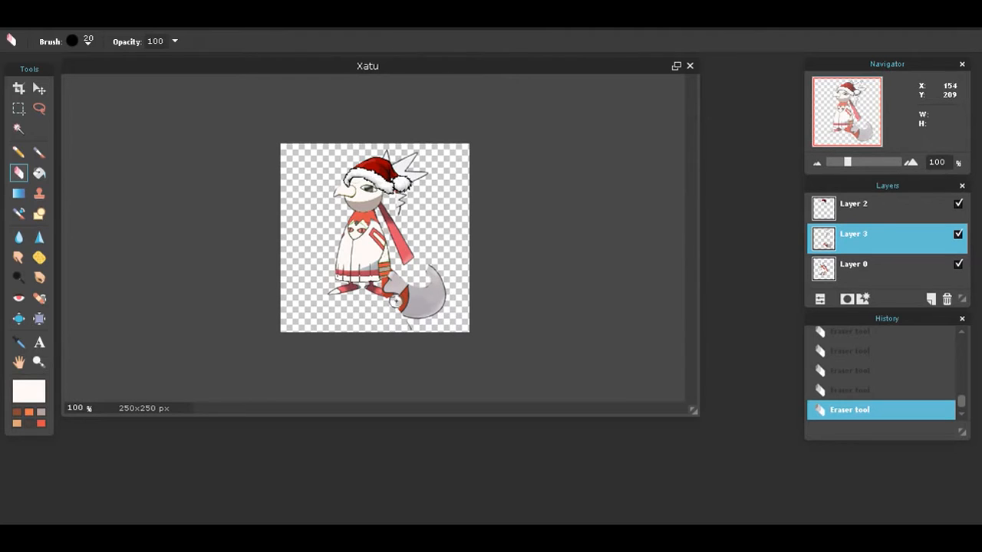
pyautogui.click(399, 295)
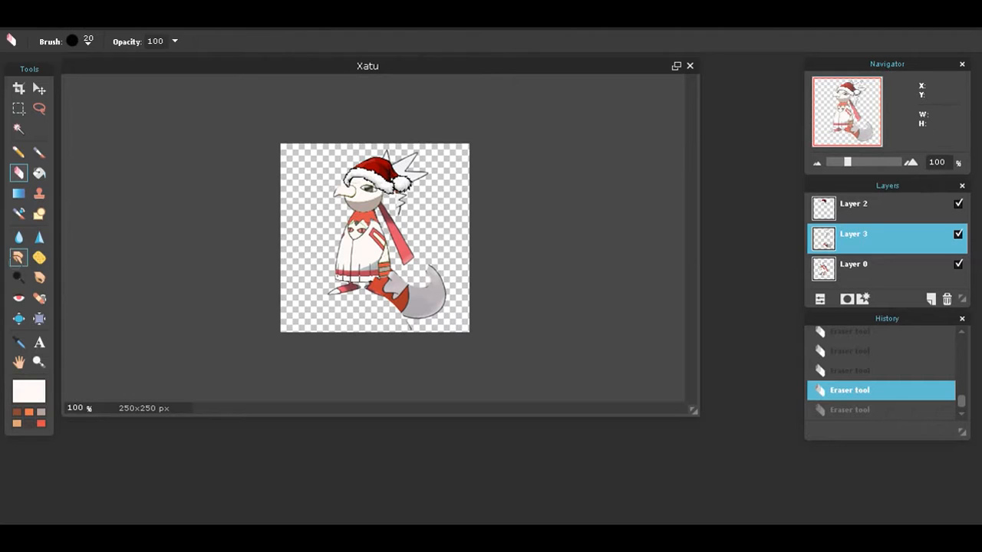
pyautogui.click(356, 310)
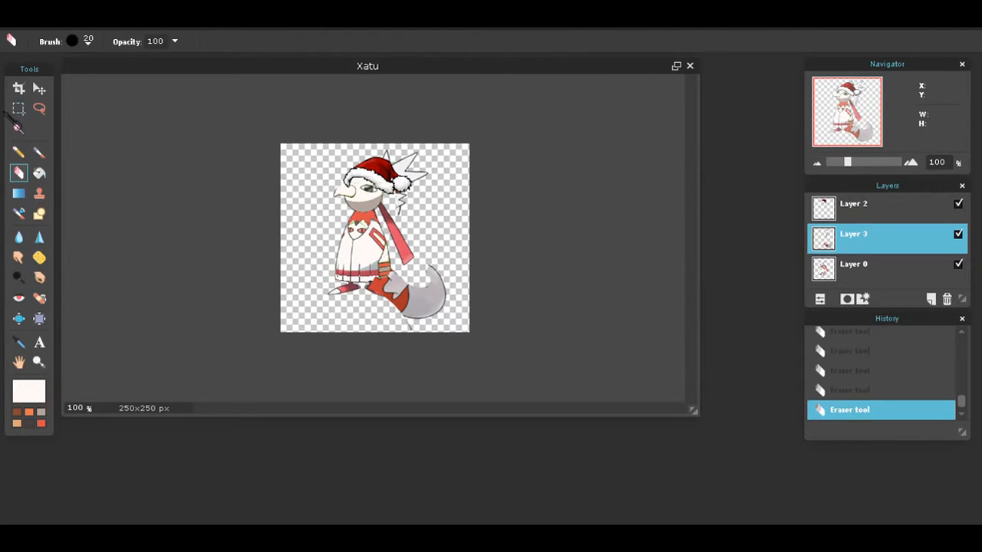
pyautogui.click(18, 129)
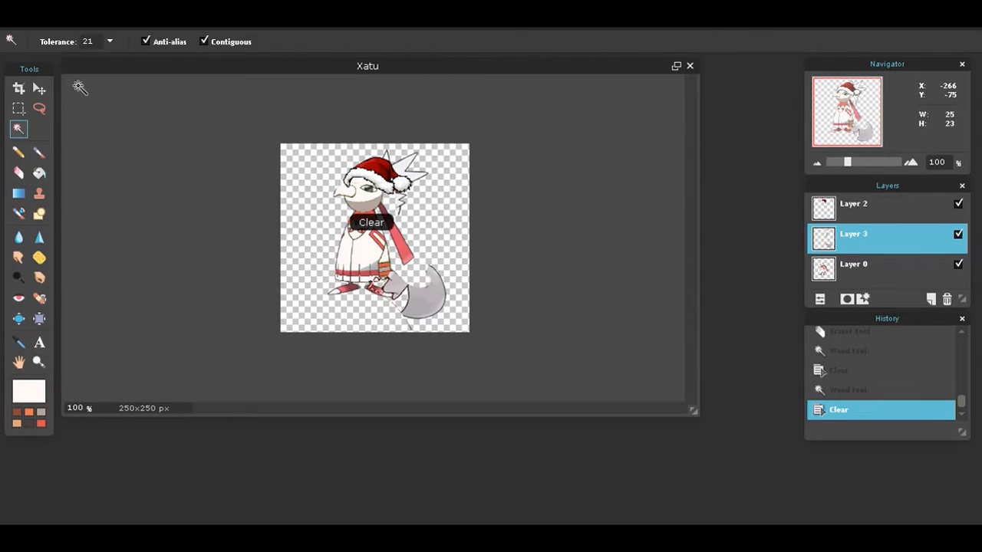
# Free-transform the grey sack to a smaller size and apply it with Yes.
pyautogui.click(19, 172)
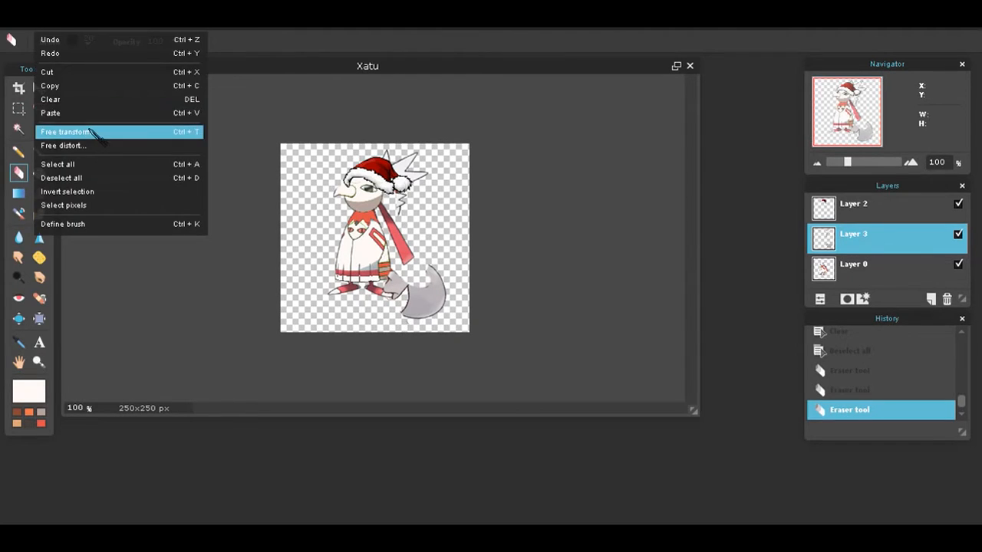
pyautogui.click(65, 132)
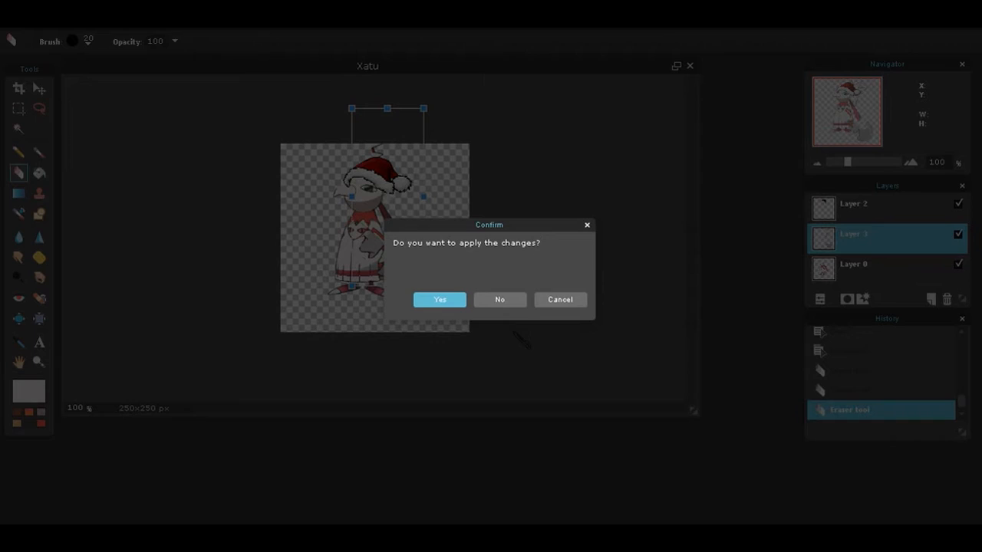
pyautogui.click(439, 299)
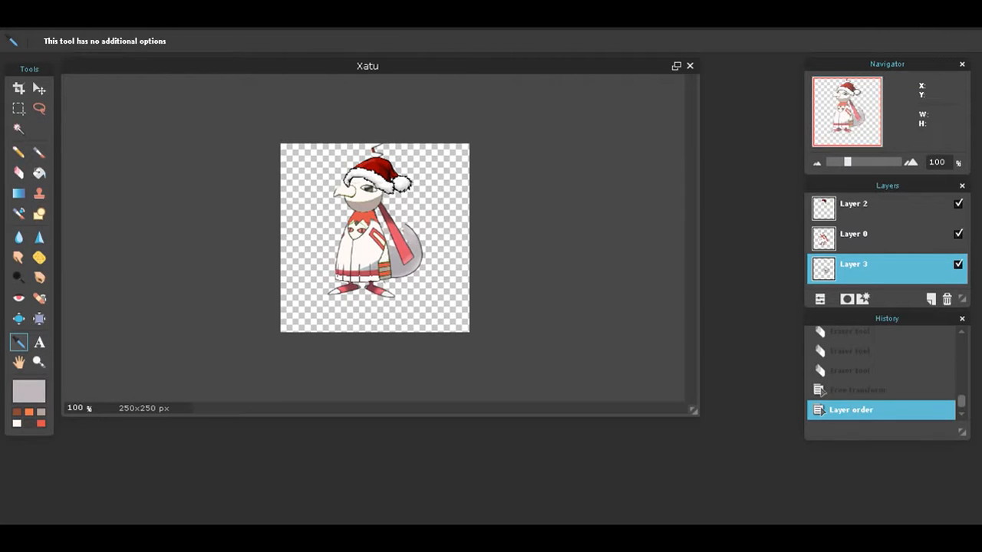
# Bring Delibird.png in as a new top layer over the Xatu drawing.
pyautogui.click(18, 172)
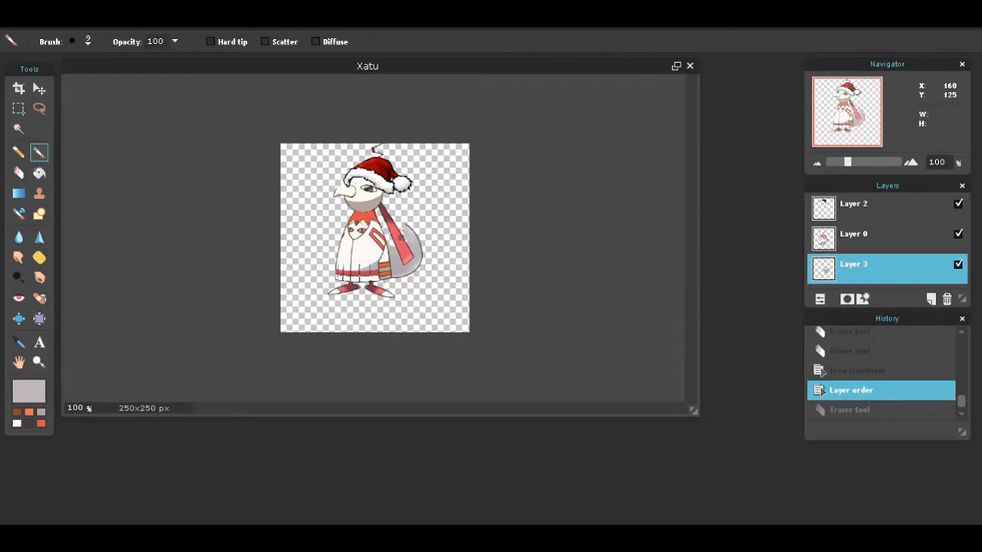
pyautogui.click(87, 41)
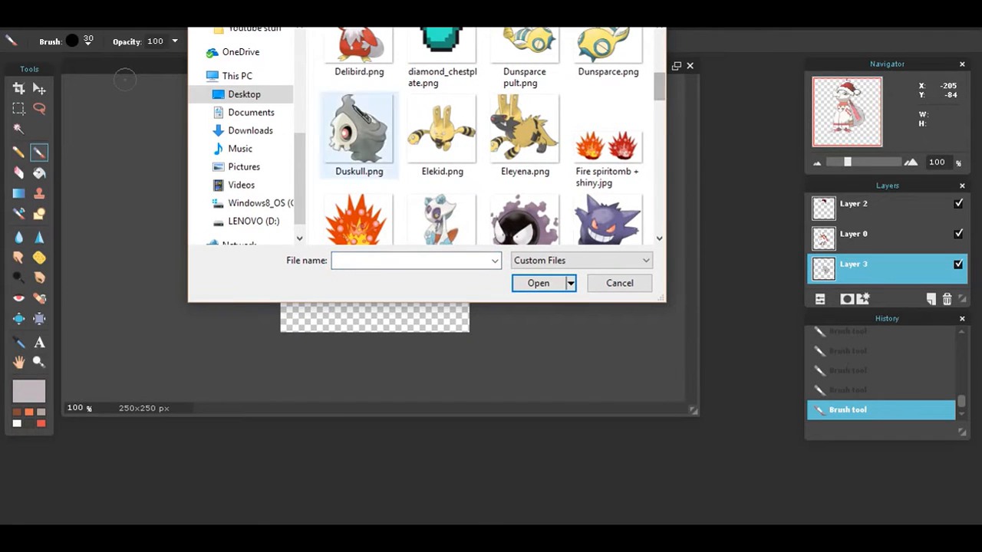
pyautogui.click(359, 61)
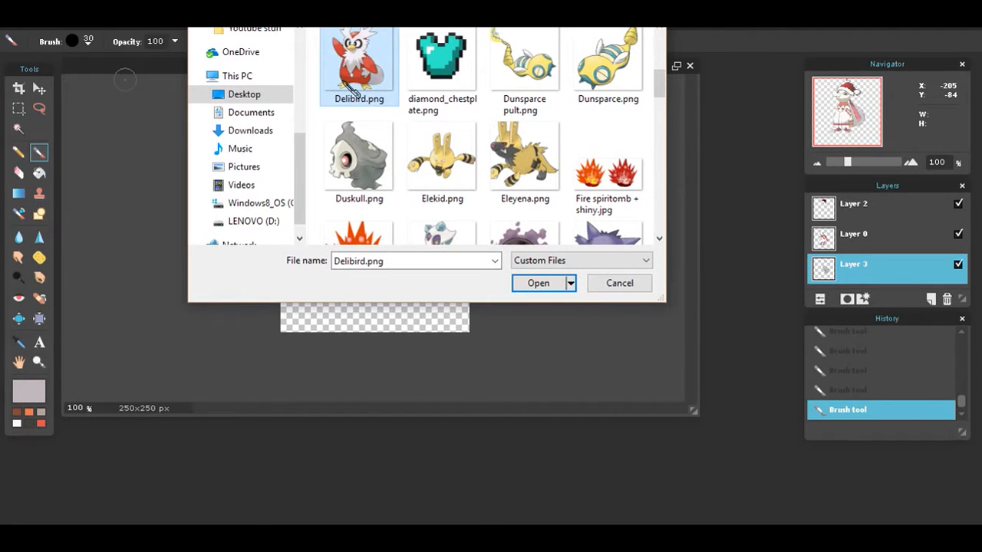
pyautogui.click(538, 282)
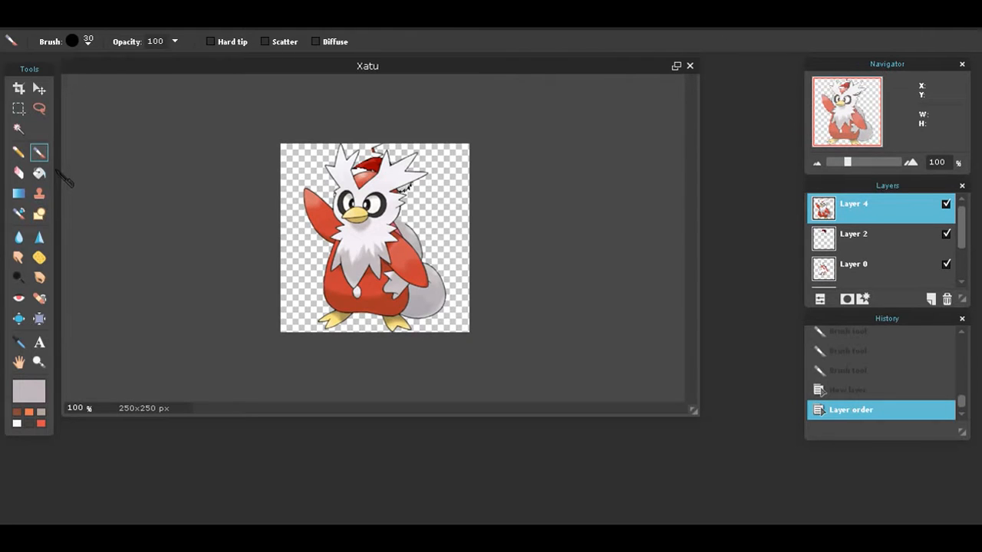
# Erase most of the Delibird layer with a large eraser brush.
pyautogui.click(71, 42)
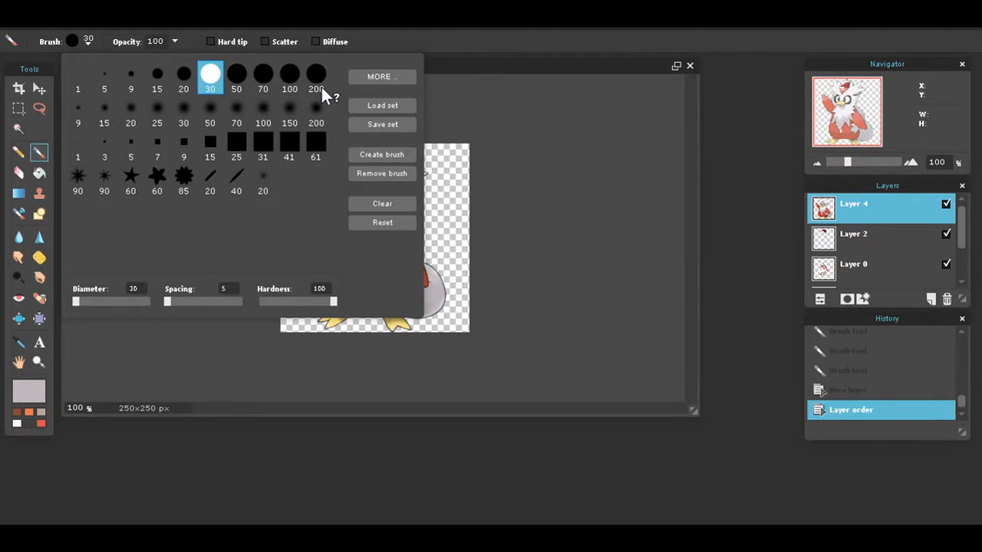
pyautogui.click(316, 73)
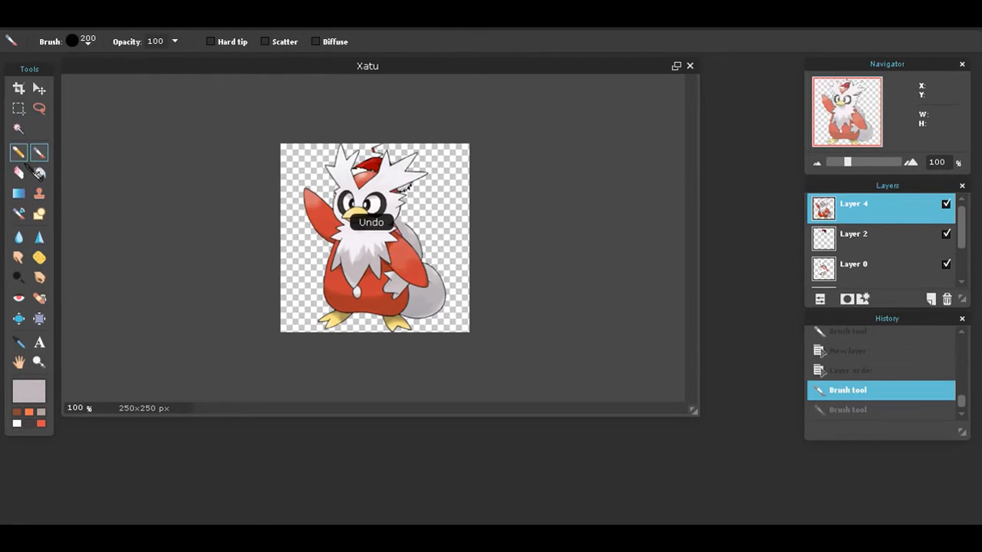
pyautogui.click(72, 42)
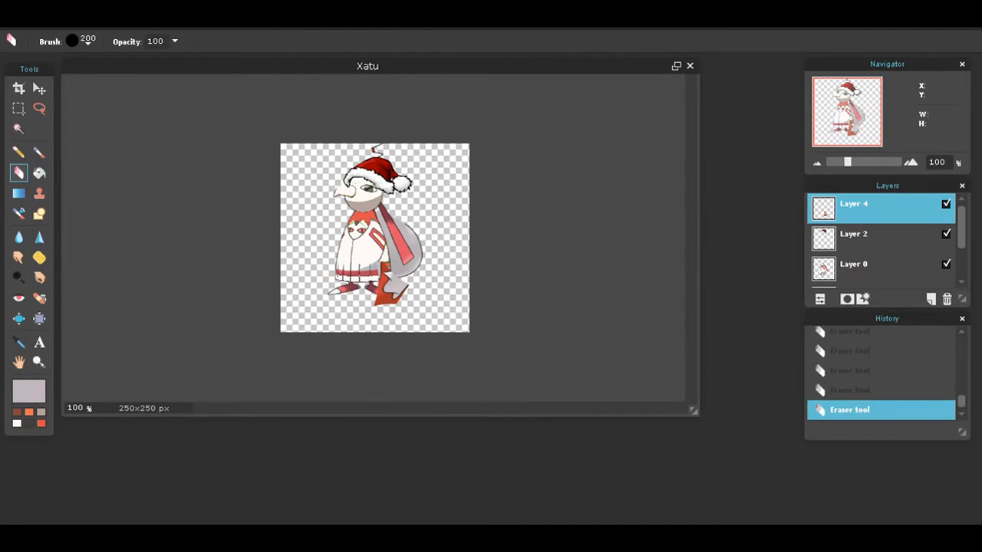
# Magic Wand a stray Delibird piece and delete it, leaving scarf-like pieces over Xatu.
pyautogui.click(18, 128)
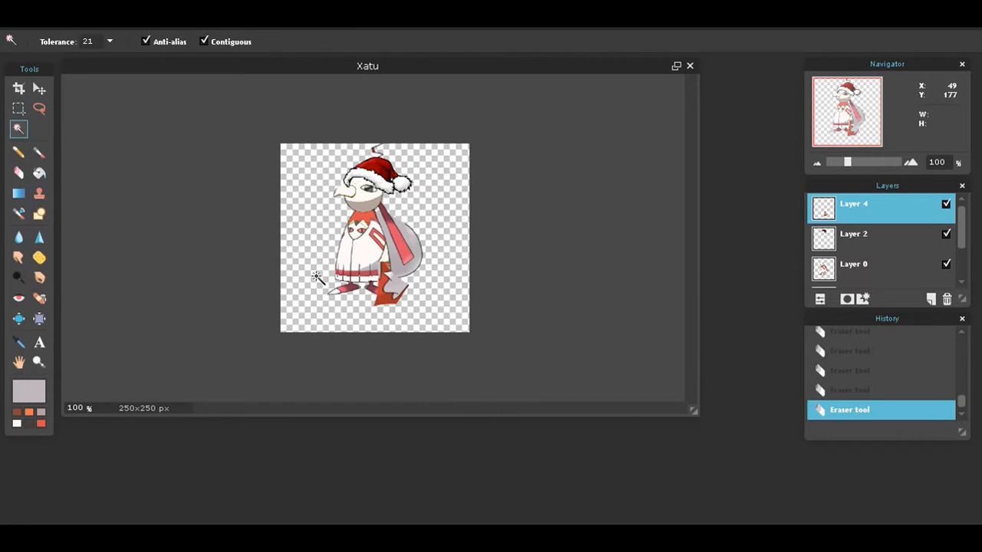
pyautogui.click(376, 294)
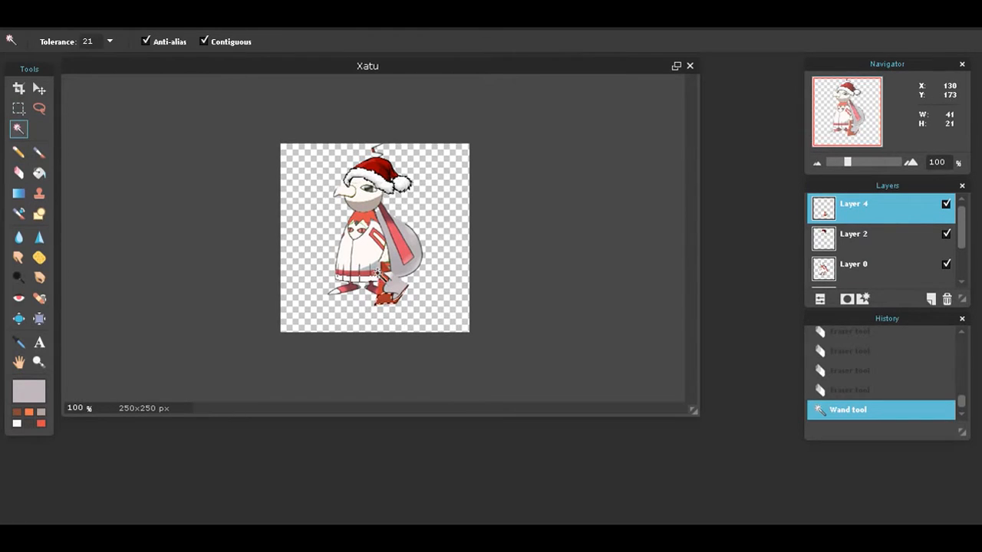
pyautogui.click(384, 280)
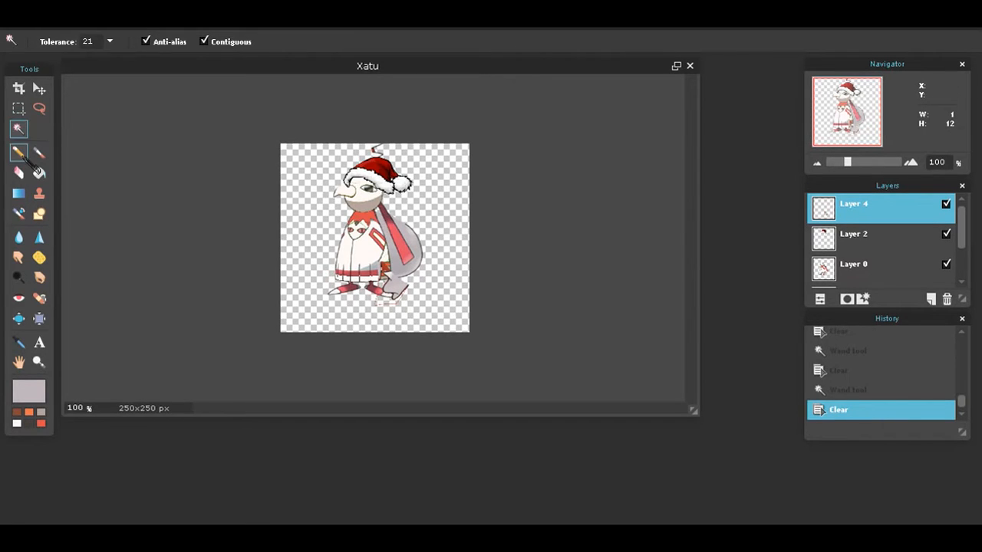
pyautogui.click(39, 152)
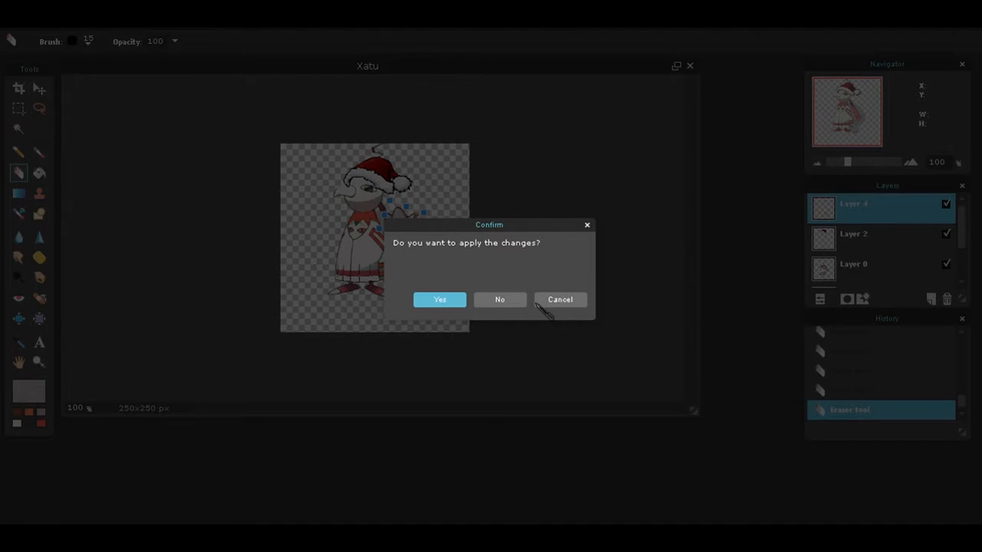
# Erase the stray blue specks beside the sack and apply the changes.
pyautogui.click(439, 300)
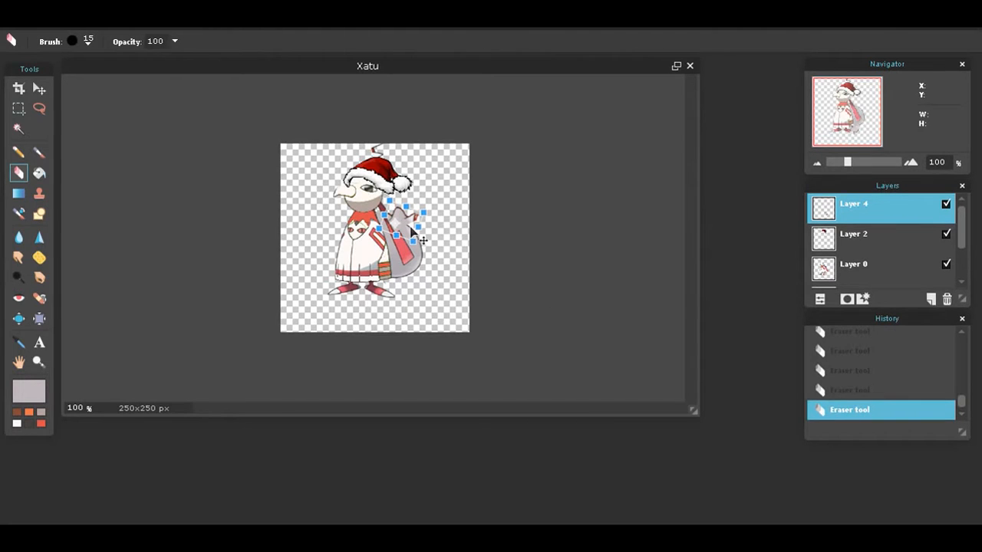
pyautogui.moveTo(414, 233); pyautogui.dragTo(402, 218)
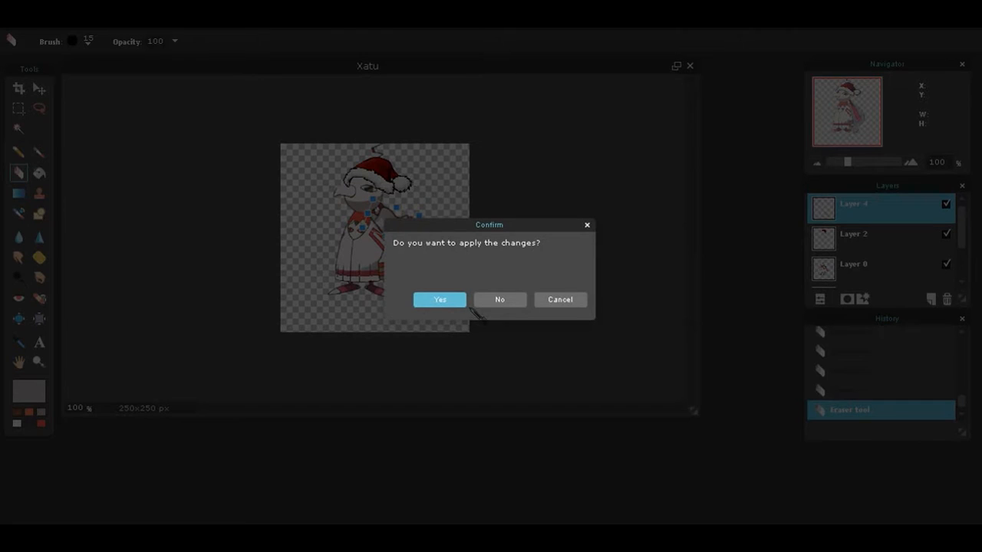
pyautogui.click(439, 299)
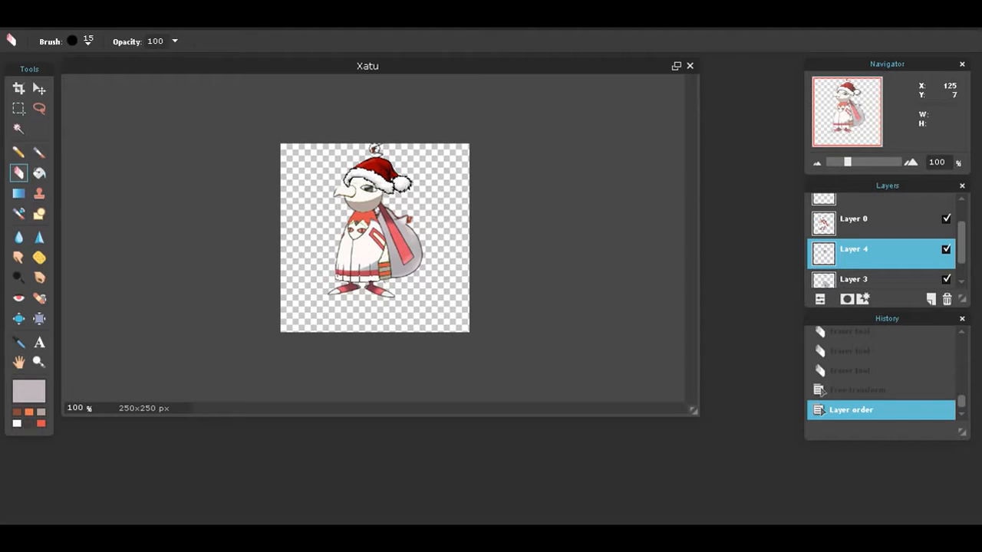
# Move Layer 4 down beneath Layer 0 in the layer stack.
pyautogui.click(854, 218)
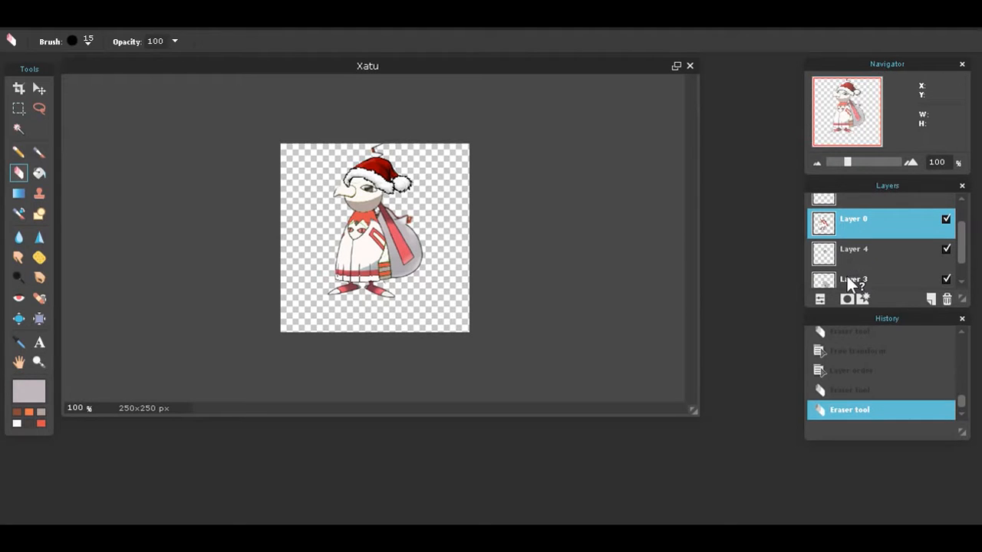
pyautogui.click(853, 279)
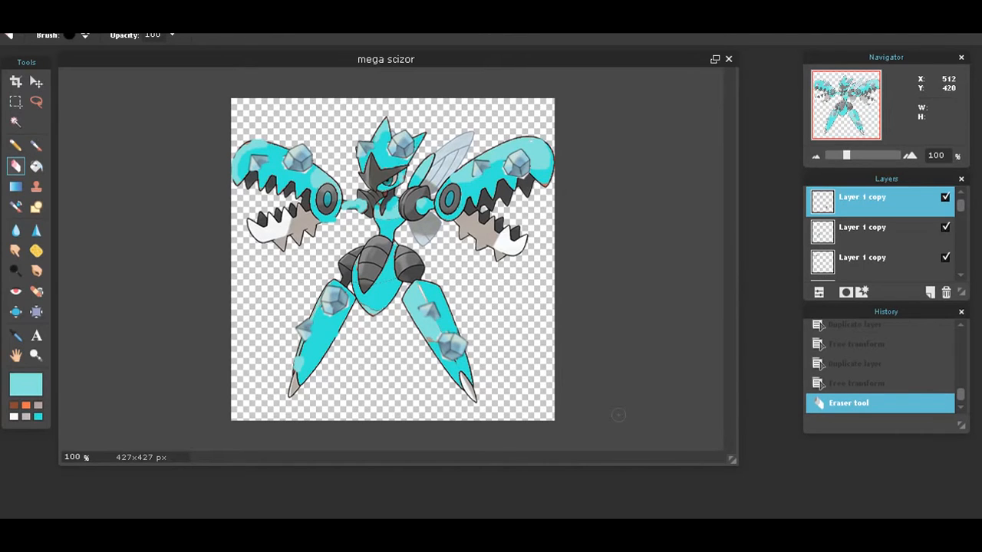
pyautogui.moveTo(507, 275)
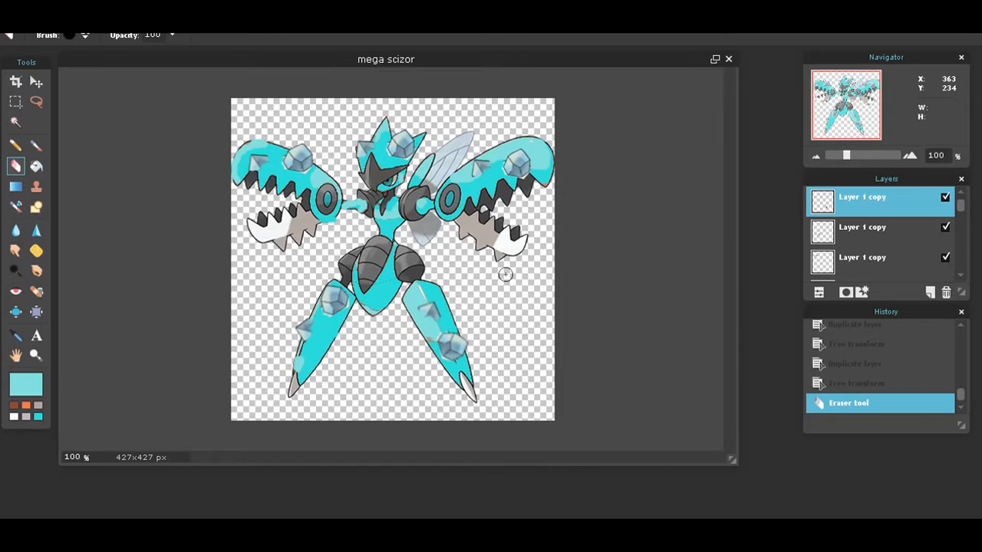
pyautogui.moveTo(494, 274)
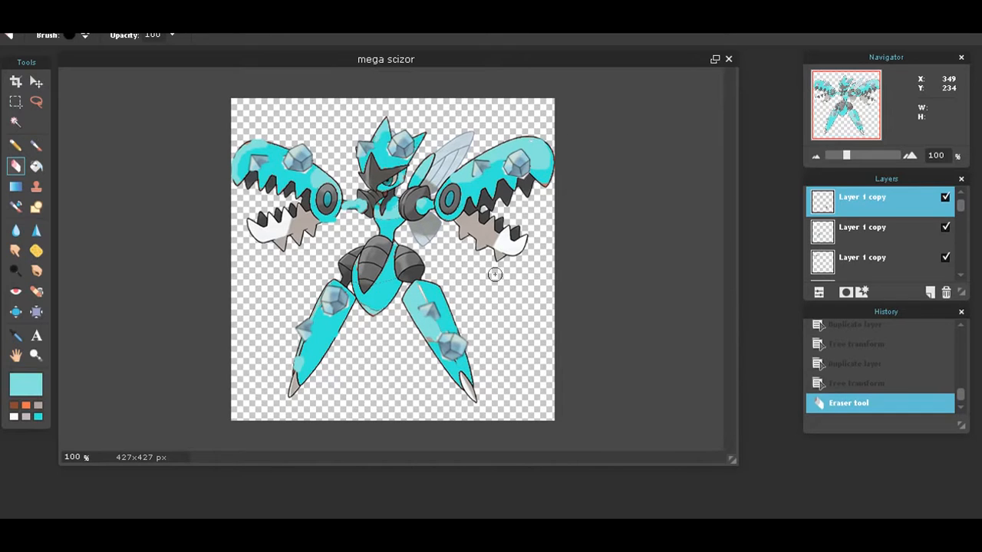
pyautogui.moveTo(476, 46)
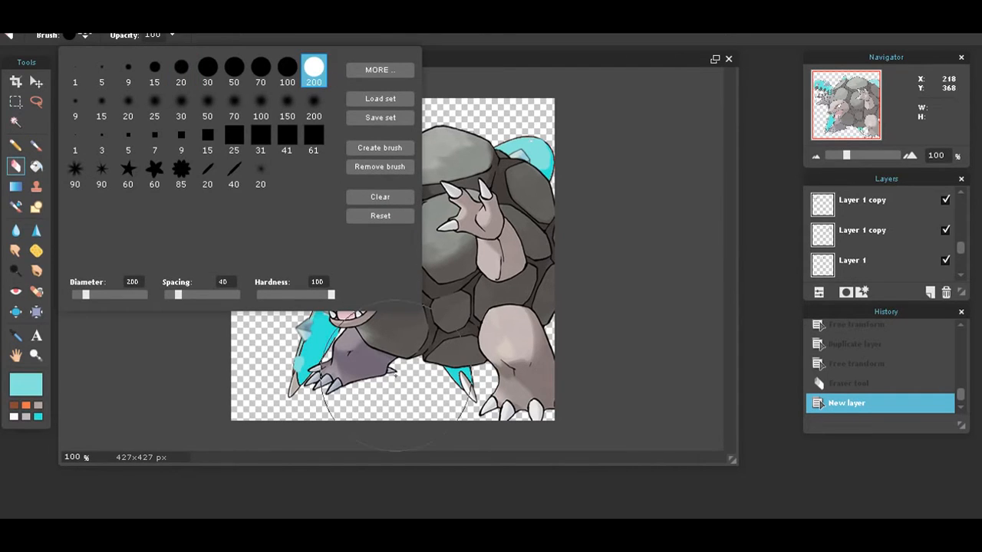
pyautogui.moveTo(276, 370)
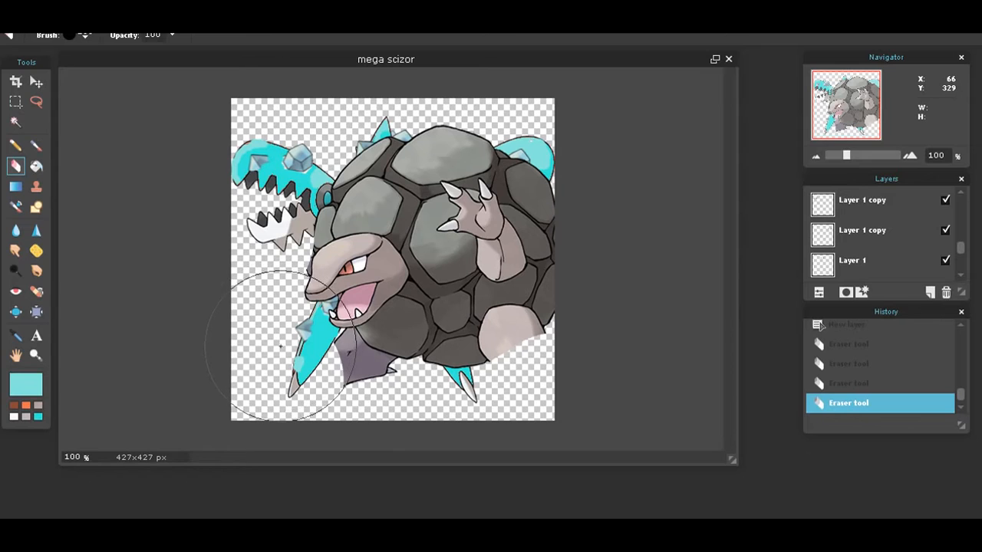
# Erase the lower left part of the grey rocky creature, revealing the turquoise Mega Scizor.
pyautogui.click(322, 322)
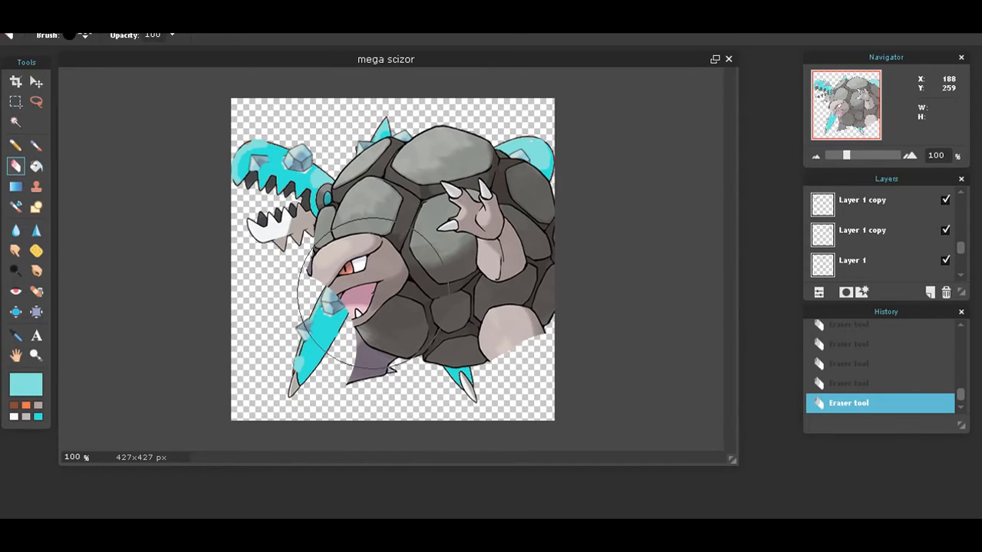
pyautogui.moveTo(506, 253)
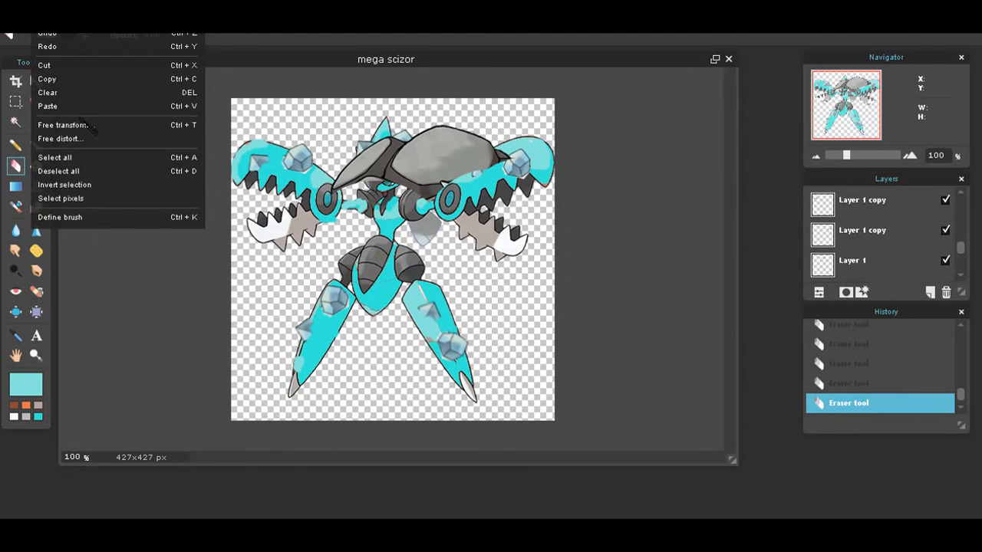
pyautogui.moveTo(65, 125)
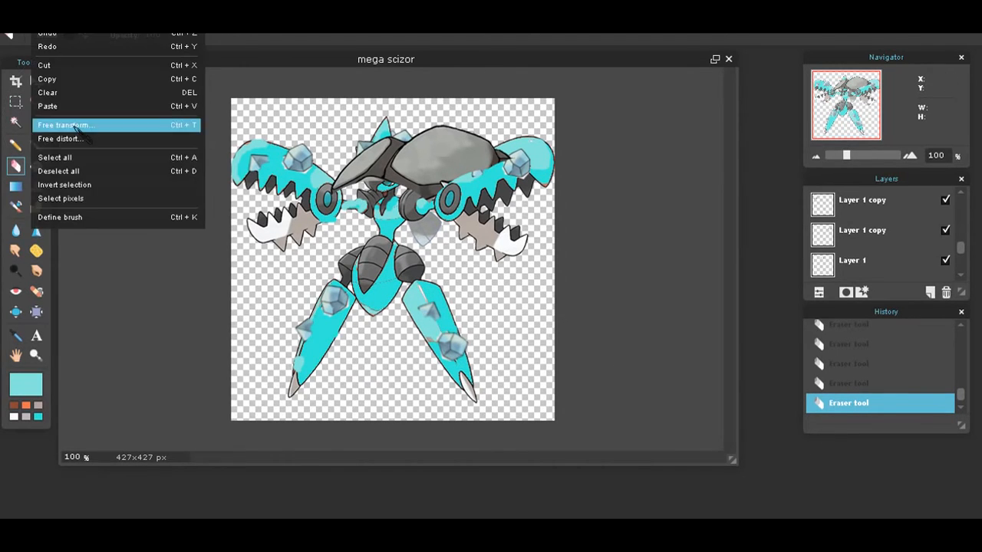
# Free-transform the rocky piece smaller onto Mega Scizor's midsection and confirm it.
pyautogui.click(64, 124)
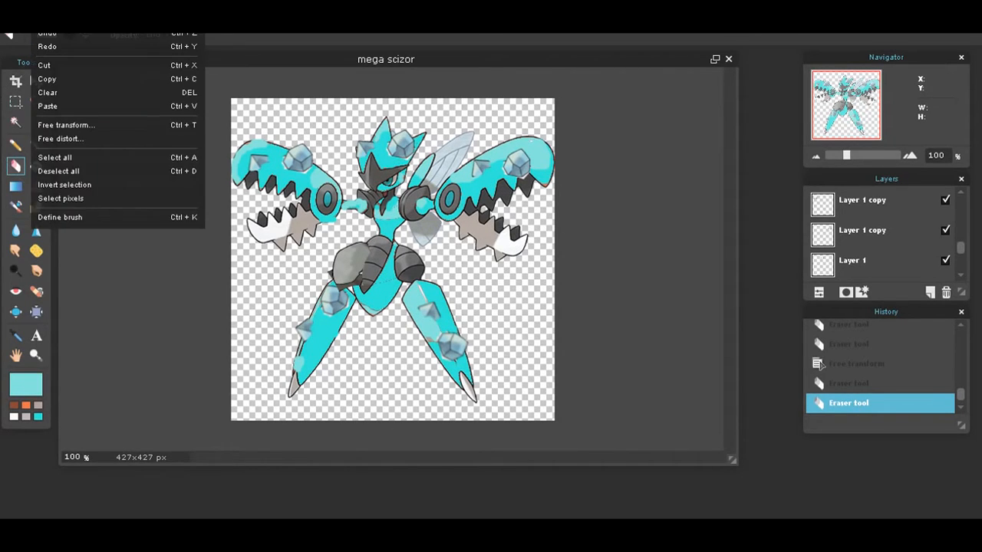
pyautogui.click(66, 126)
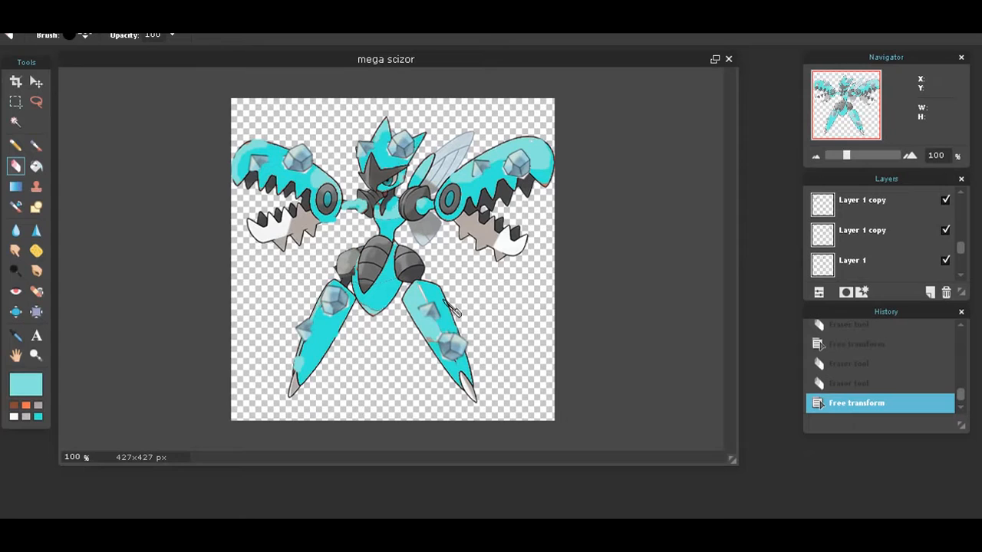
# Duplicate the rocky torso piece layer and apply the pending changes.
pyautogui.rightClick(862, 200)
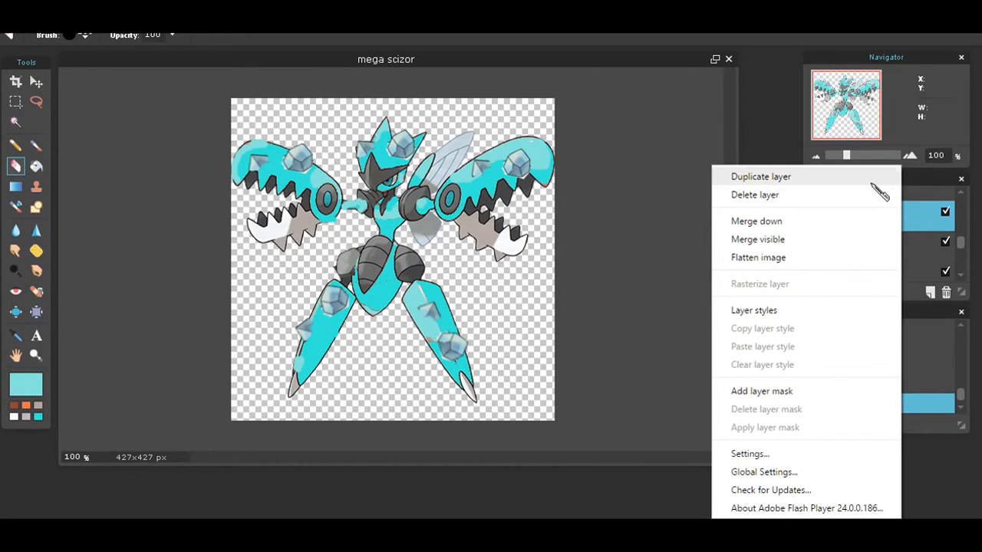
pyautogui.click(761, 176)
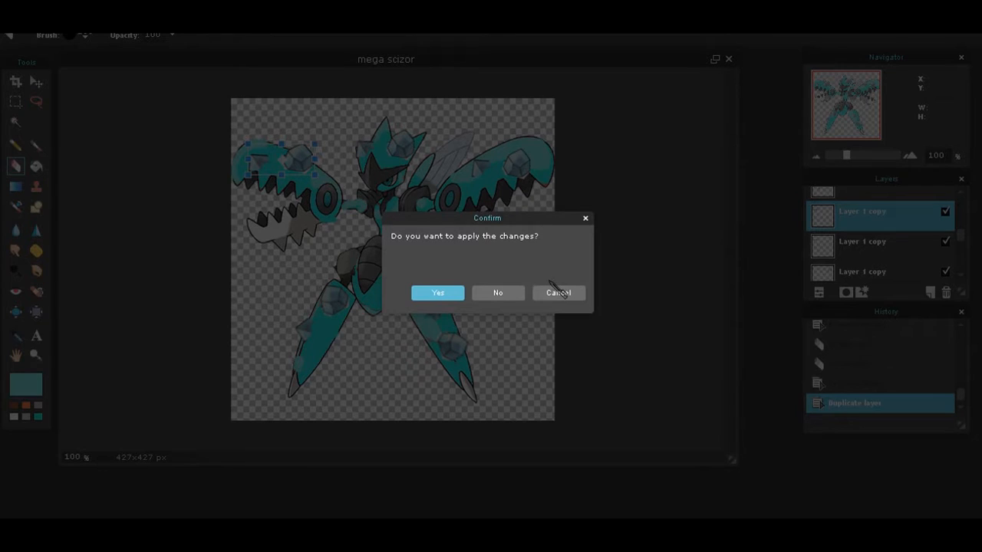
pyautogui.click(437, 292)
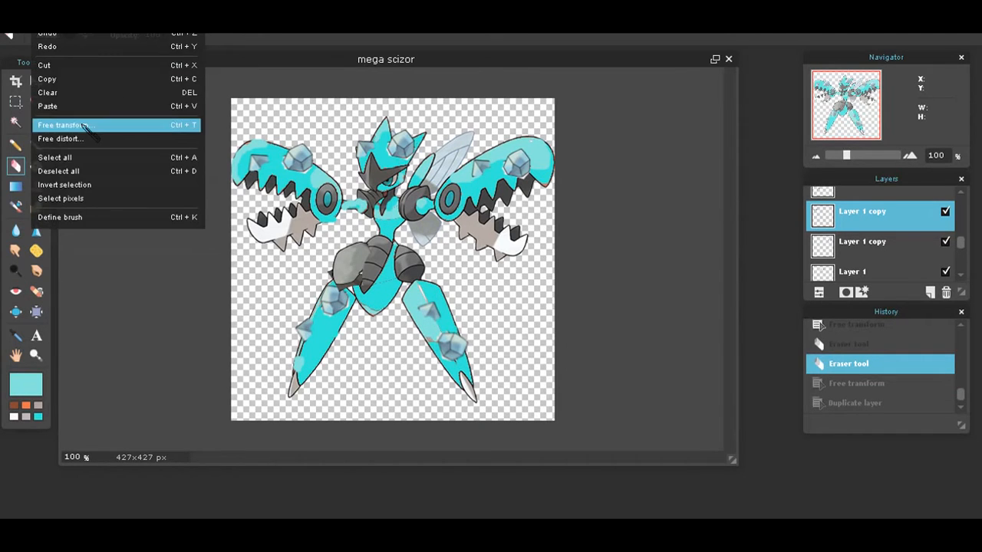
# Free-transform the copied rock piece into a smaller chunk beside the torso.
pyautogui.click(63, 124)
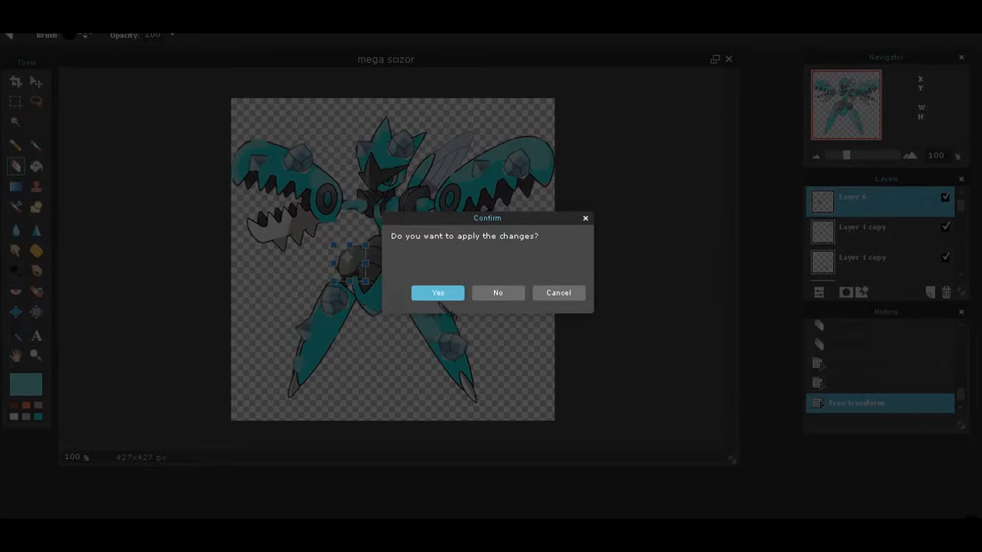
# Apply the transform and duplicate the rock chunk layer again.
pyautogui.click(437, 291)
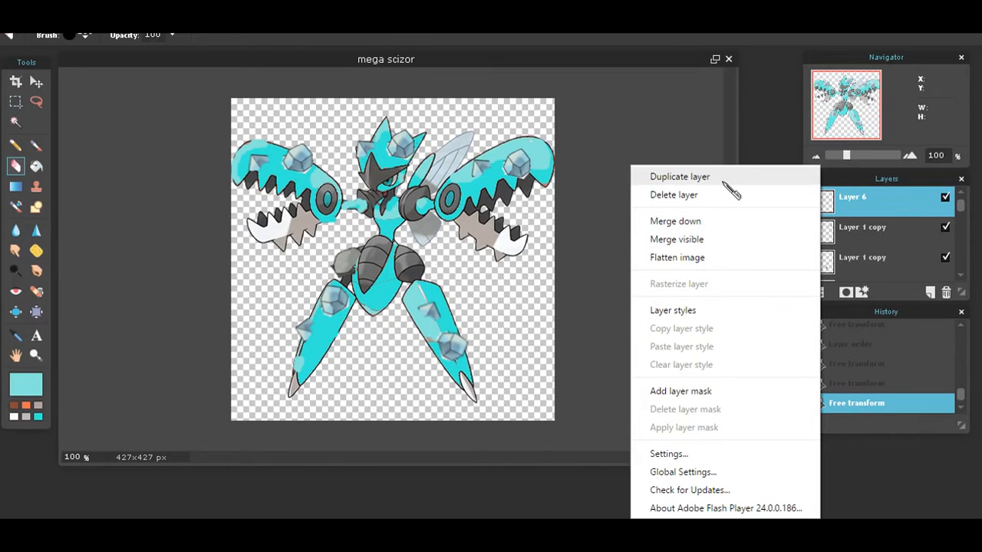
pyautogui.click(678, 177)
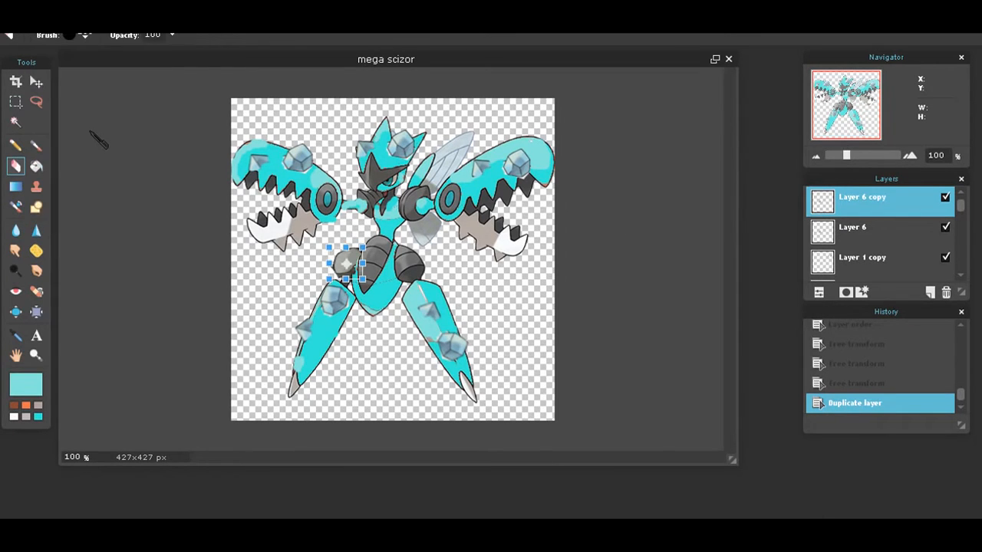
# Move and shrink the new rock chunk to fit Mega Scizor's chest, then apply it.
pyautogui.moveTo(345, 264); pyautogui.dragTo(430, 264)
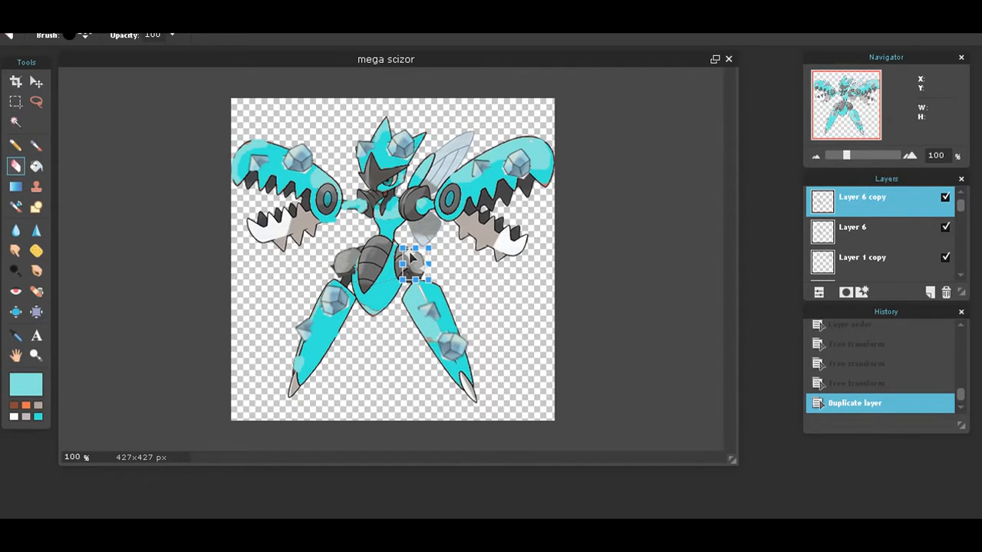
pyautogui.moveTo(414, 264); pyautogui.dragTo(406, 258)
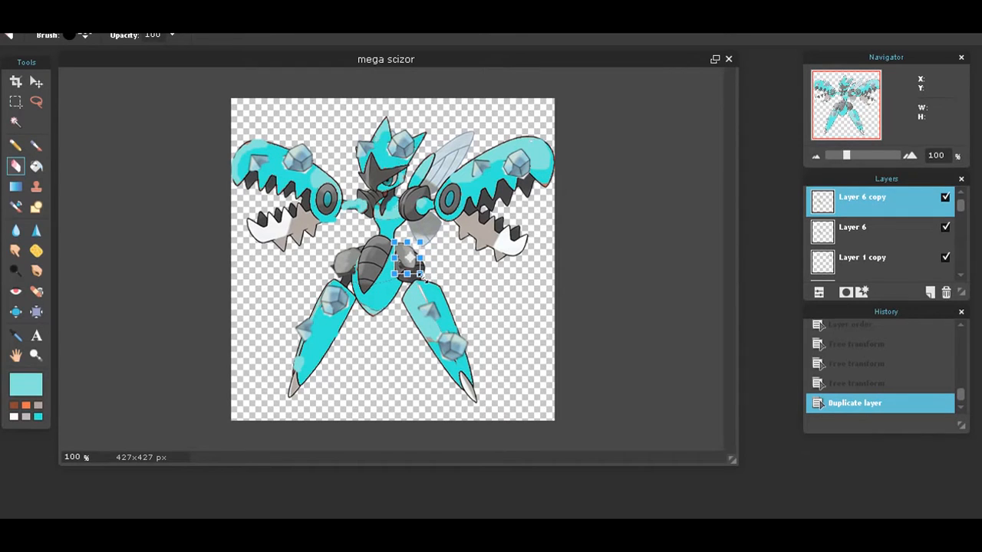
pyautogui.moveTo(414, 268); pyautogui.dragTo(414, 257)
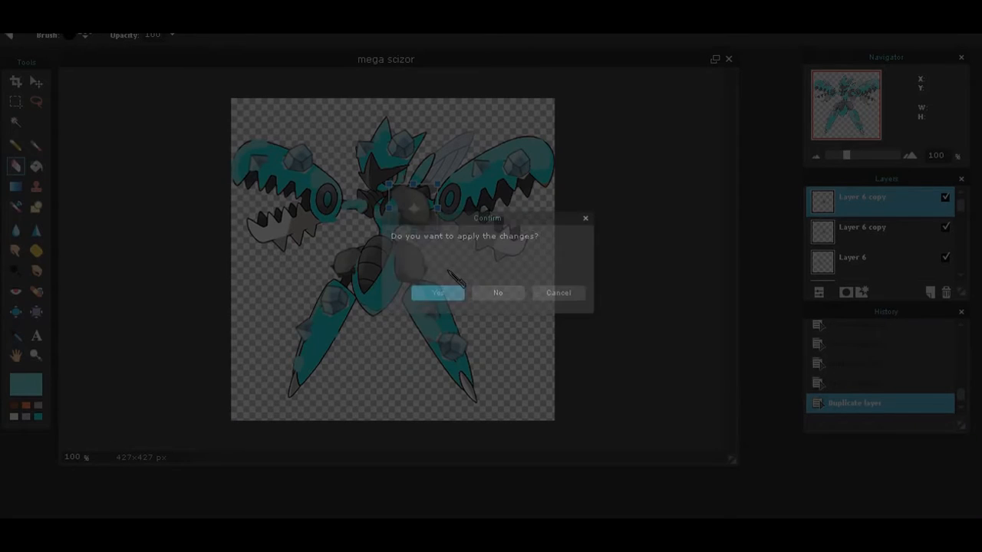
pyautogui.click(435, 291)
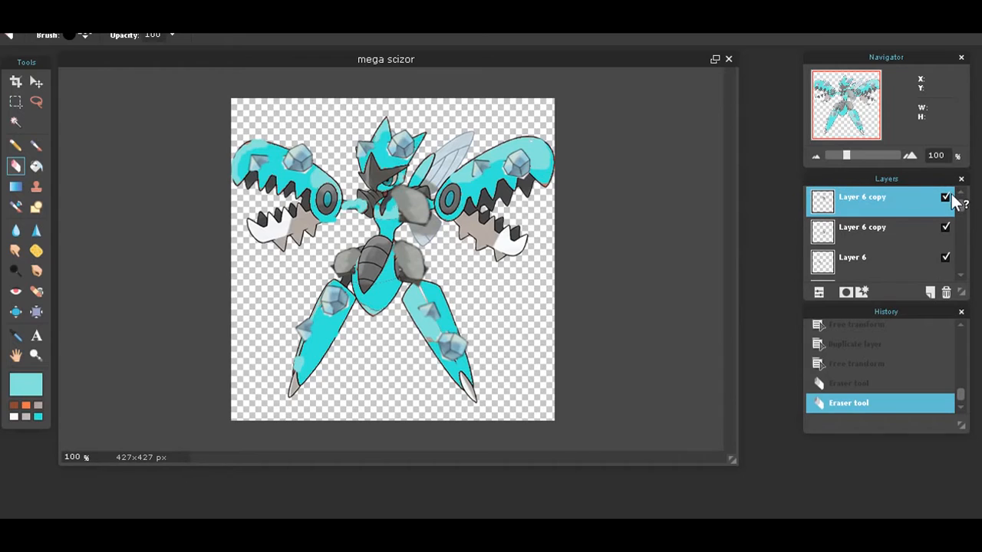
# Duplicate the rock chunk, apply it over the upper chest and erase its excess edge.
pyautogui.rightClick(862, 197)
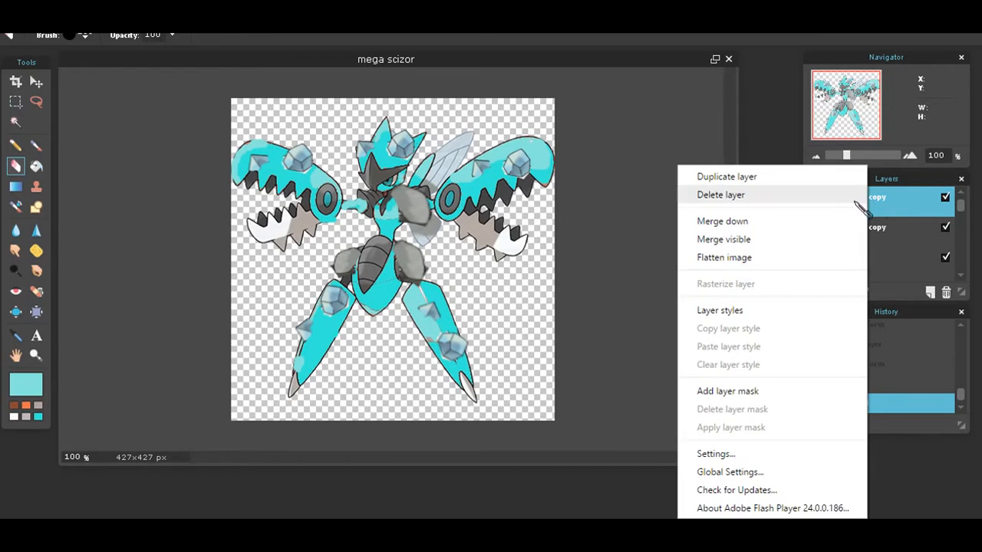
pyautogui.click(726, 176)
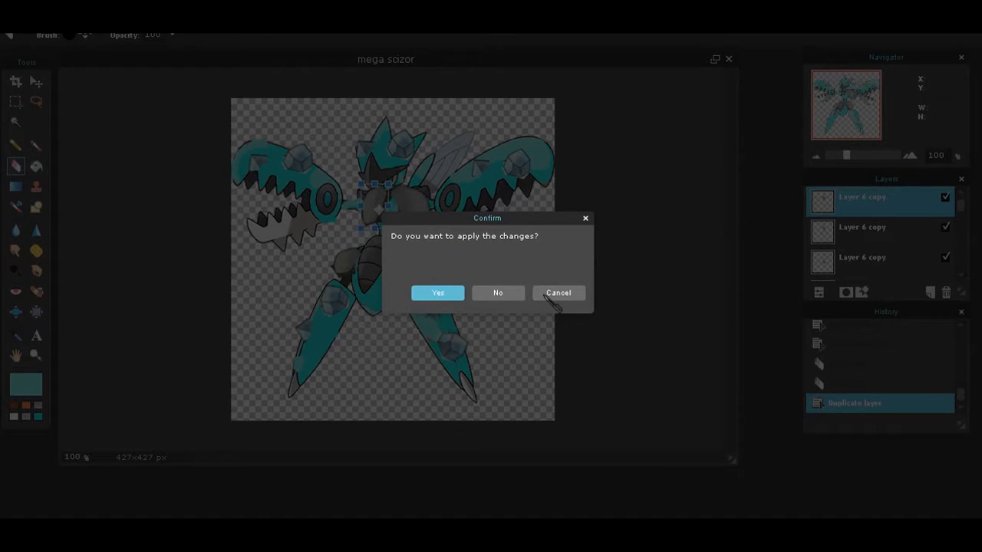
pyautogui.click(438, 292)
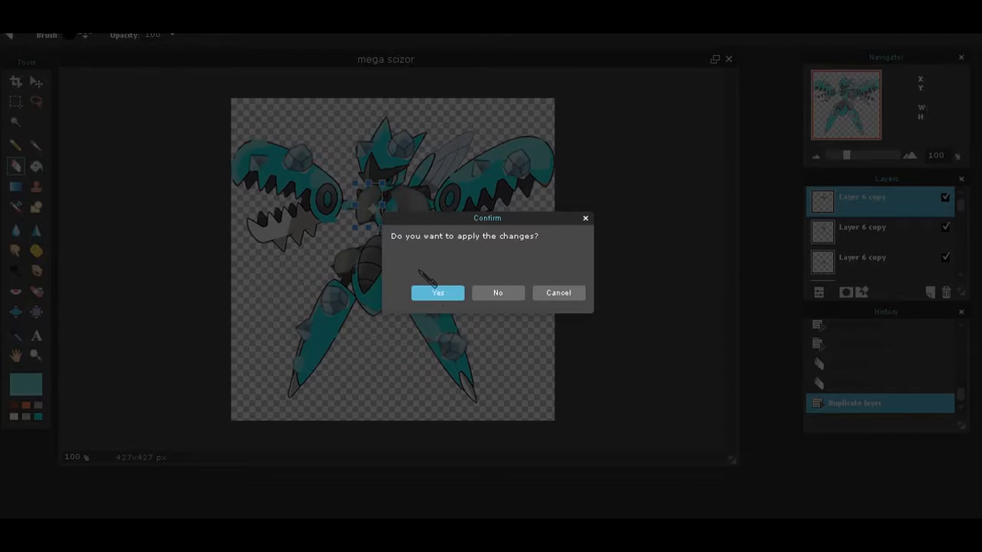
pyautogui.click(438, 291)
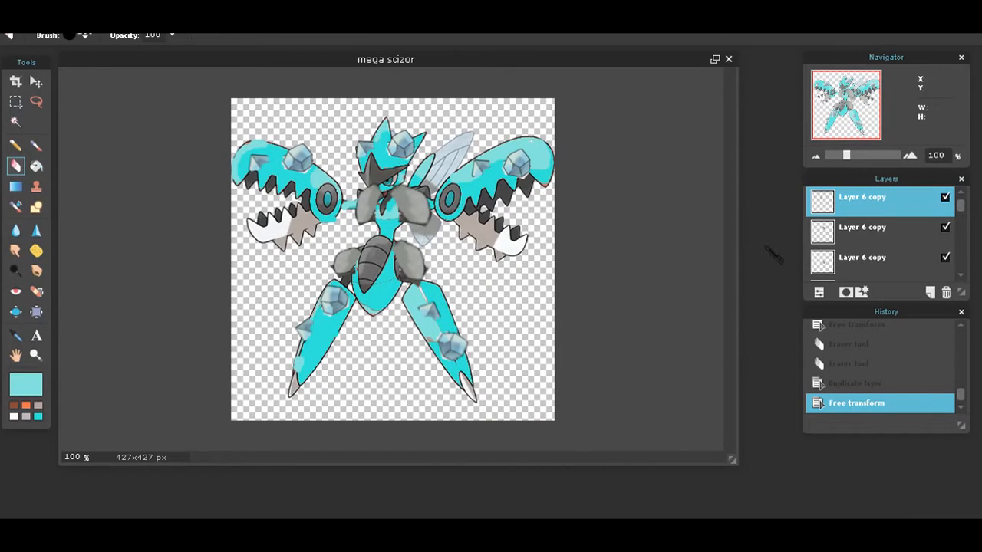
pyautogui.moveTo(371, 123)
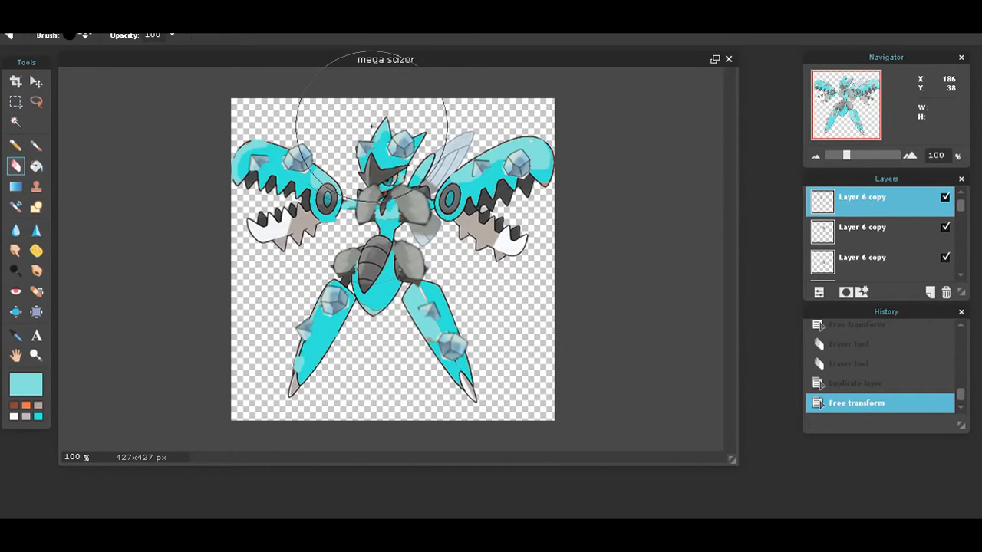
pyautogui.click(371, 187)
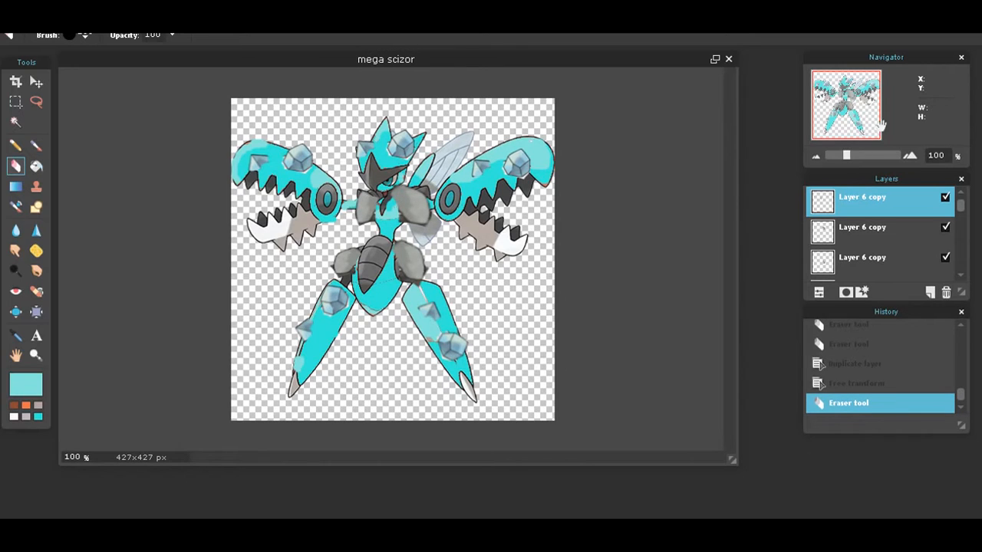
pyautogui.moveTo(902, 345)
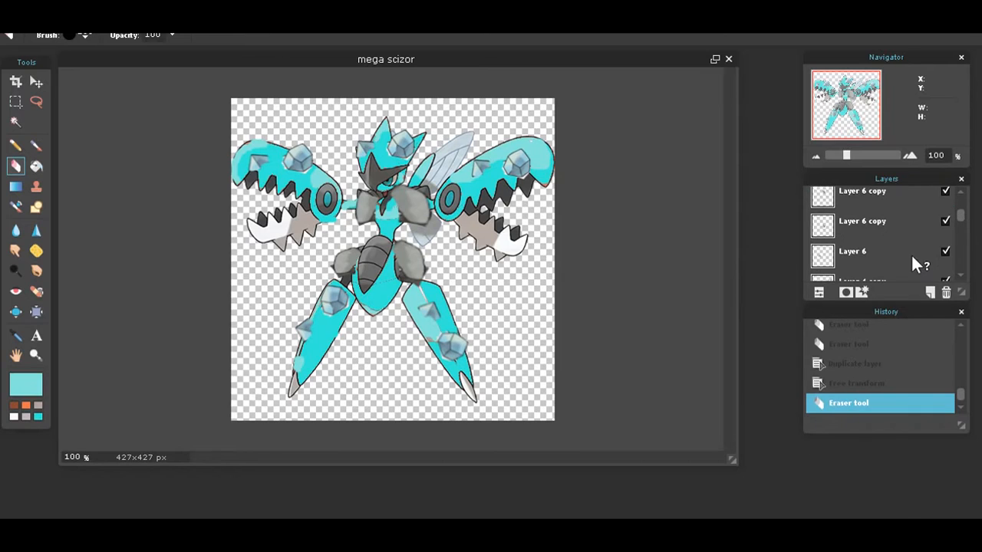
# Apply the transformed rock-layer copy over Mega Scizor's hips.
pyautogui.rightClick(862, 221)
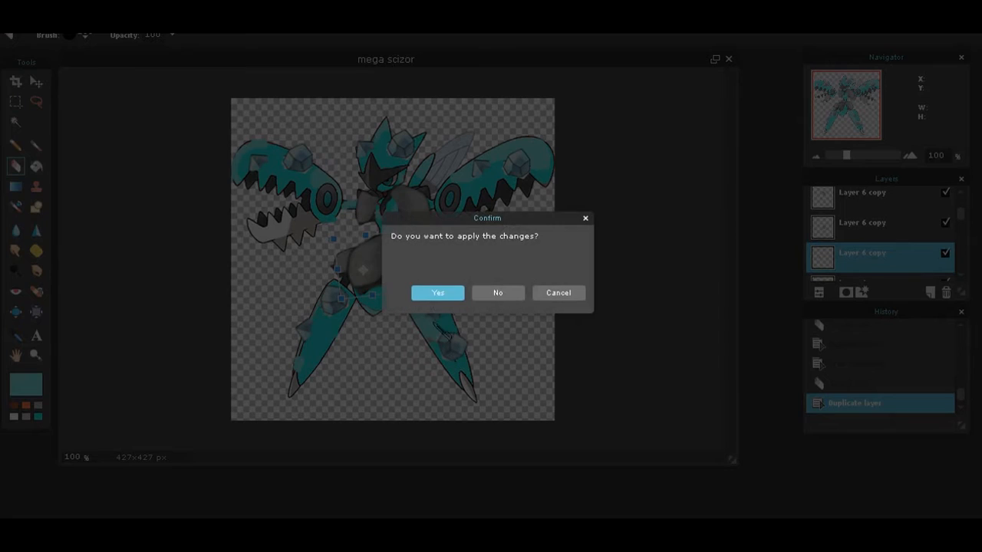
pyautogui.click(438, 291)
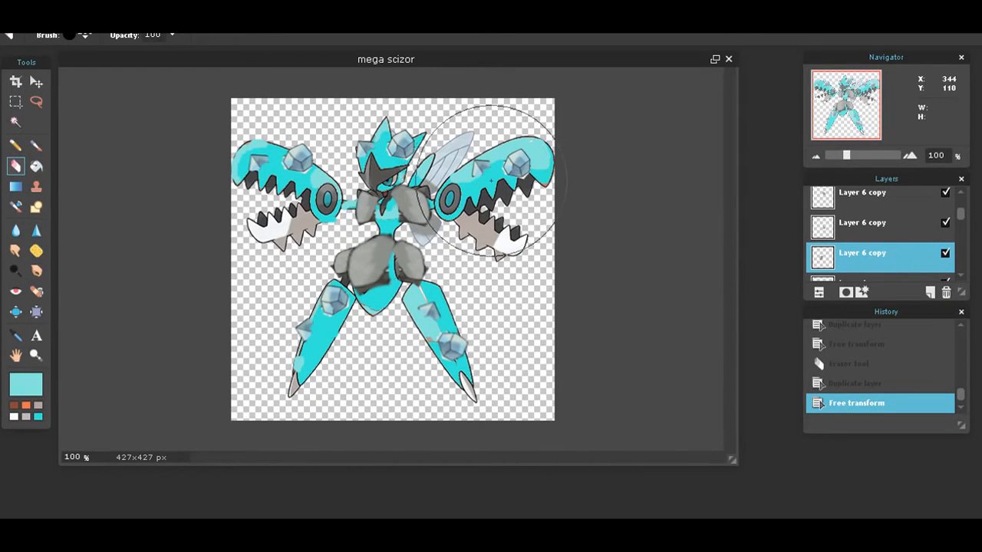
# Duplicate another rock chunk, move it up onto the belly and apply it.
pyautogui.rightClick(862, 252)
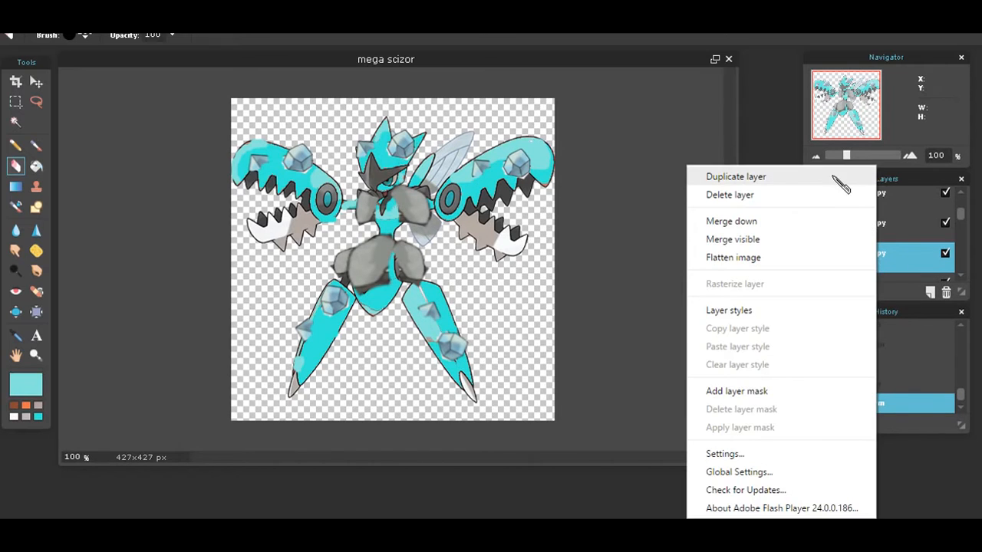
pyautogui.click(734, 177)
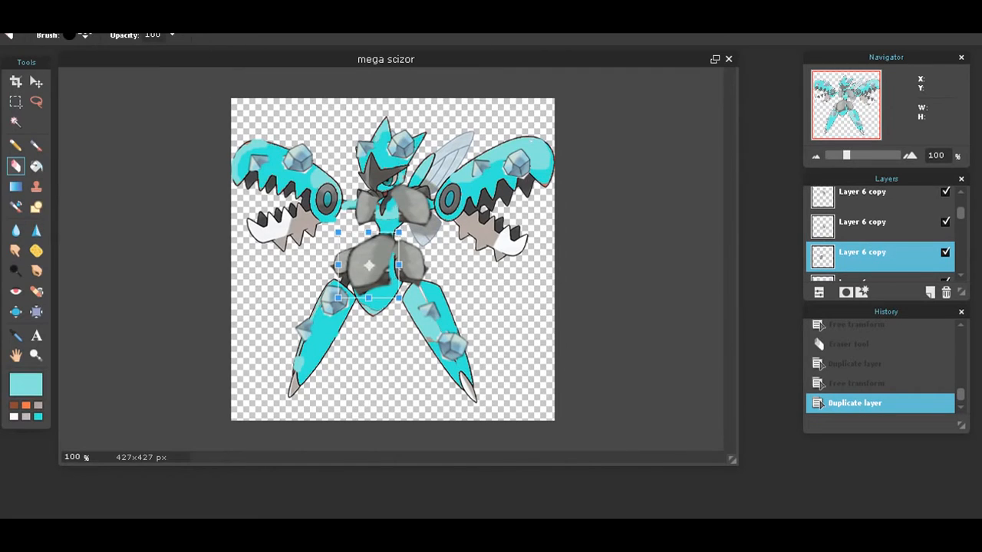
pyautogui.moveTo(369, 264); pyautogui.dragTo(368, 181)
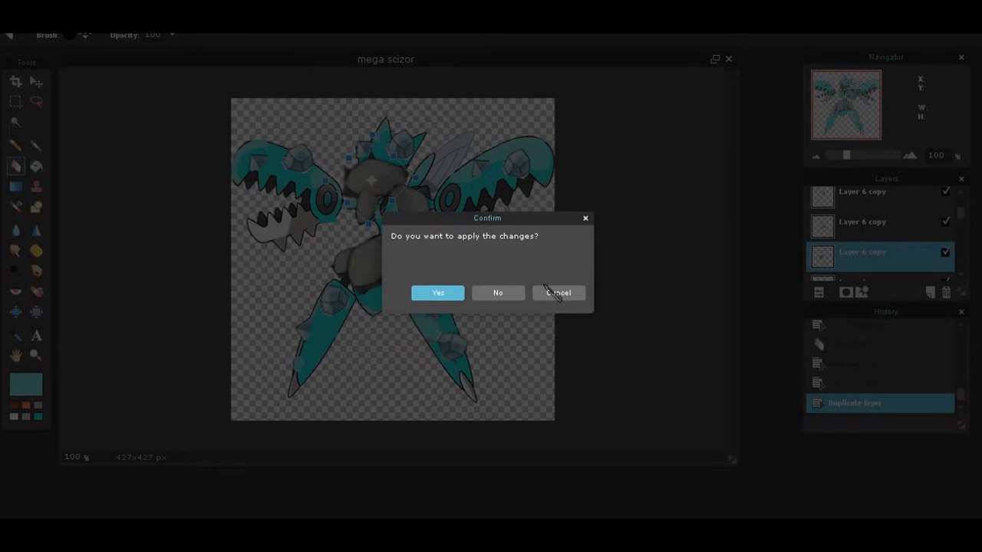
pyautogui.click(437, 292)
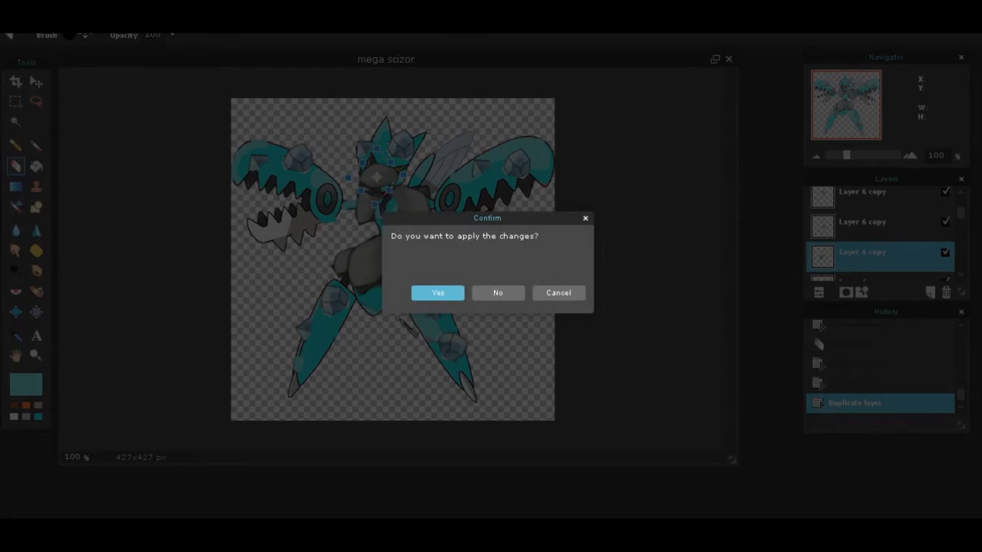
pyautogui.click(438, 292)
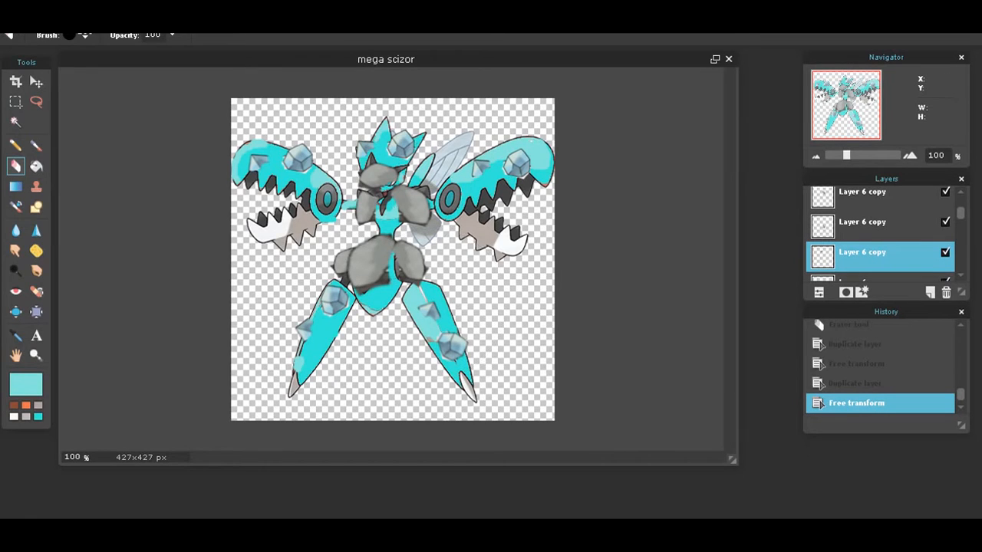
pyautogui.moveTo(387, 252)
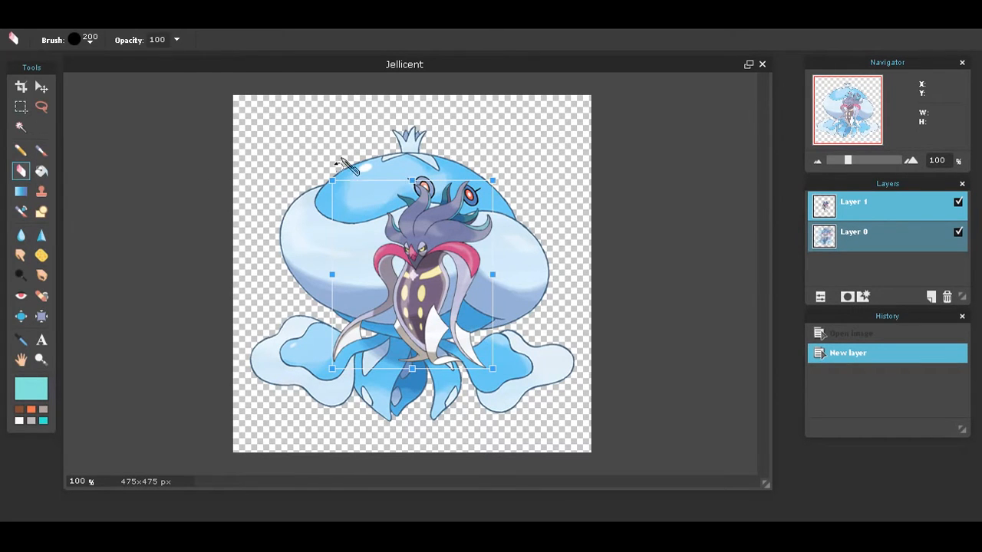
# Enlarge Malamar to cover Jellicent's centre and apply the resize.
pyautogui.moveTo(493, 273); pyautogui.dragTo(424, 274)
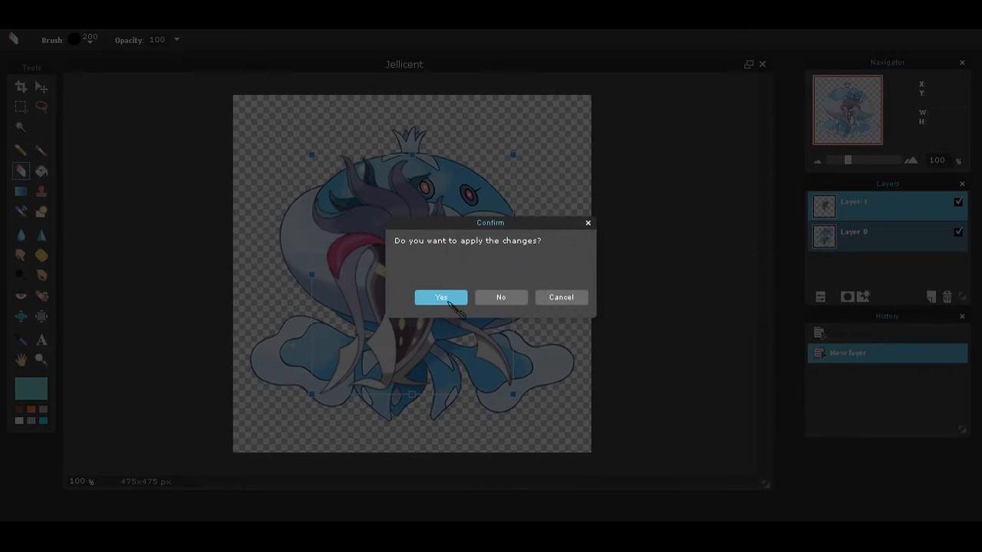
pyautogui.click(440, 298)
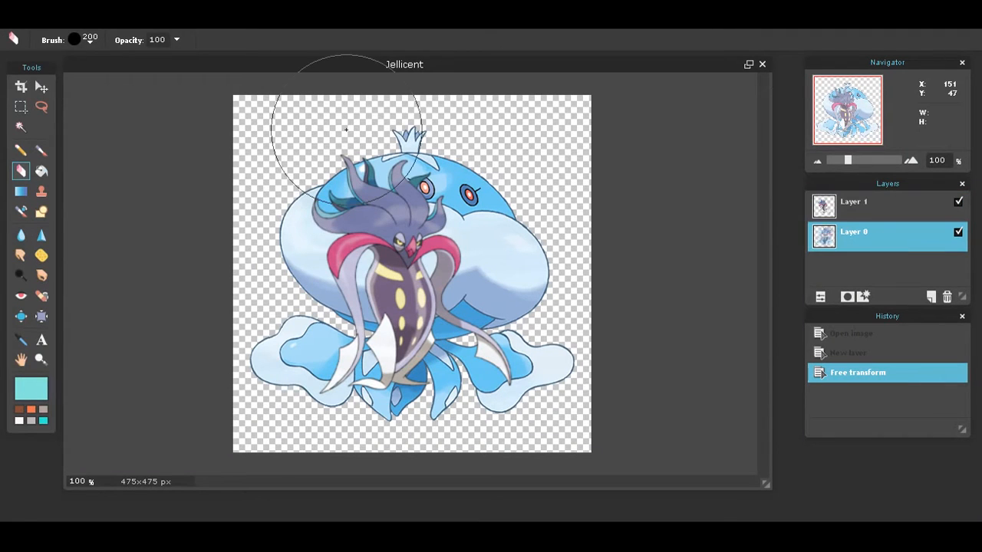
# Erase Jellicent's blue head and leftover blue around the tentacles, keeping its lower frills.
pyautogui.moveTo(345, 131); pyautogui.dragTo(356, 229)
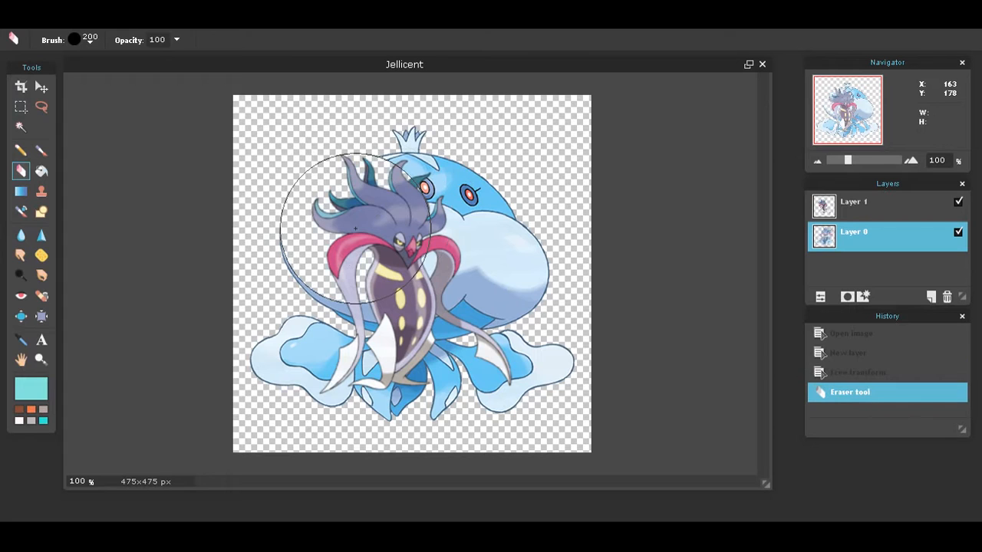
pyautogui.moveTo(356, 230); pyautogui.dragTo(512, 267)
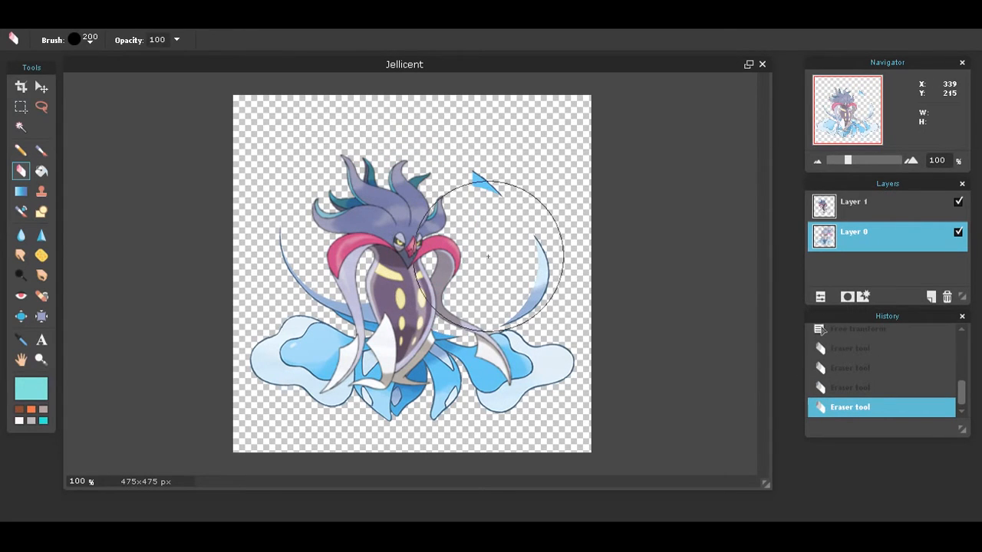
pyautogui.moveTo(488, 258); pyautogui.dragTo(334, 258)
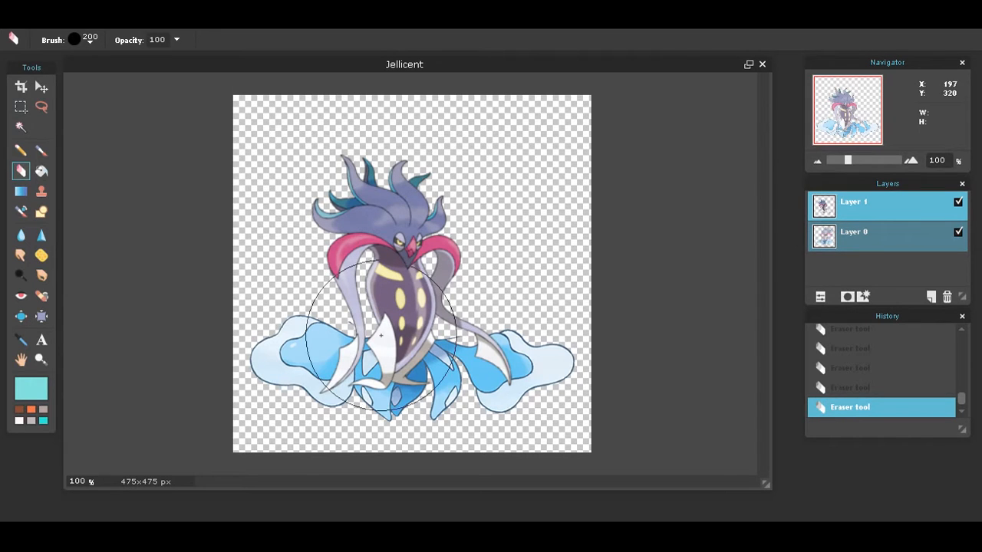
pyautogui.moveTo(381, 335); pyautogui.dragTo(463, 373)
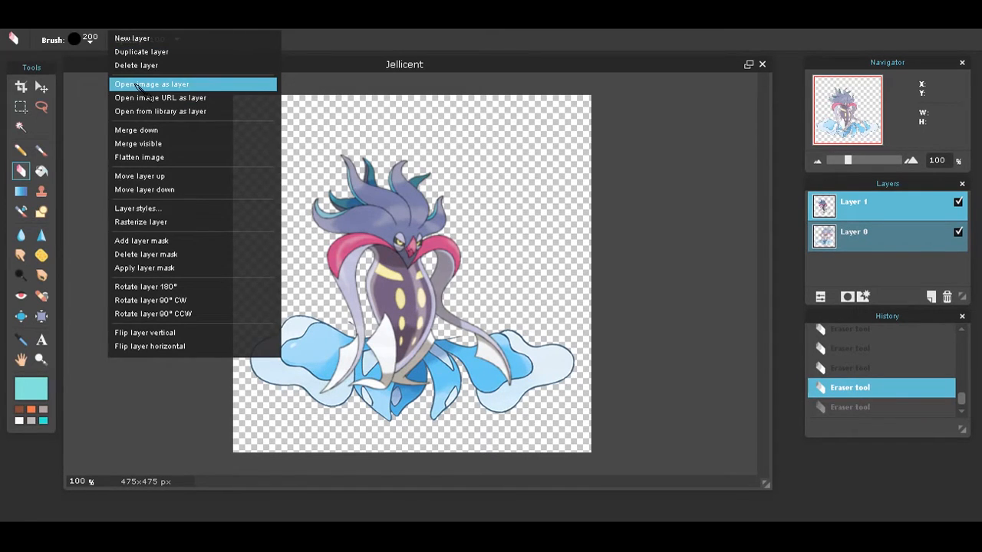
# With a smaller eraser, remove Malamar's dark spotted ink body, keeping hood, collar and tentacles.
pyautogui.click(150, 83)
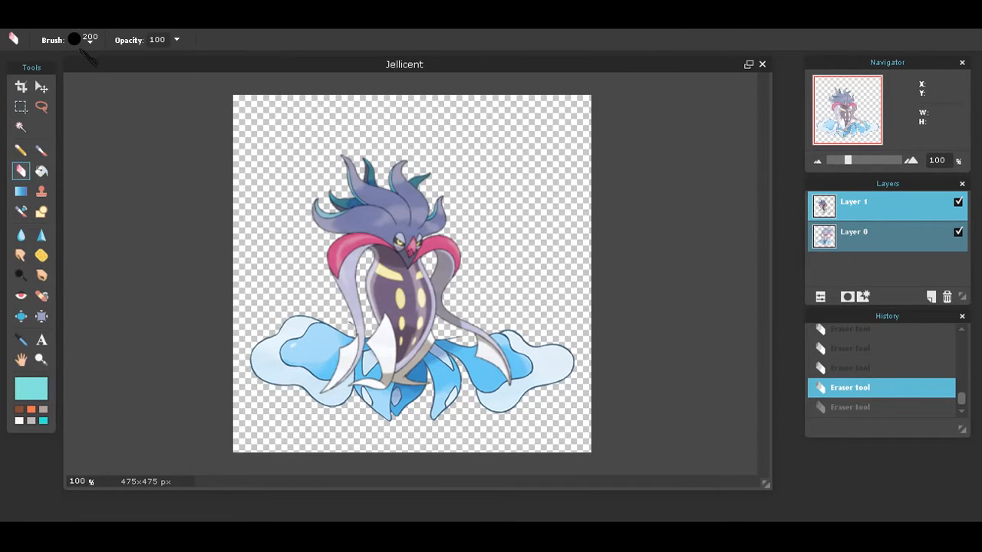
pyautogui.click(73, 39)
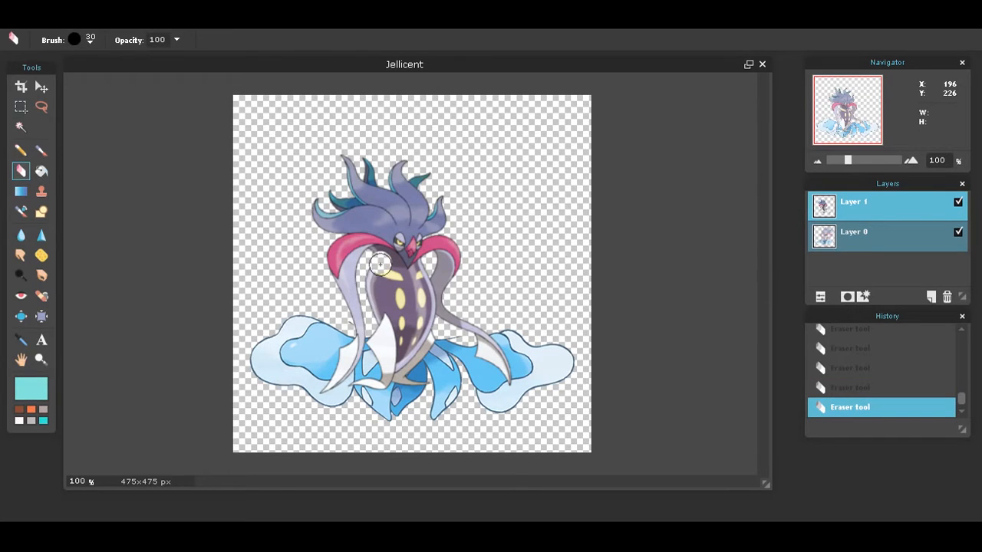
pyautogui.moveTo(380, 263); pyautogui.dragTo(380, 336)
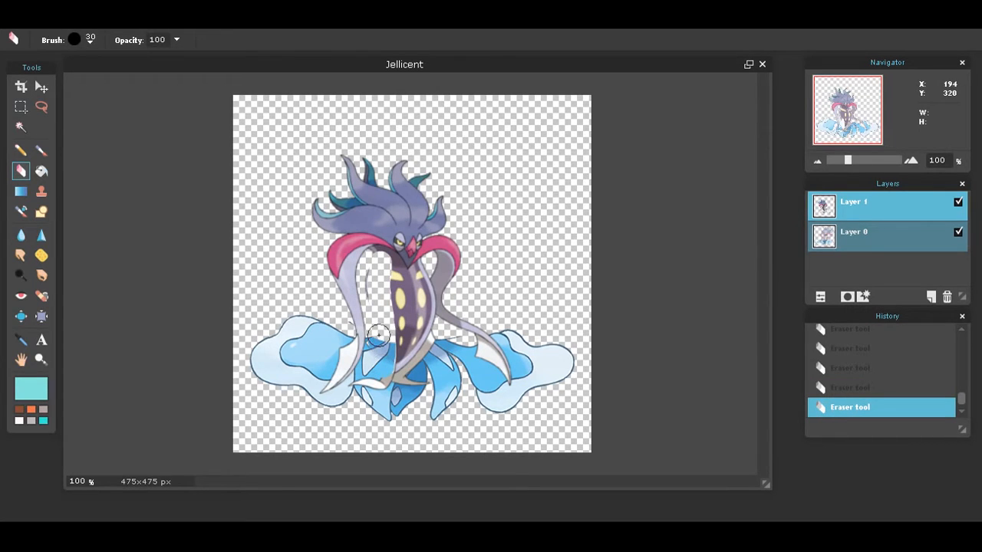
pyautogui.moveTo(381, 335); pyautogui.dragTo(392, 396)
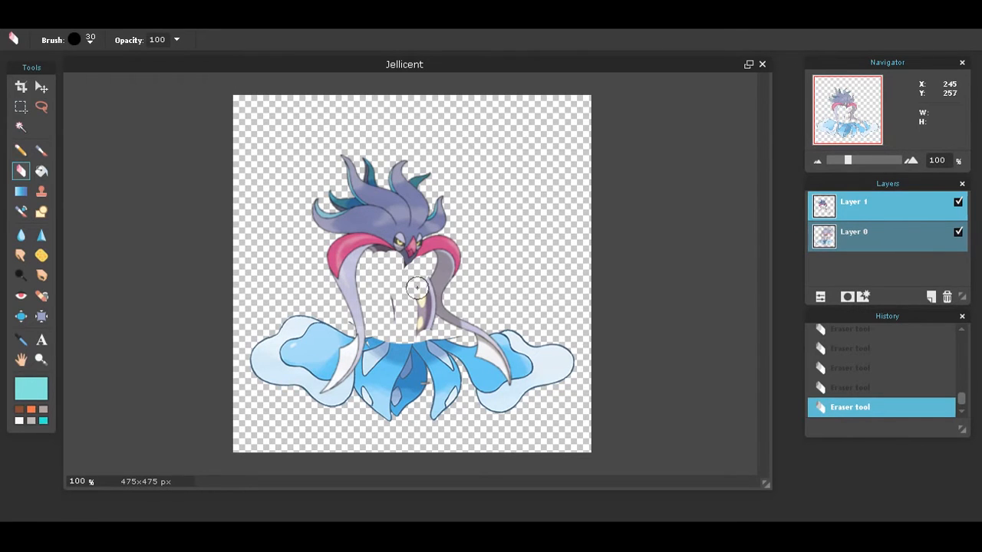
pyautogui.moveTo(418, 288); pyautogui.dragTo(428, 299)
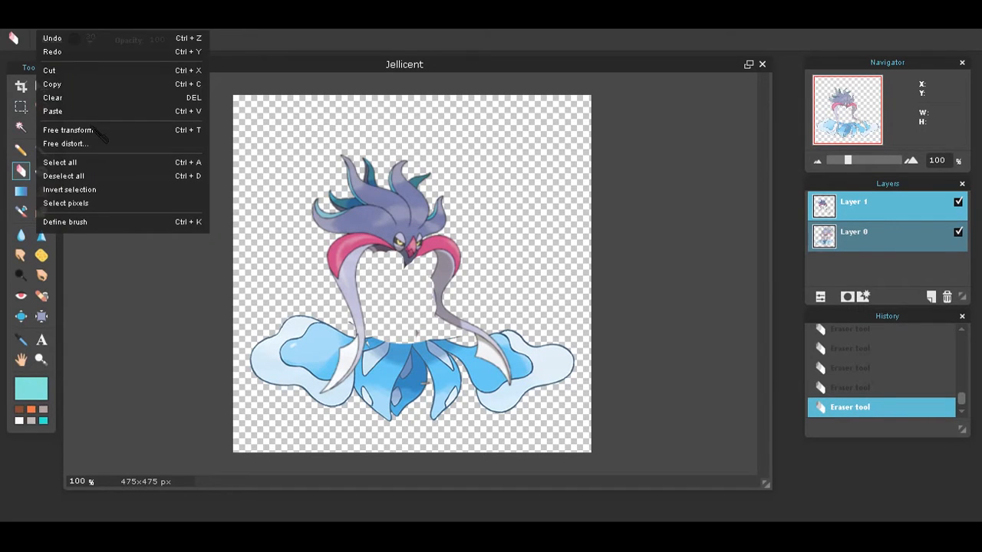
# Free-transform Layer 0 so Jellicent's blue skirt spreads wide and flat under Malamar's collar.
pyautogui.click(67, 128)
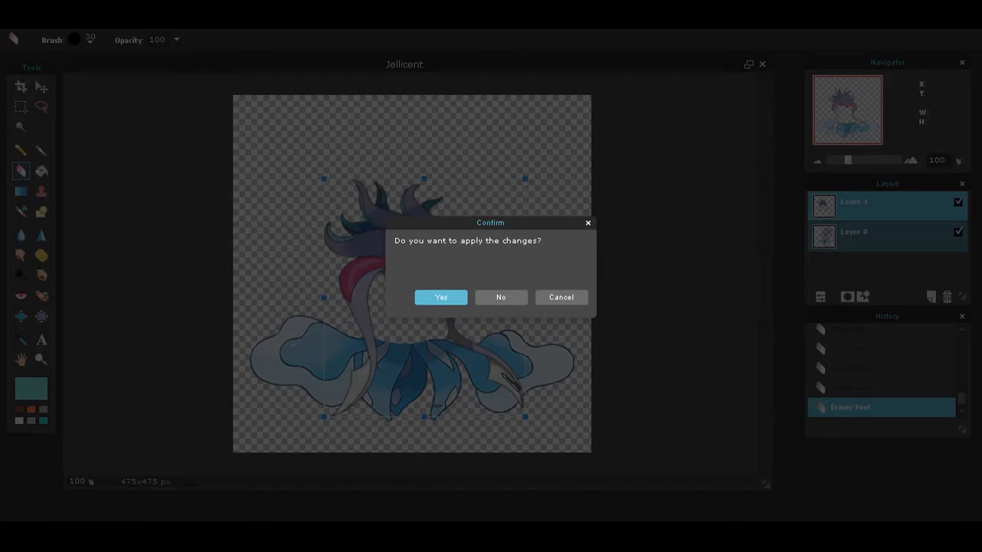
pyautogui.click(440, 298)
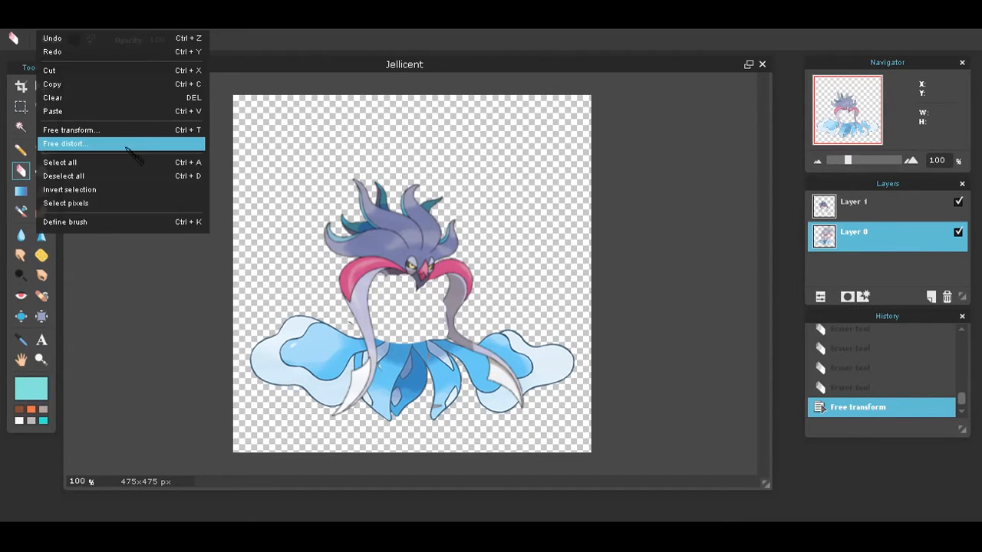
pyautogui.click(65, 144)
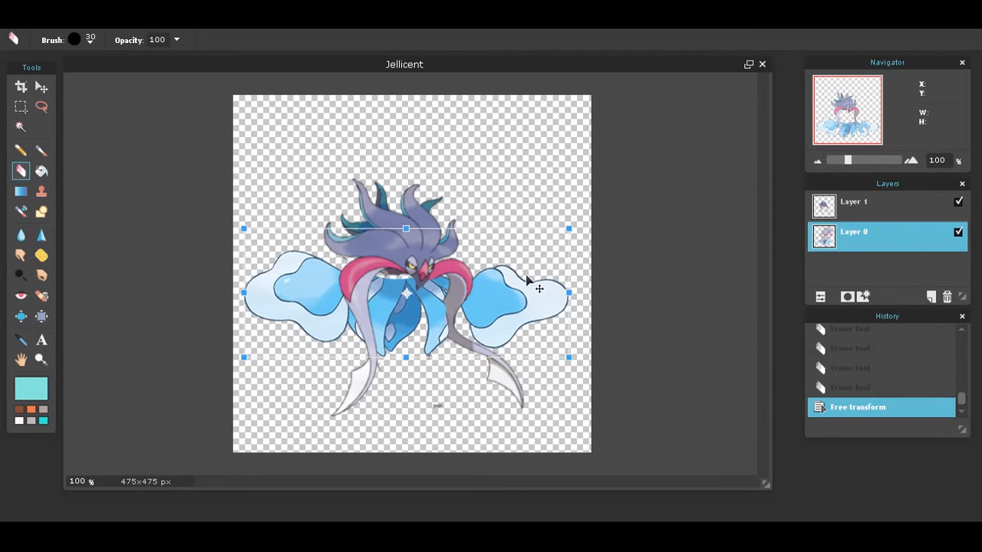
pyautogui.moveTo(540, 288); pyautogui.dragTo(436, 169)
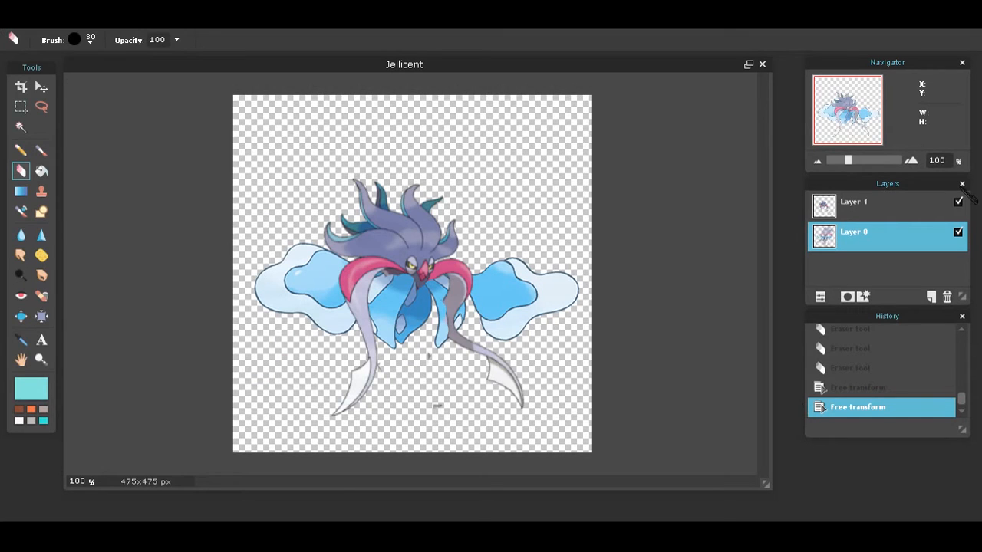
pyautogui.moveTo(489, 269)
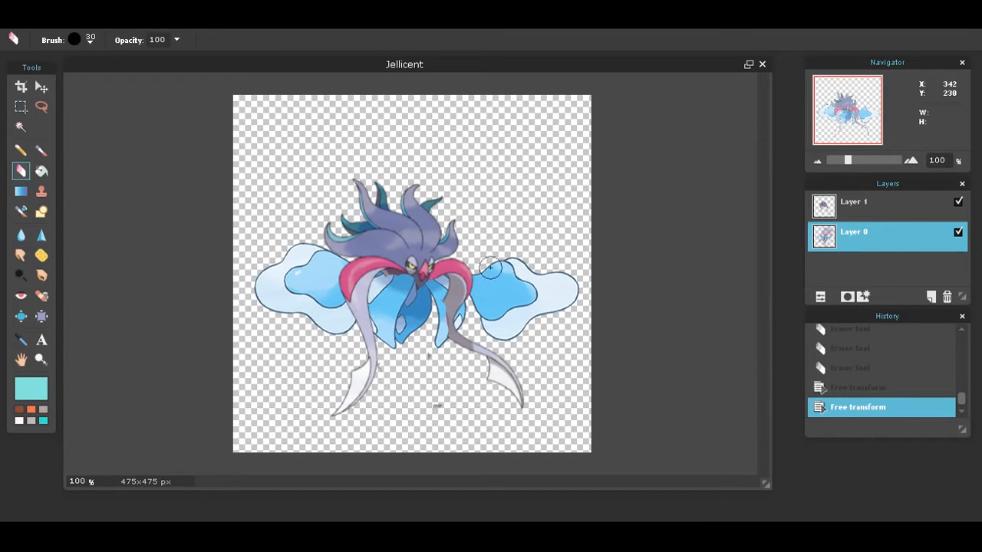
pyautogui.moveTo(386, 420)
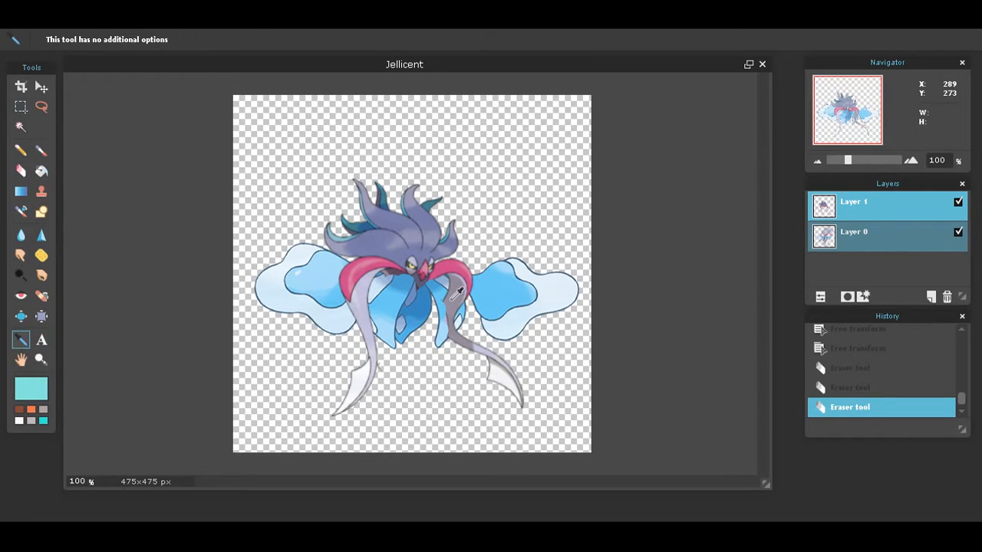
# Sample Malamar's pink and bucket-fill the blue centre patches beneath the collar with it.
pyautogui.click(460, 299)
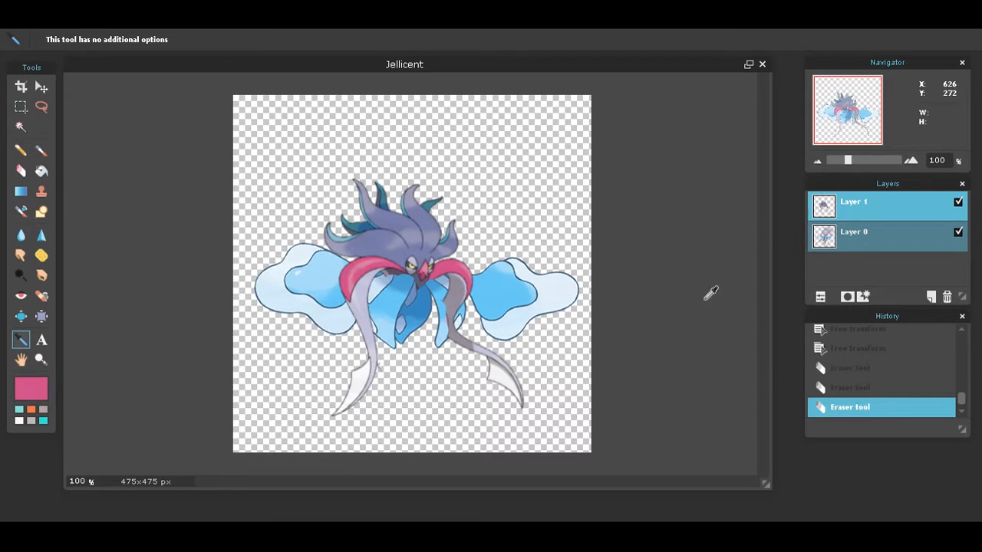
pyautogui.click(853, 231)
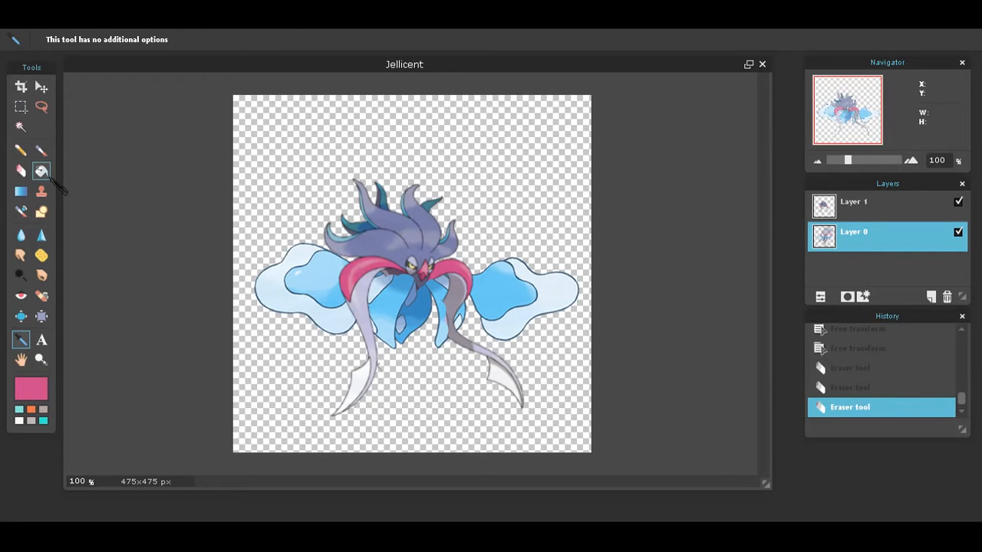
pyautogui.click(41, 172)
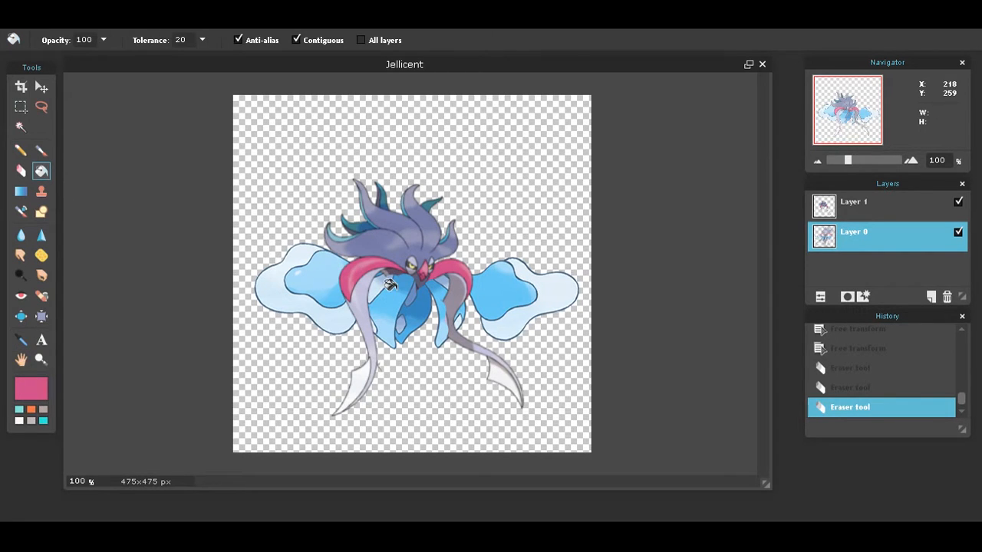
pyautogui.click(421, 288)
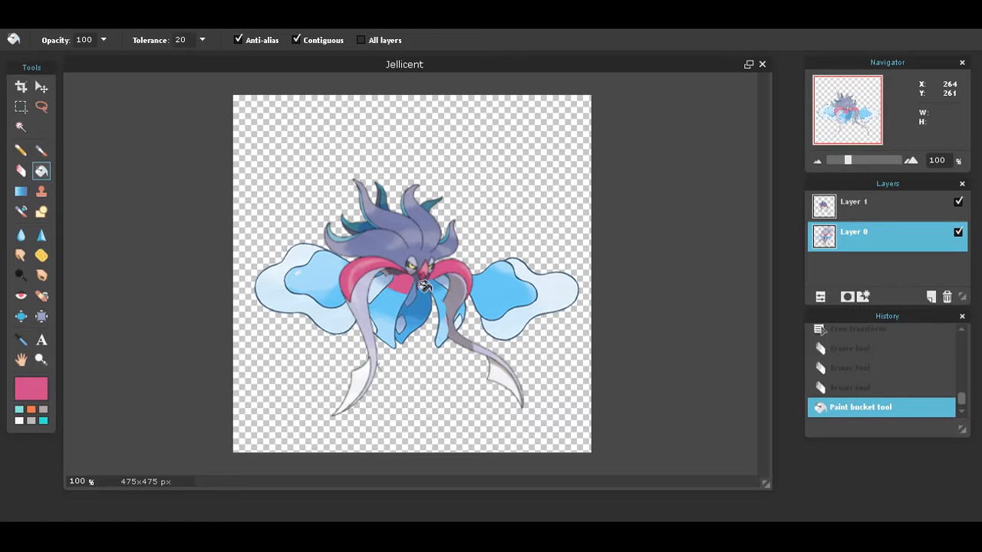
pyautogui.click(378, 304)
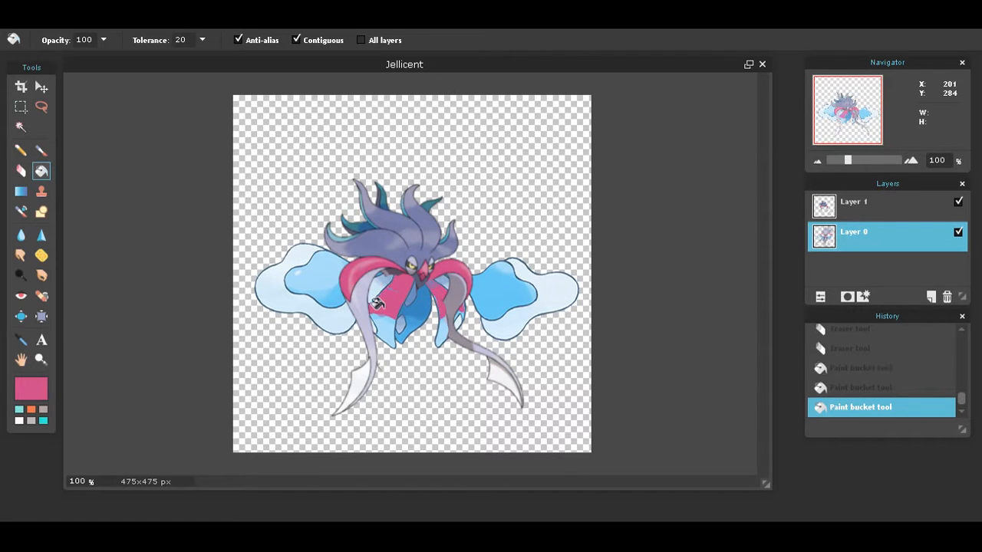
pyautogui.click(376, 304)
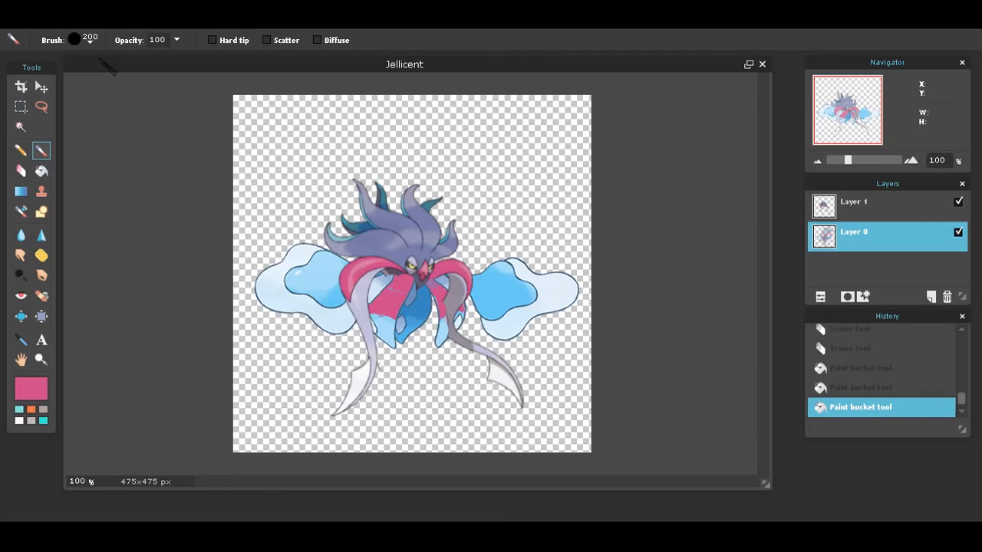
# Touch up the pink centre with the Brush and make the Malamar layer active.
pyautogui.click(74, 40)
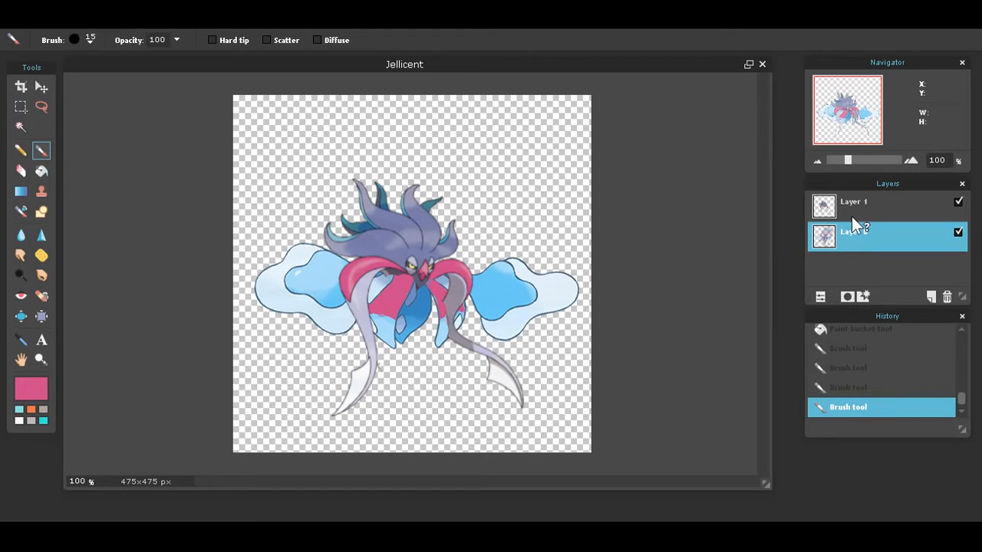
pyautogui.click(40, 172)
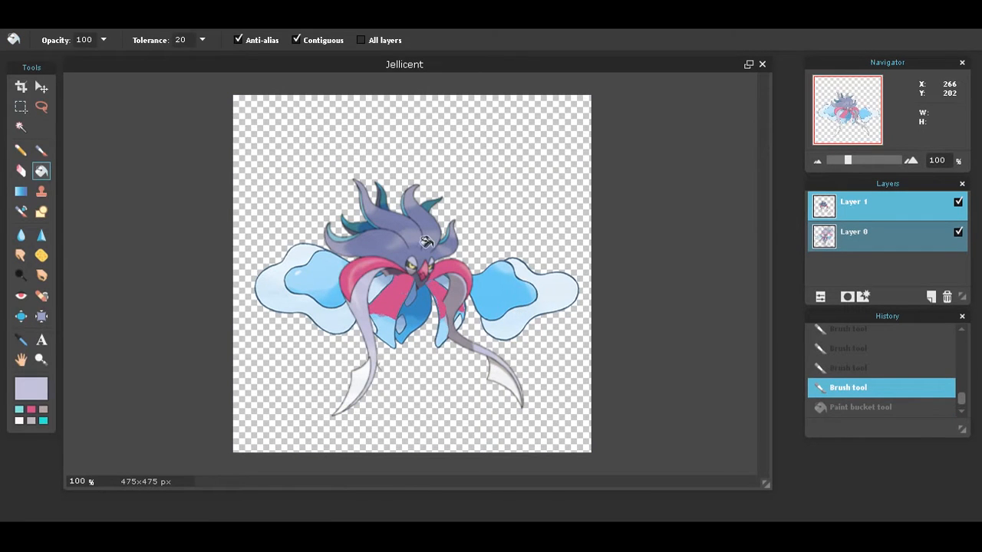
# On Layer 0, bucket-fill Jellicent's side lobes lilac and the inner blue areas pink on both sides.
pyautogui.click(22, 126)
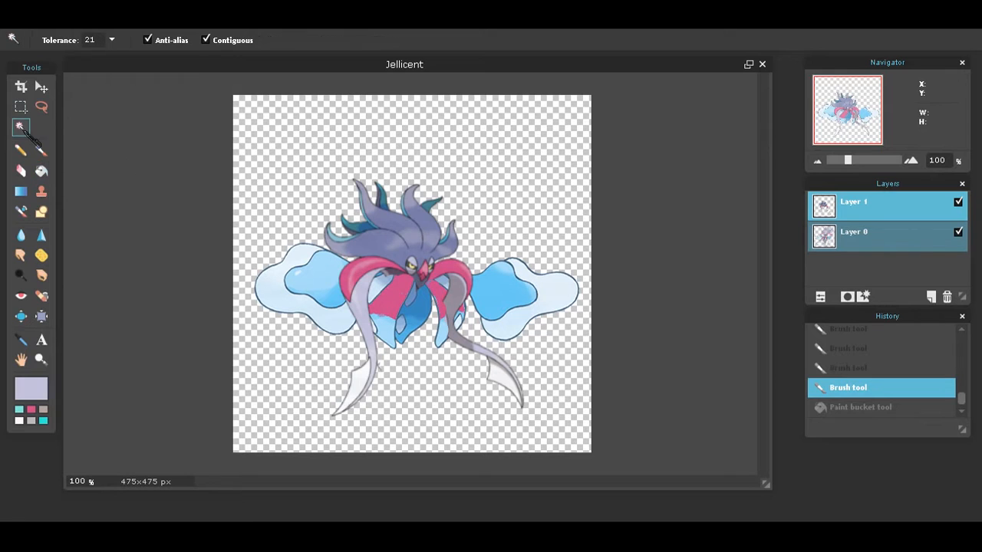
pyautogui.click(387, 323)
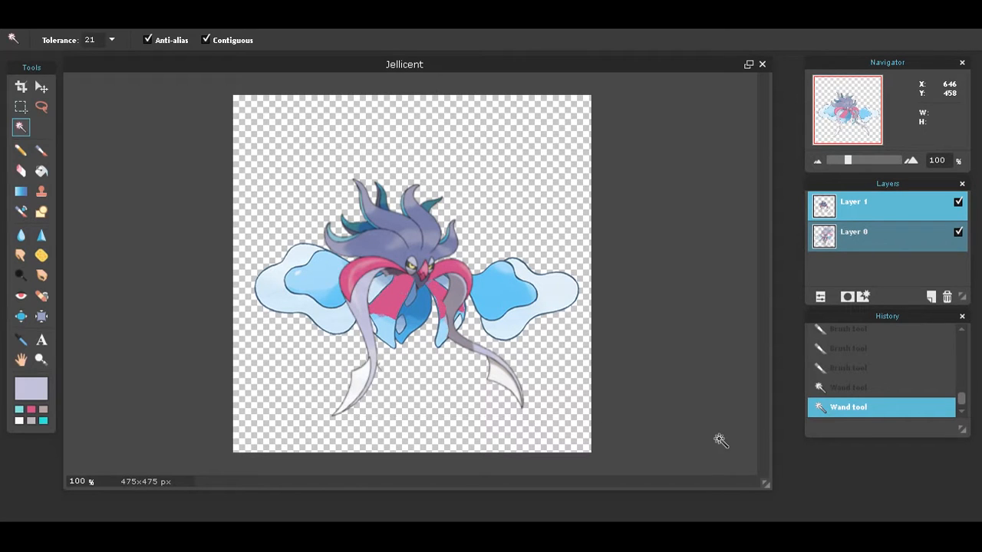
pyautogui.click(853, 232)
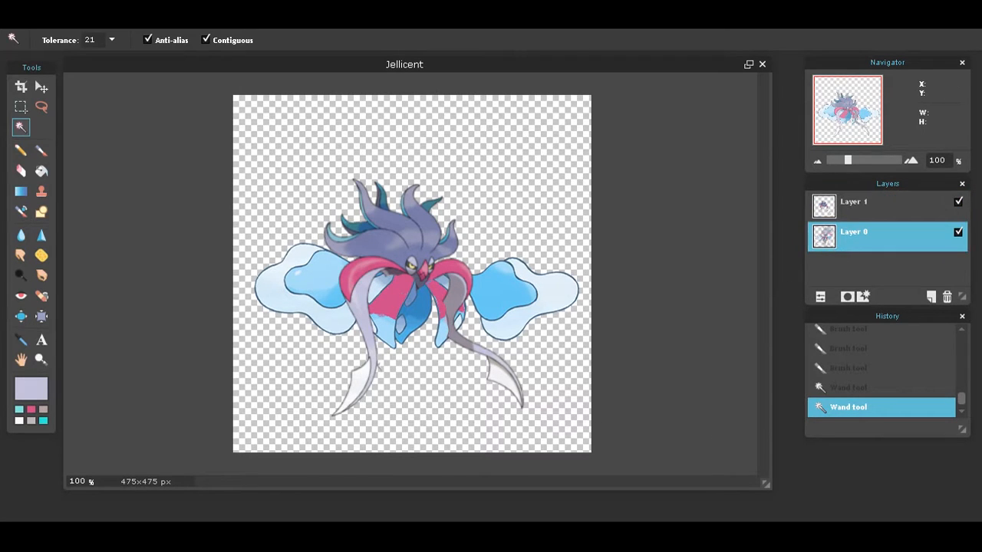
pyautogui.click(41, 172)
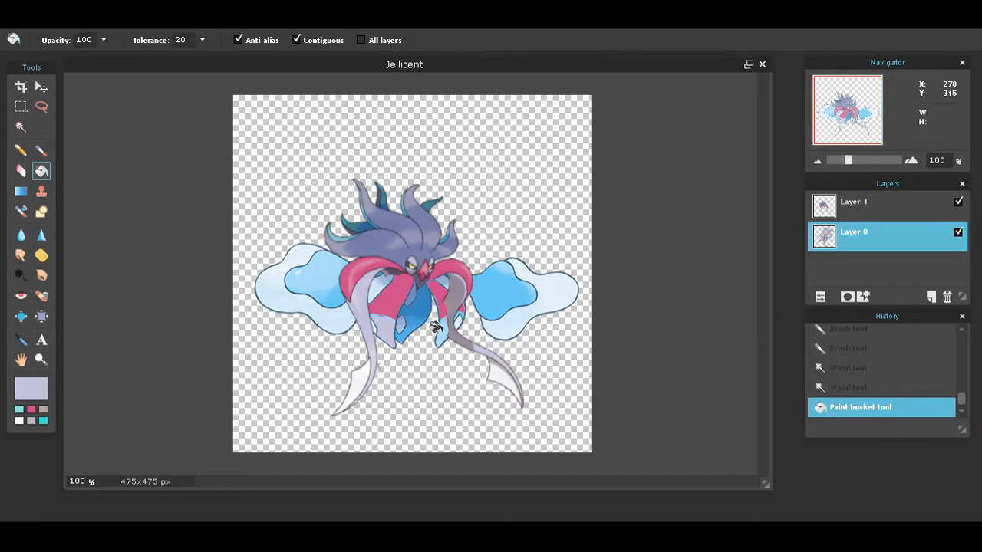
pyautogui.click(453, 310)
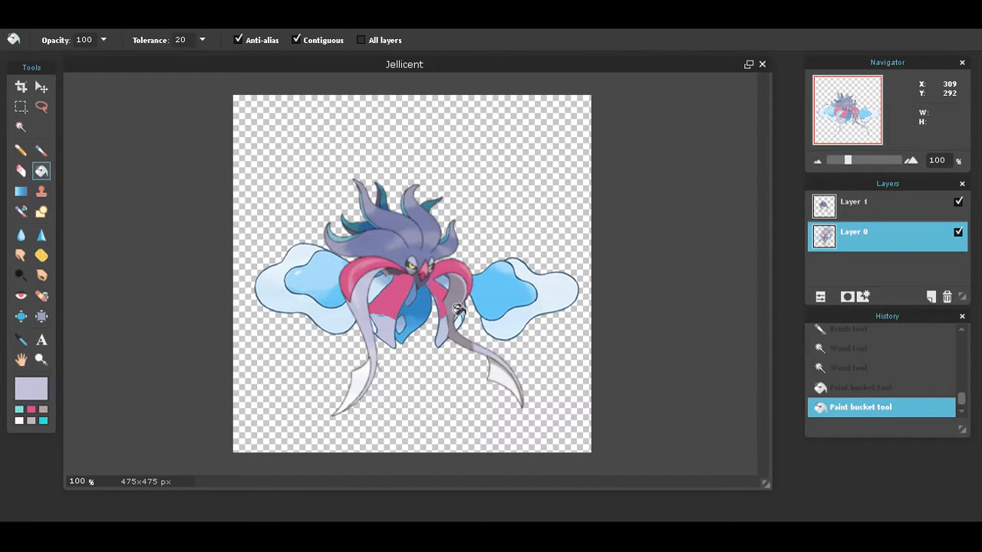
pyautogui.click(457, 310)
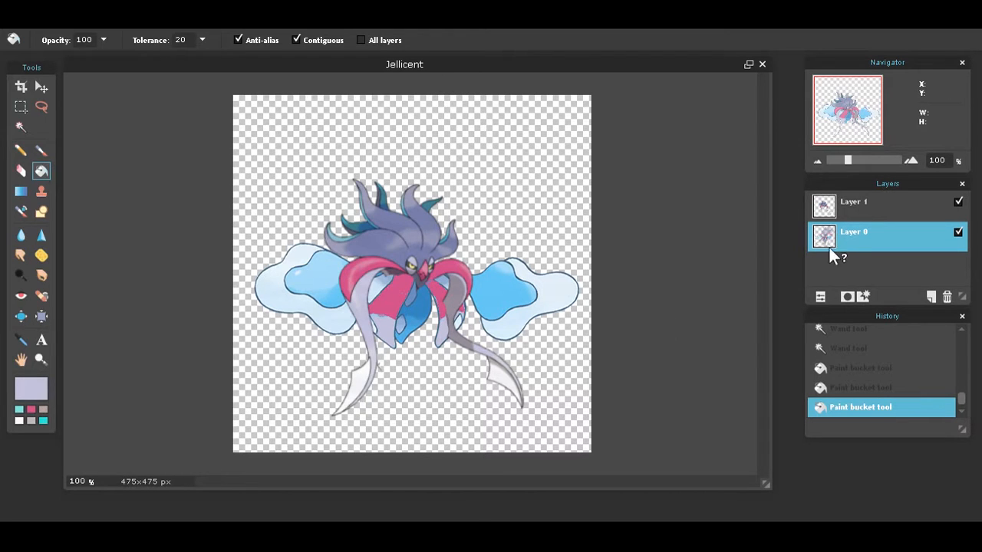
pyautogui.click(457, 290)
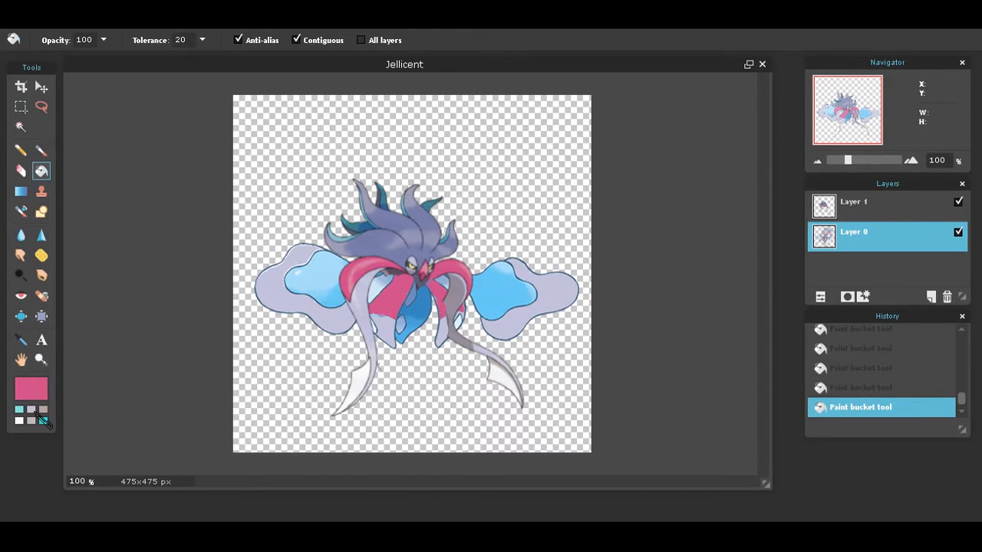
pyautogui.click(307, 273)
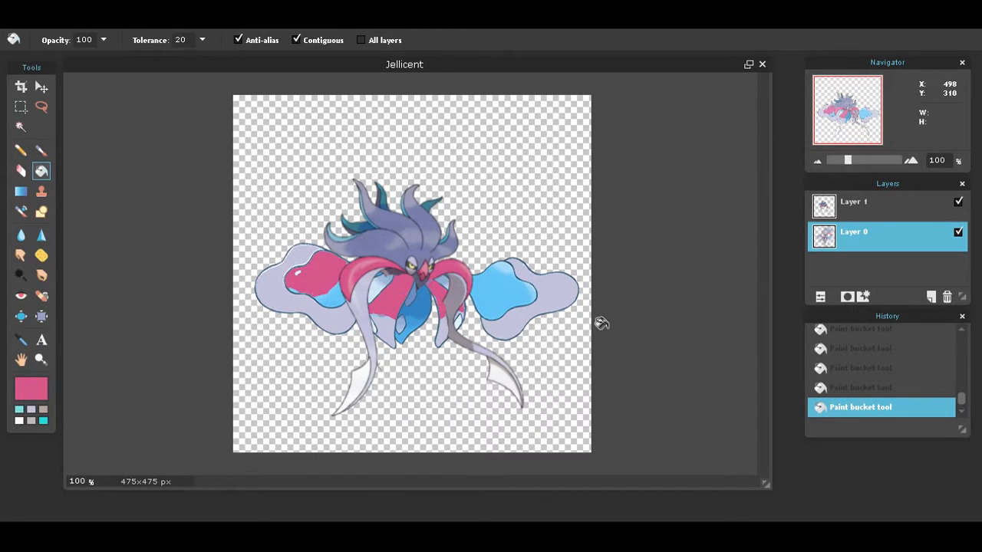
pyautogui.click(506, 295)
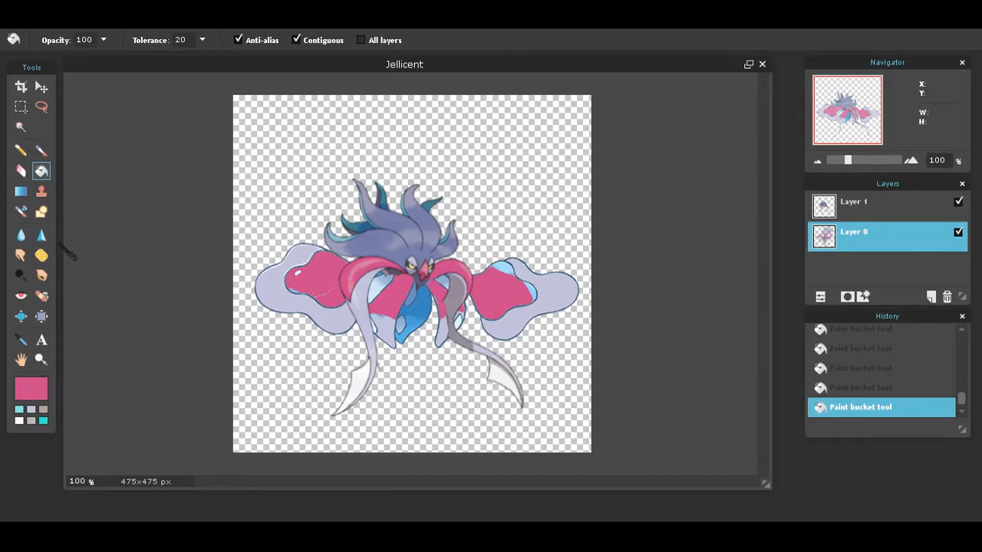
# Brush over the left edge and fill the small blue spots near the centre with pink.
pyautogui.click(21, 151)
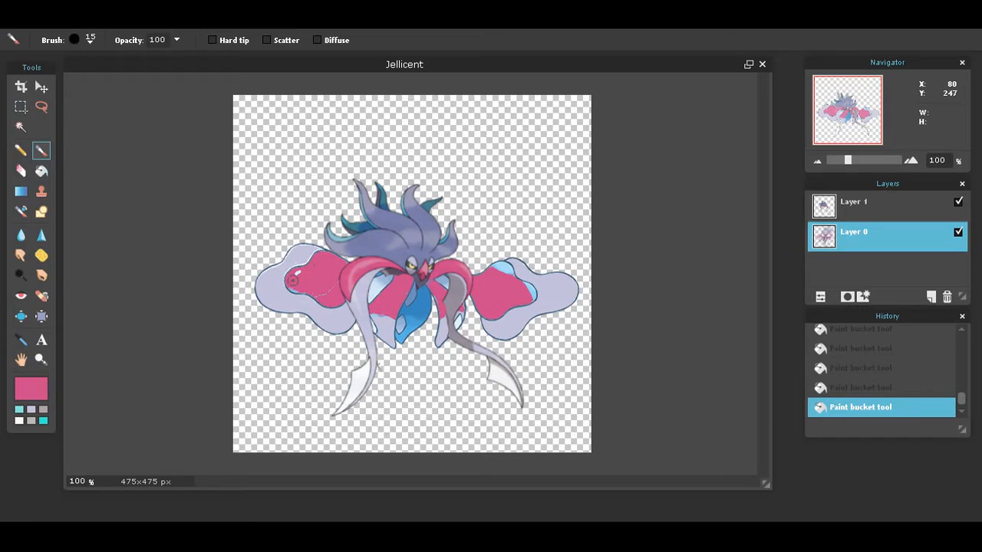
pyautogui.moveTo(293, 283); pyautogui.dragTo(328, 295)
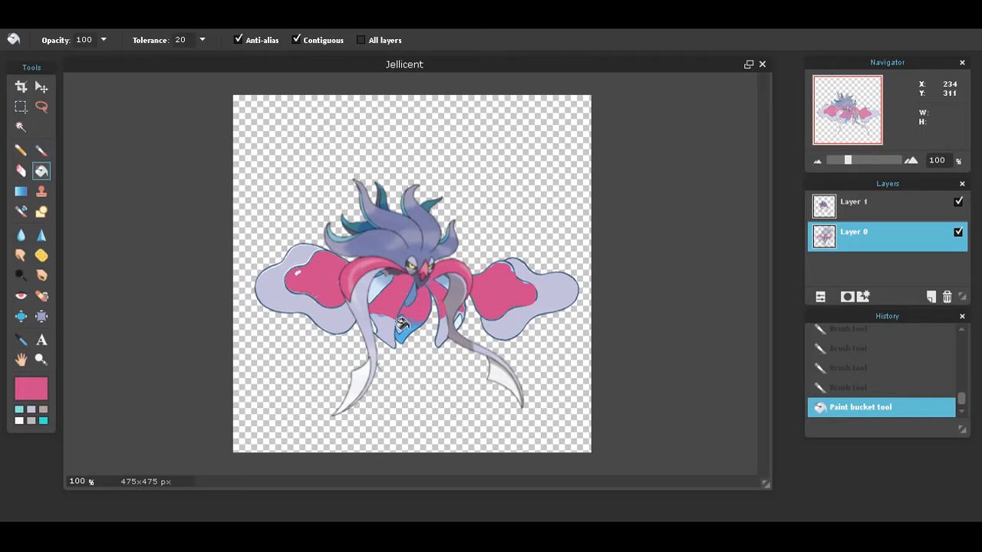
pyautogui.click(402, 324)
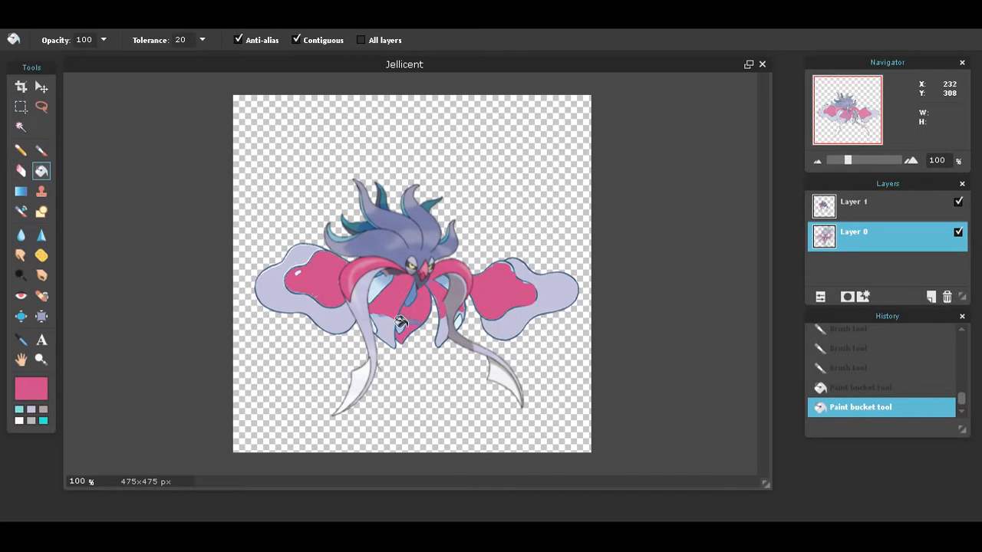
pyautogui.click(399, 322)
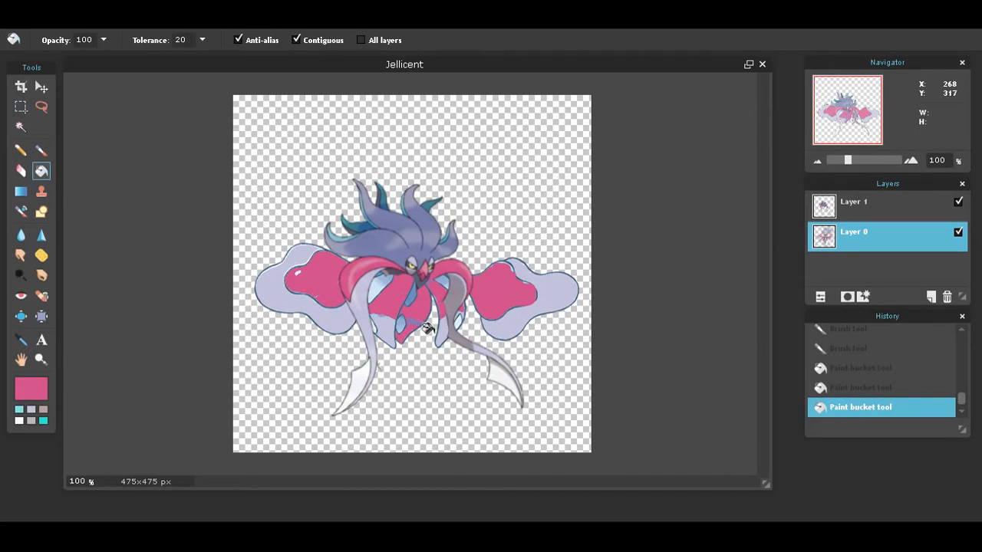
pyautogui.moveTo(298, 168)
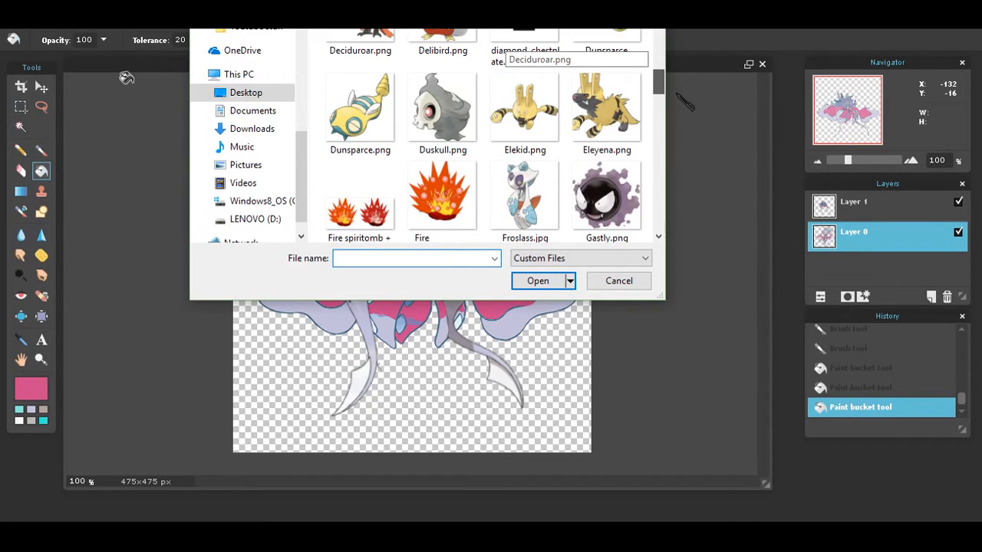
# Open Malalmar.png from the Desktop as a new top layer.
pyautogui.scroll(-3)
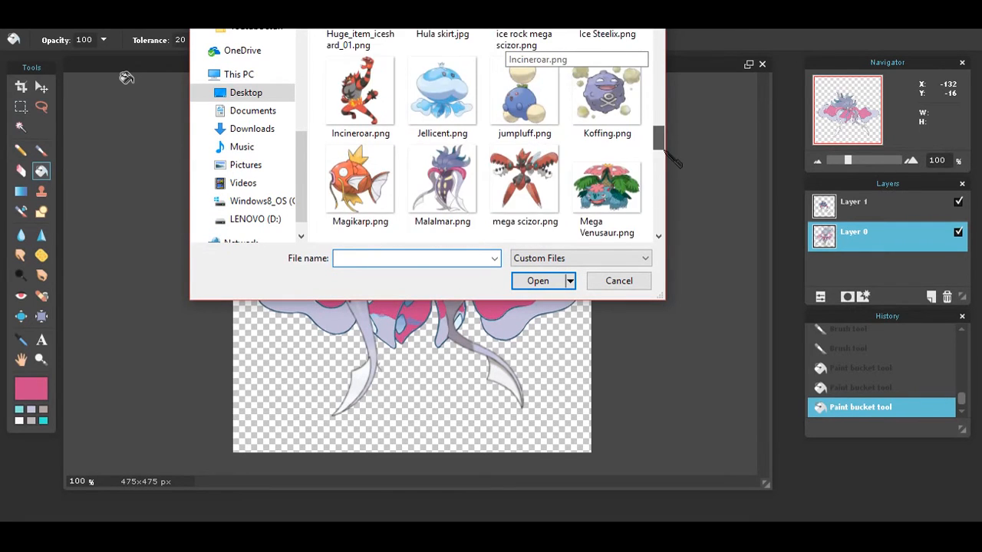
pyautogui.click(442, 144)
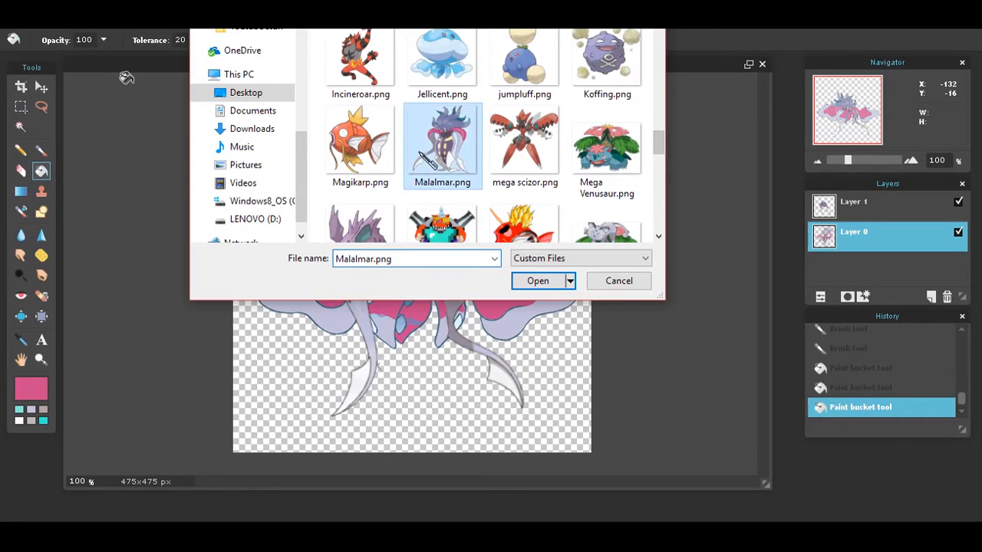
pyautogui.click(537, 281)
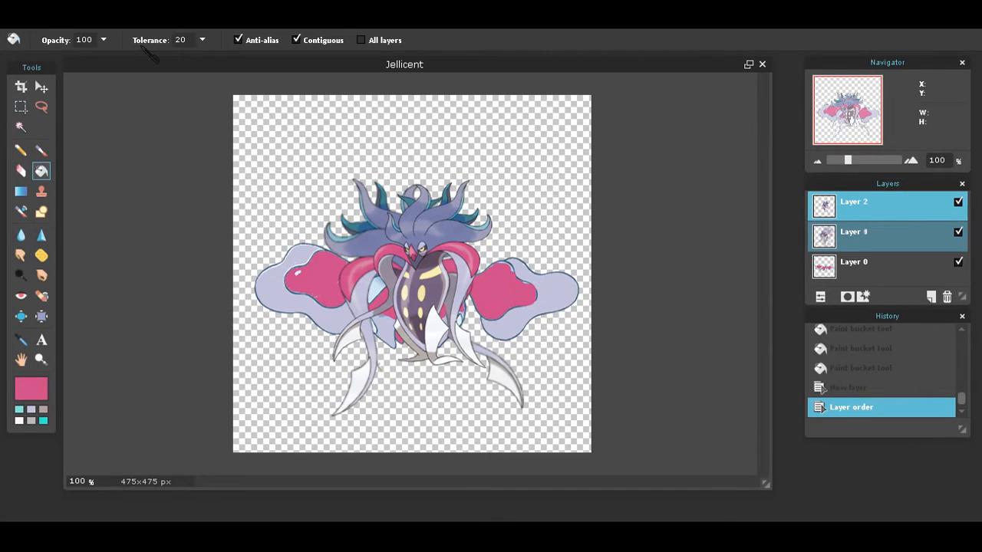
# Erase Malamar's head tentacles on Layer 2 and free-transform its ink-sack body into a slim centre piece.
pyautogui.click(21, 171)
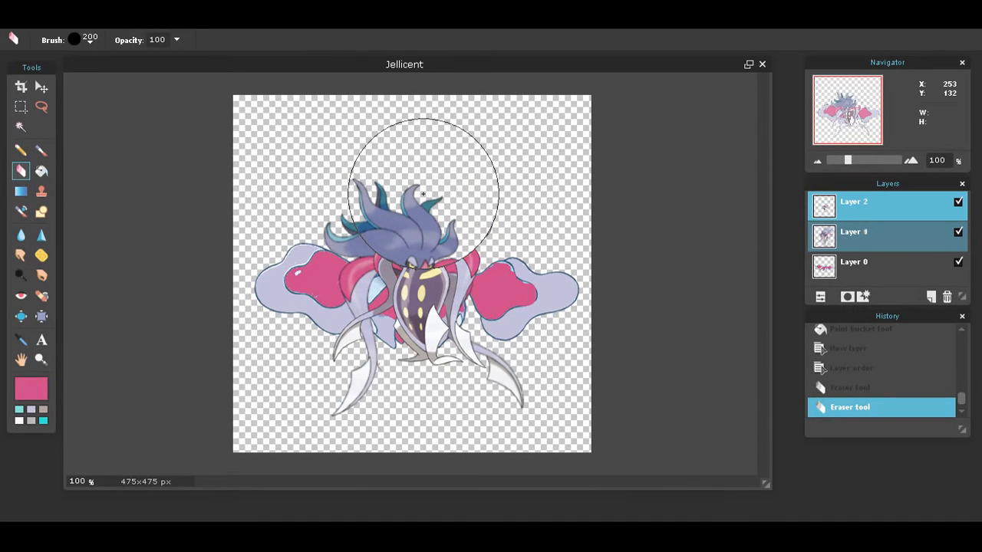
pyautogui.moveTo(424, 193); pyautogui.dragTo(519, 294)
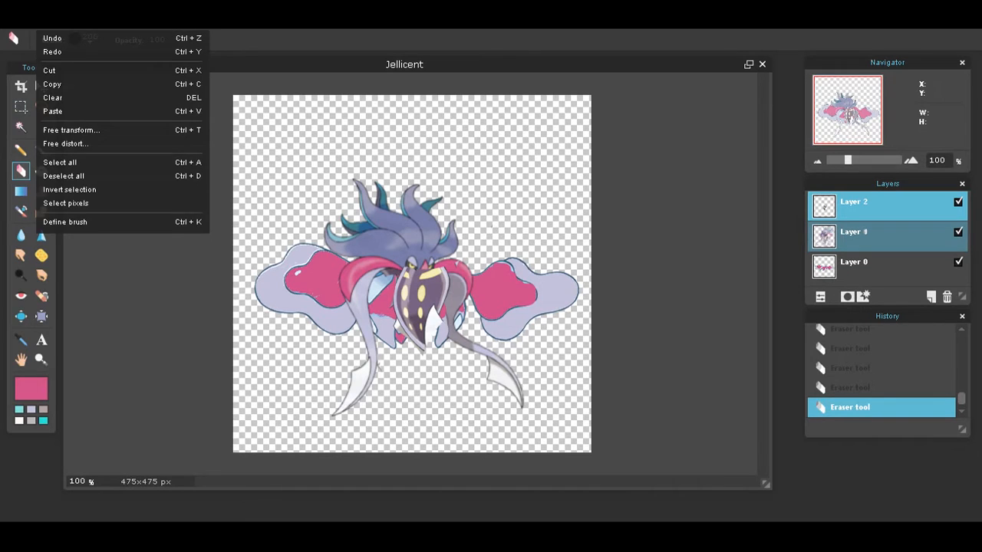
pyautogui.click(71, 129)
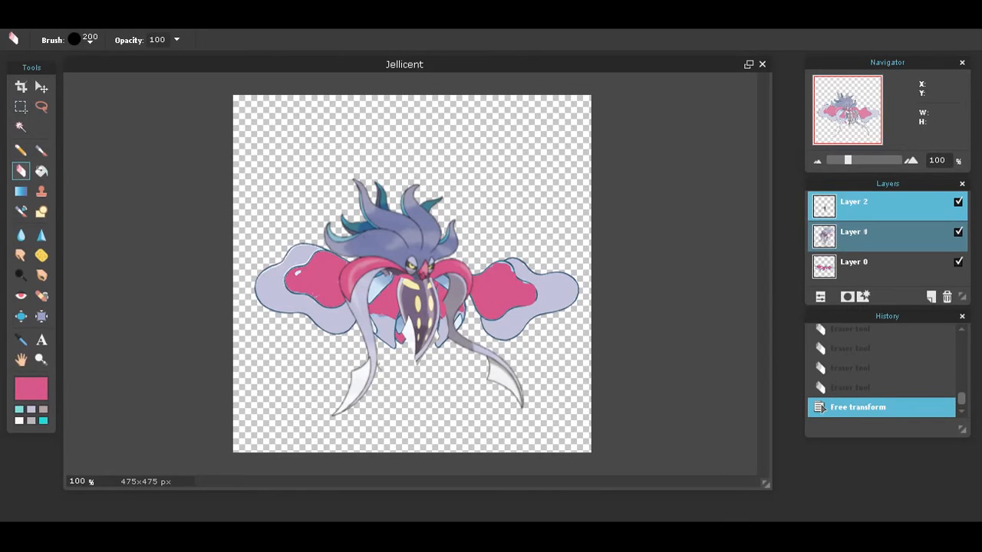
pyautogui.moveTo(847, 243)
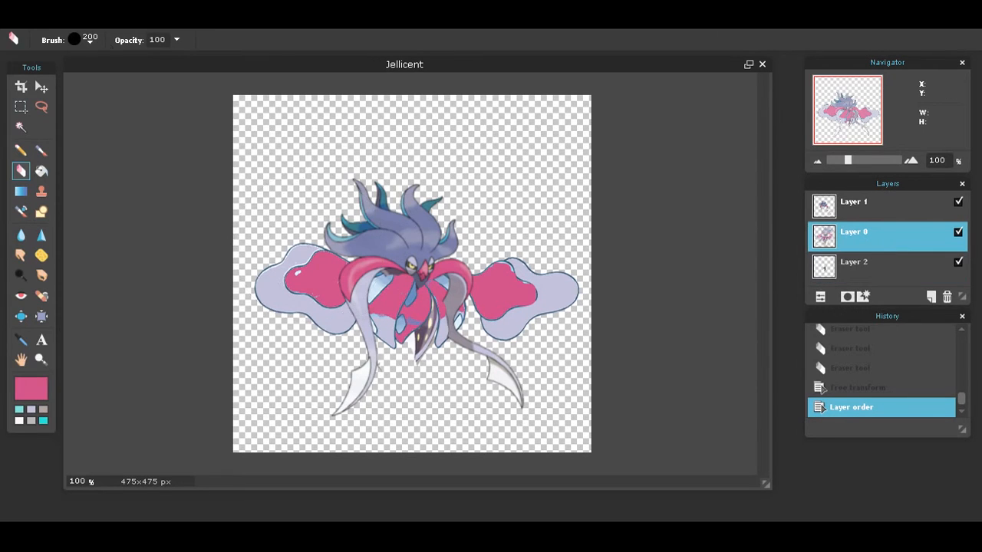
# With Malamar below, erase Jellicent's pink centre on Layer 0 so the dark body shows through.
pyautogui.click(74, 39)
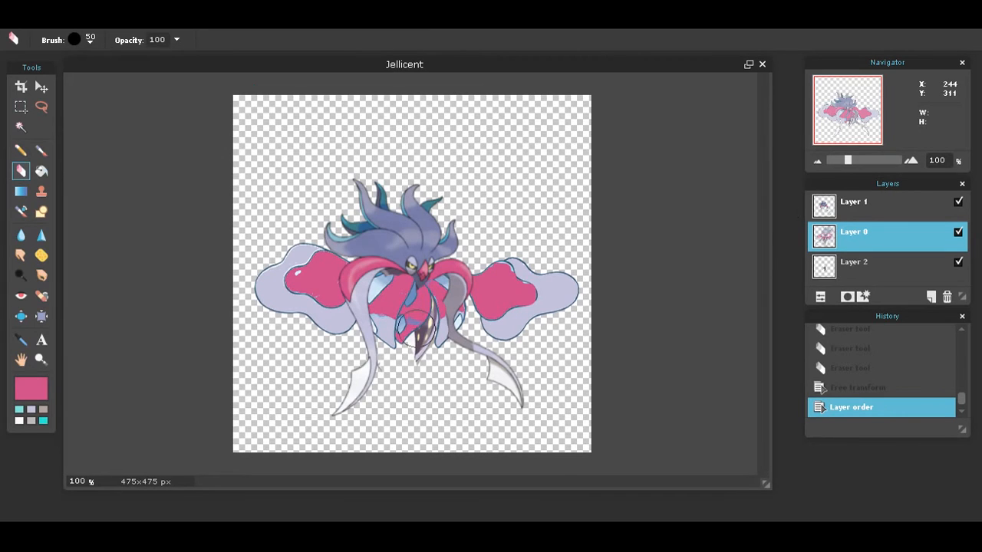
pyautogui.click(415, 330)
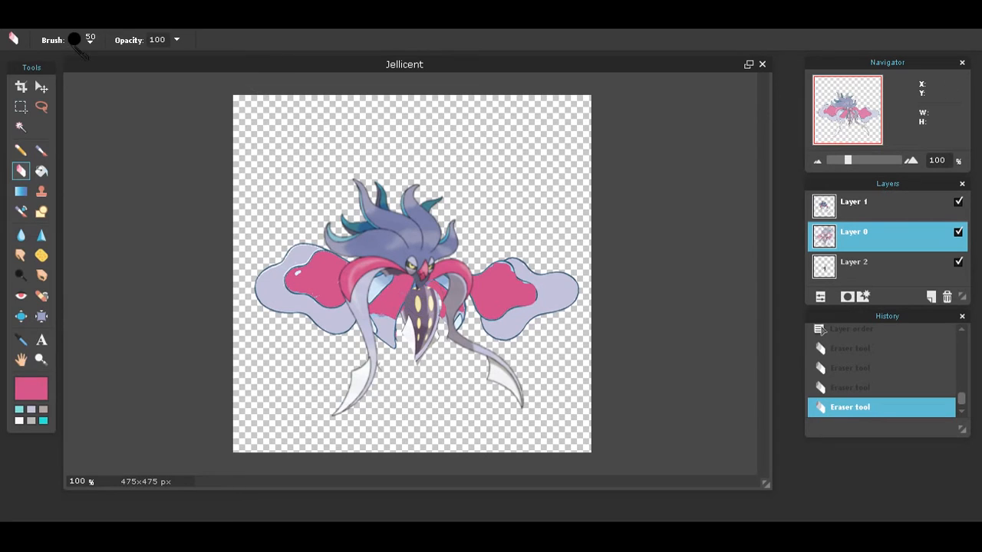
pyautogui.click(73, 40)
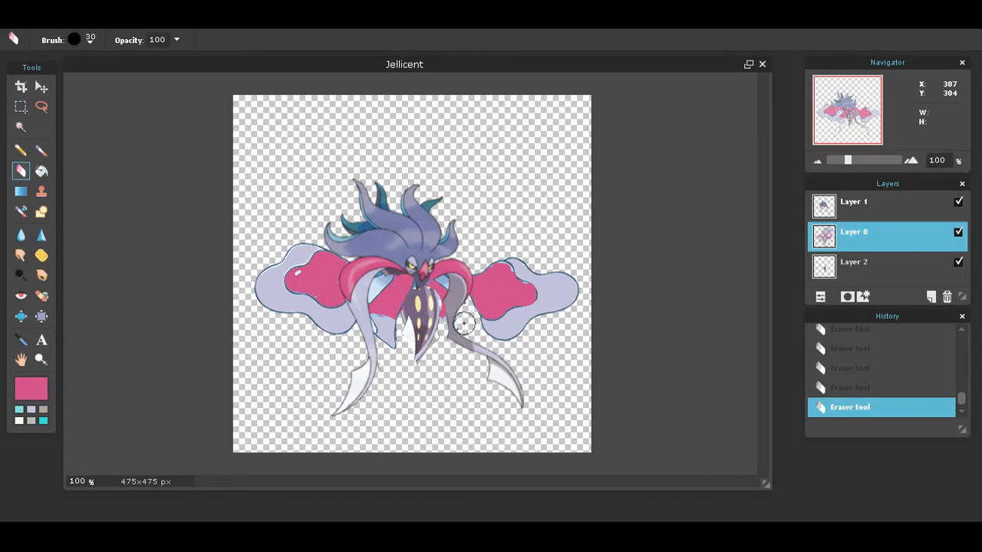
# Choose a smaller eraser brush preset for finer erasing.
pyautogui.click(74, 40)
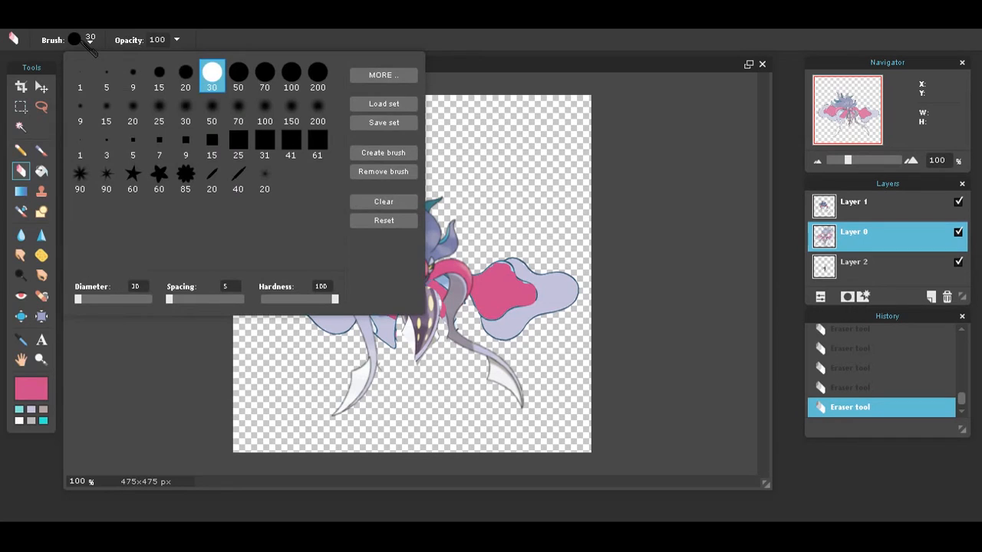
pyautogui.click(687, 247)
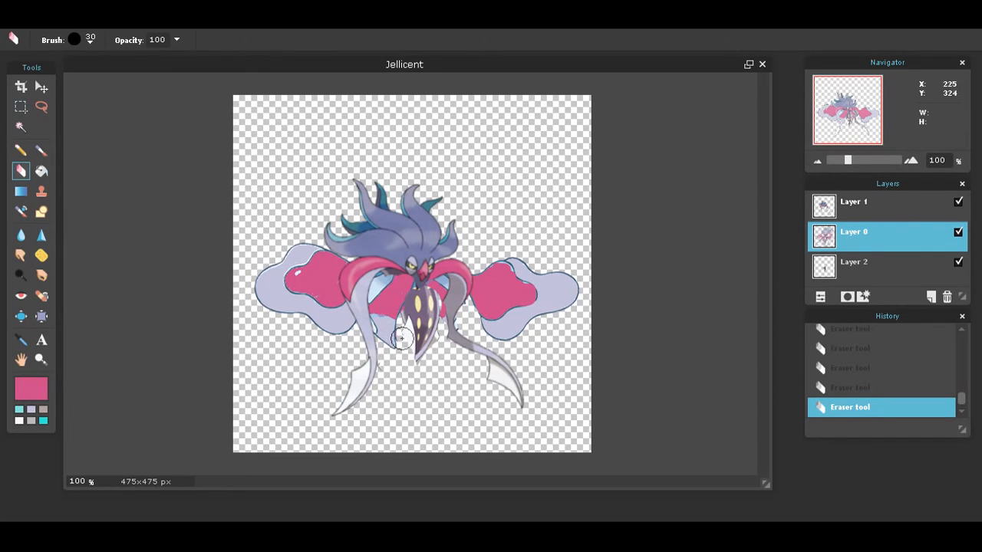
pyautogui.click(74, 40)
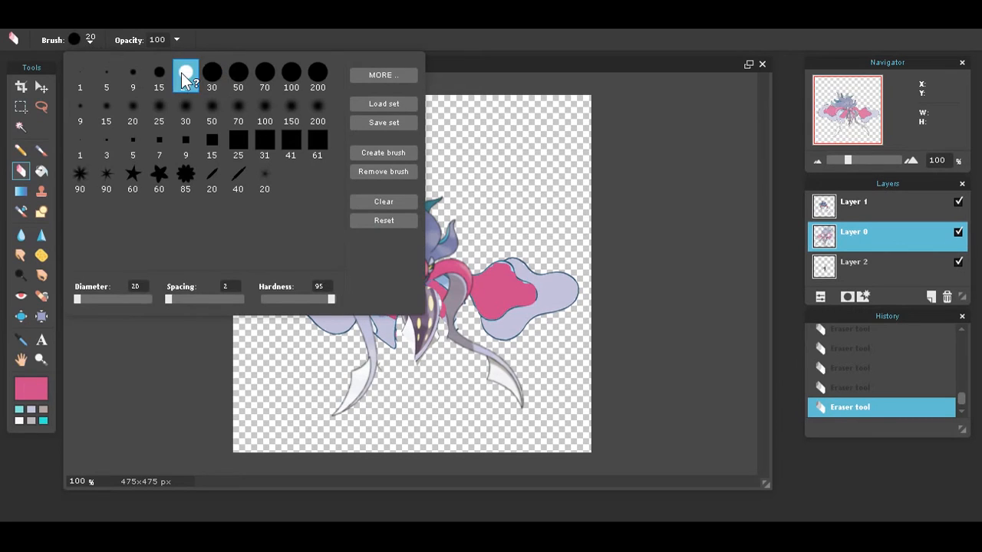